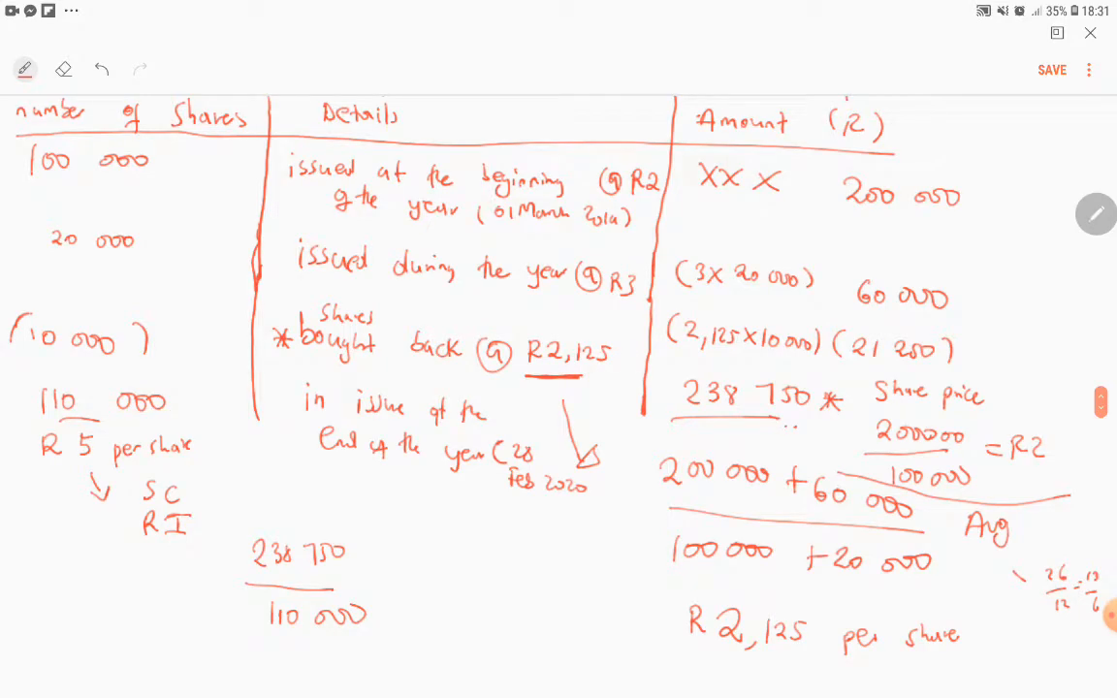
Handwrite the heading 'Note 8' and 'Retained income' in blank space below
{"action": "scroll", "scroll_direction": "down", "scroll_amount": 3}
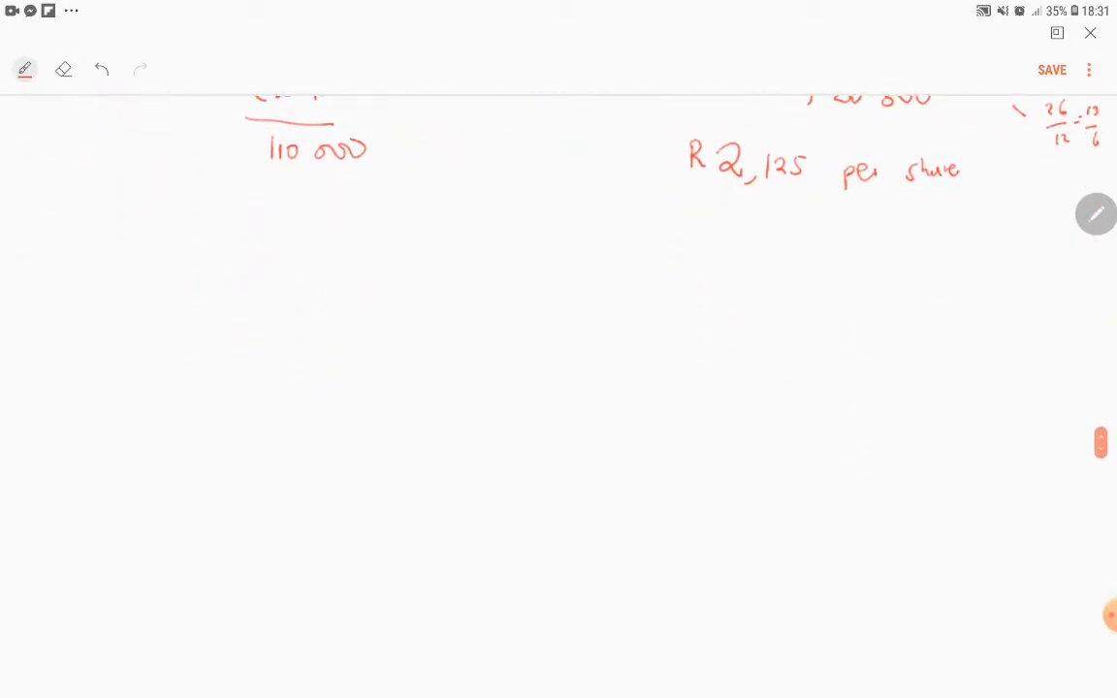
{"action": "left_click_drag", "start_coordinate": [75, 232], "coordinate": [155, 261]}
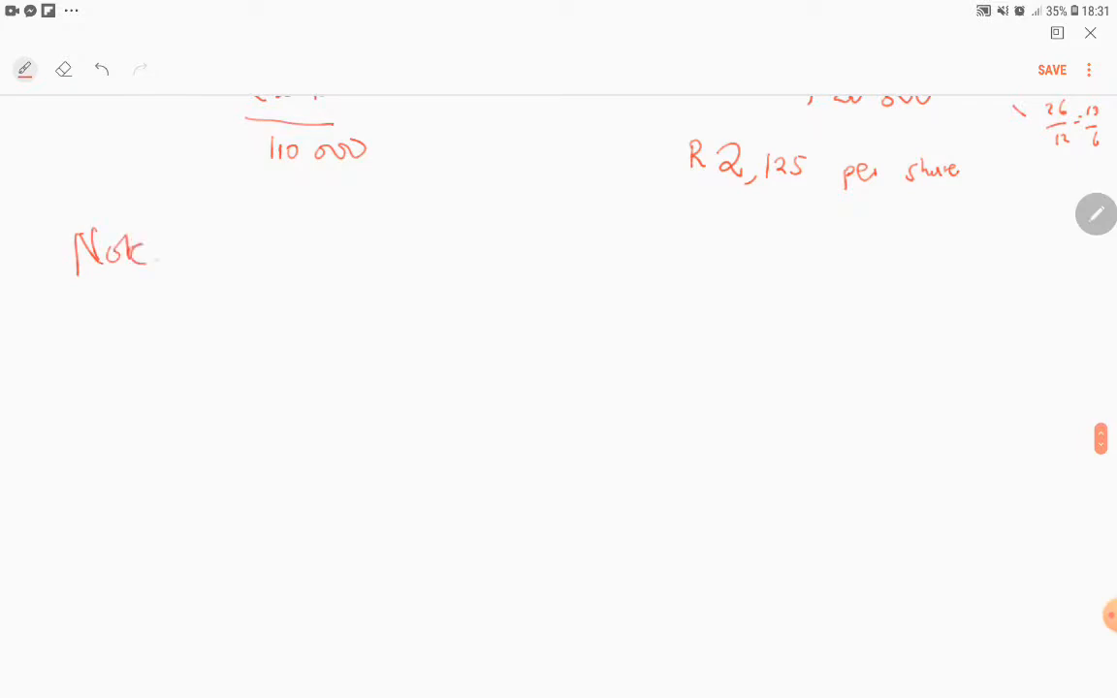
{"action": "left_click_drag", "start_coordinate": [194, 243], "coordinate": [53, 325]}
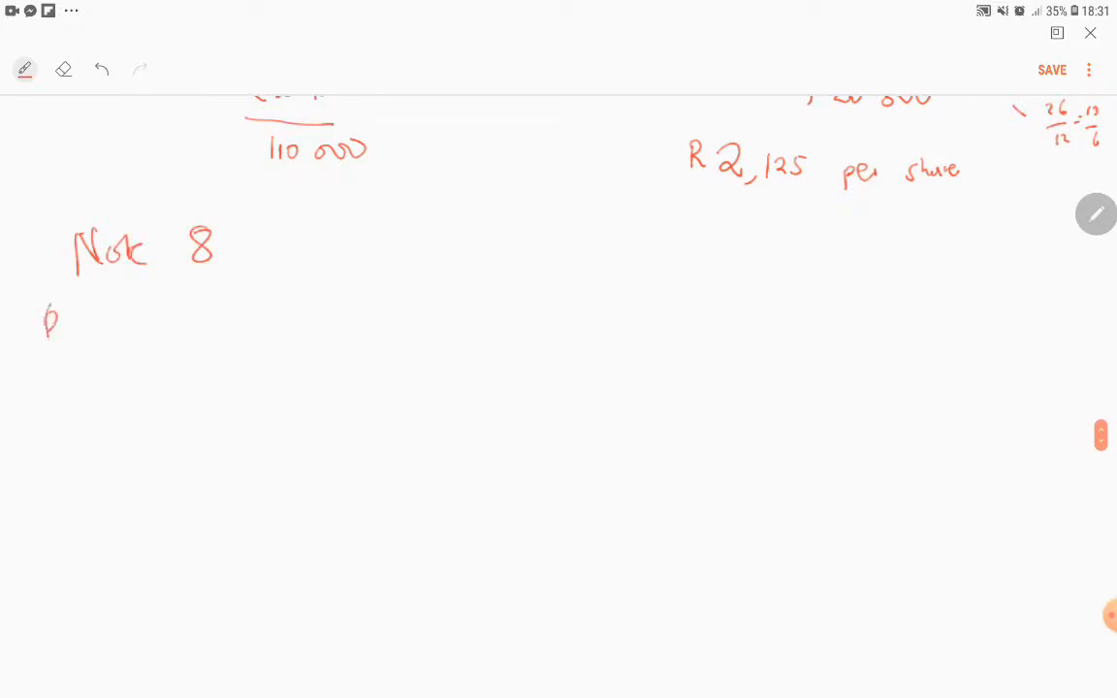
{"action": "left_click_drag", "start_coordinate": [44, 330], "coordinate": [151, 324]}
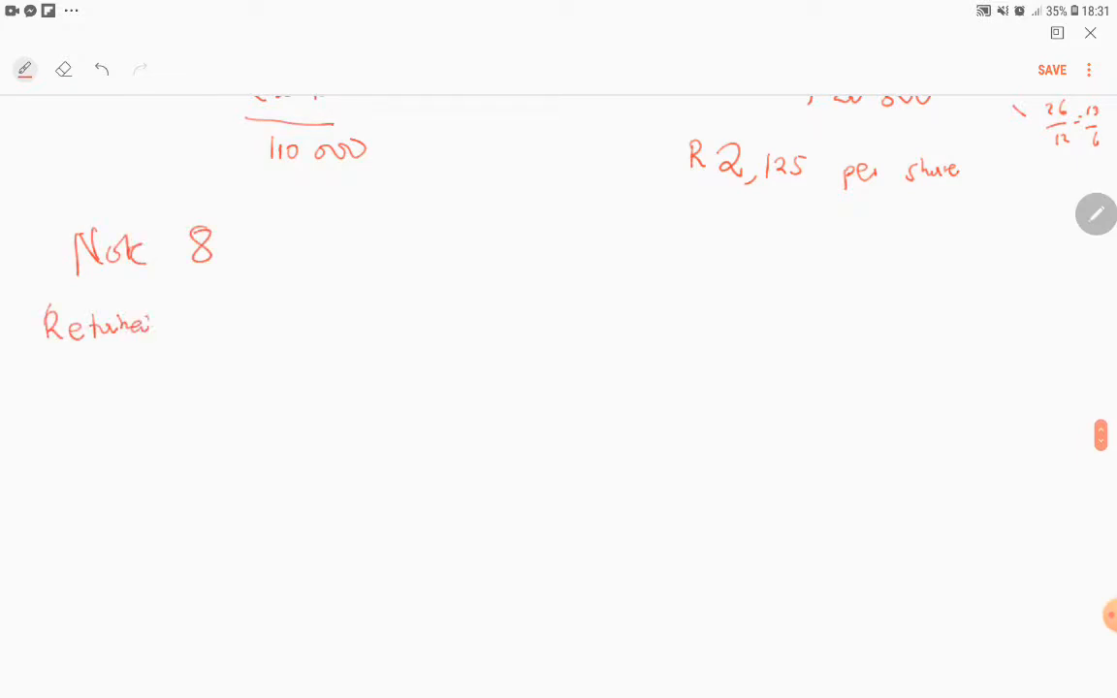
{"action": "left_click_drag", "start_coordinate": [233, 329], "coordinate": [315, 329]}
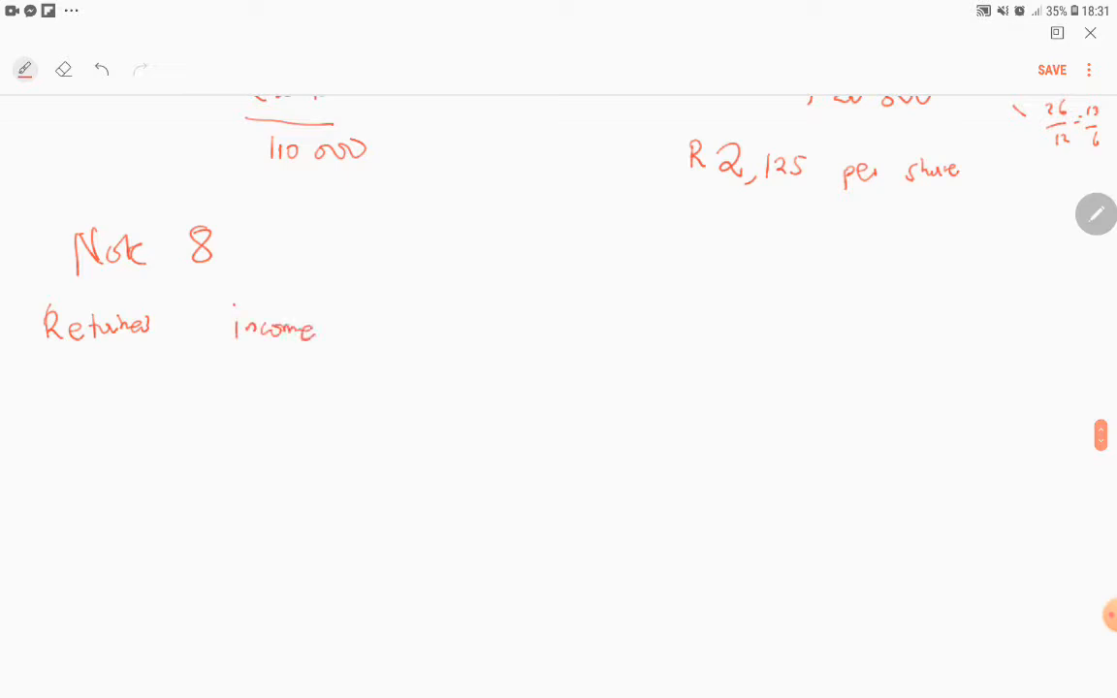
Handwrite the first line 'opening balance at beginning of year'
{"action": "scroll", "scroll_direction": "down", "scroll_amount": 3}
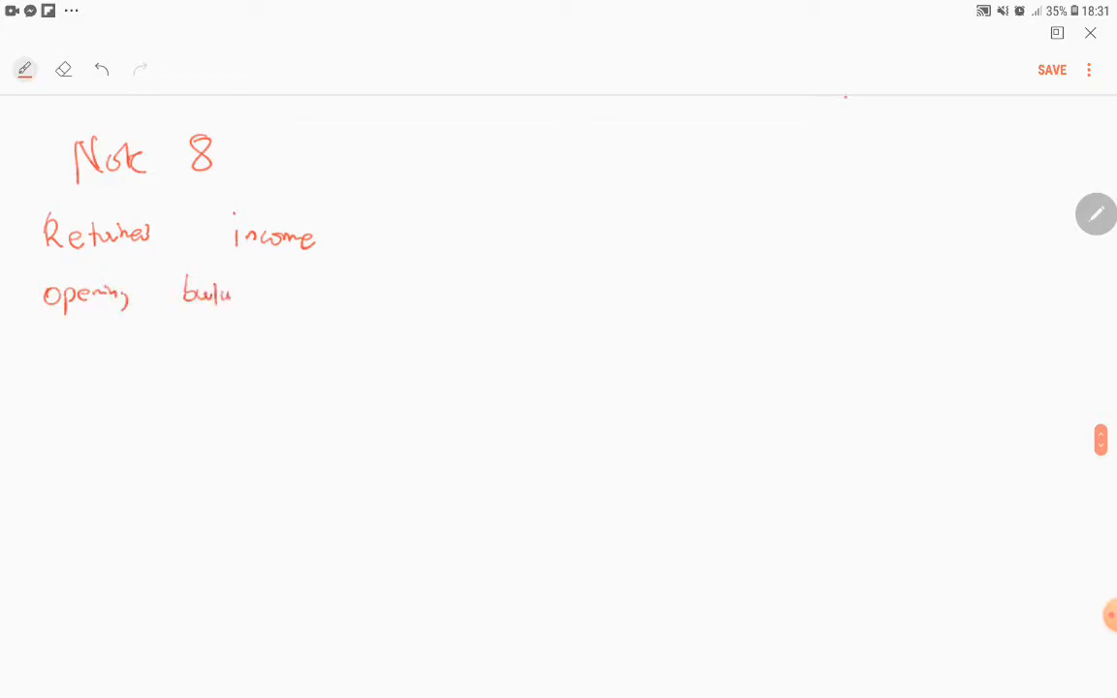
{"action": "left_click_drag", "start_coordinate": [232, 296], "coordinate": [344, 298]}
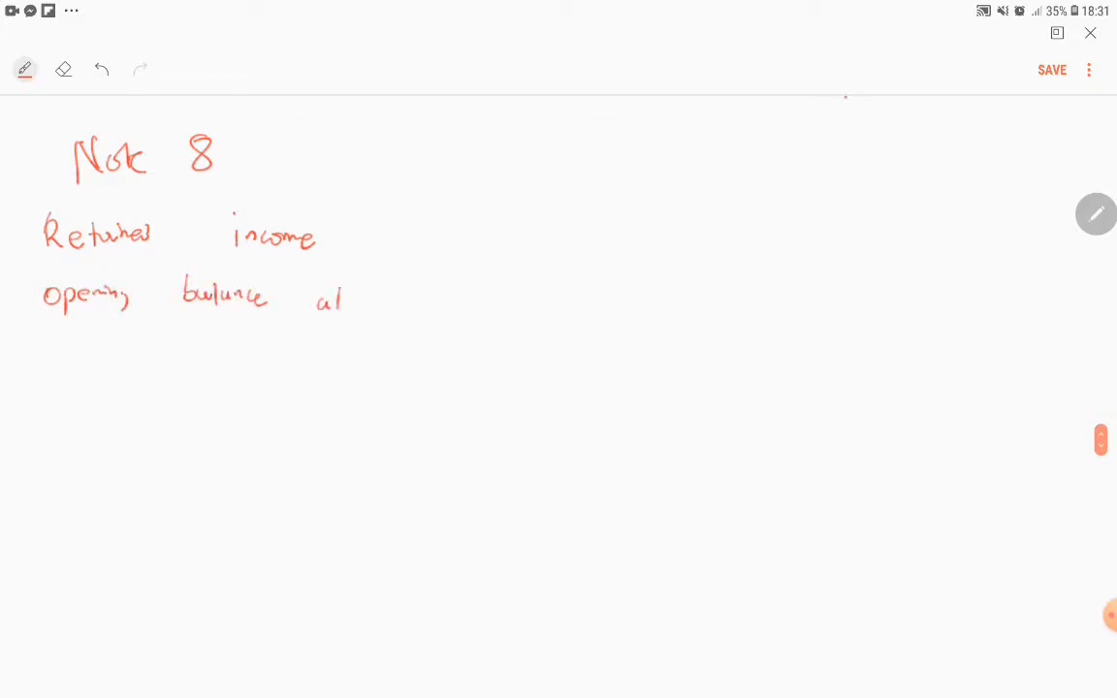
{"action": "left_click_drag", "start_coordinate": [388, 300], "coordinate": [441, 306]}
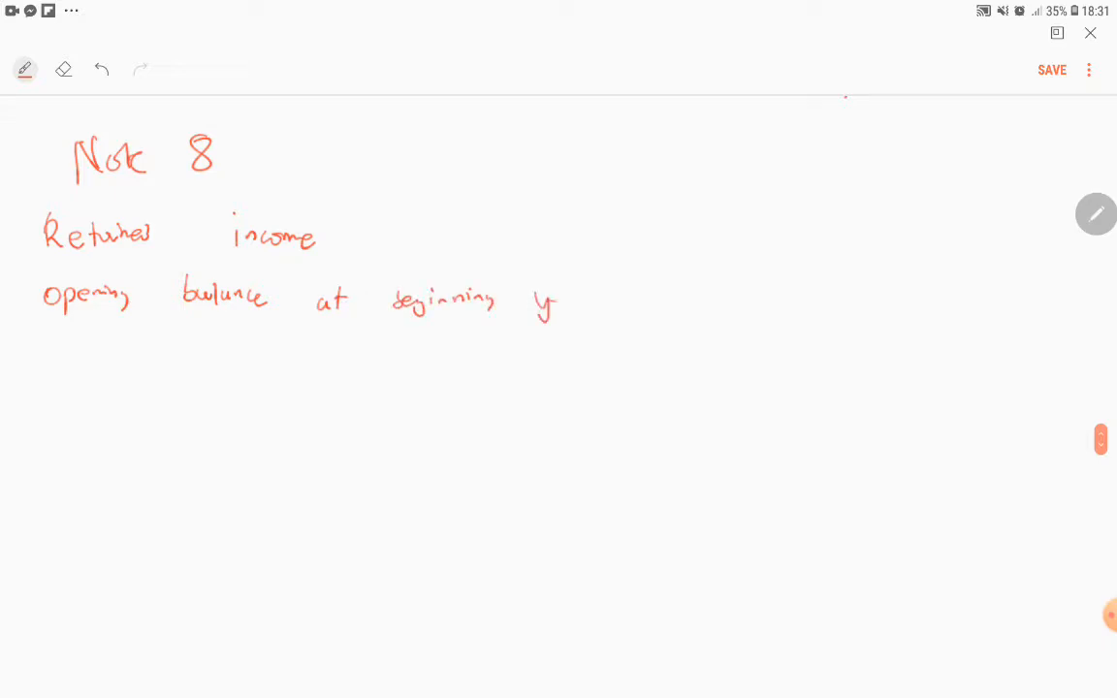
{"action": "left_click_drag", "start_coordinate": [504, 300], "coordinate": [592, 305]}
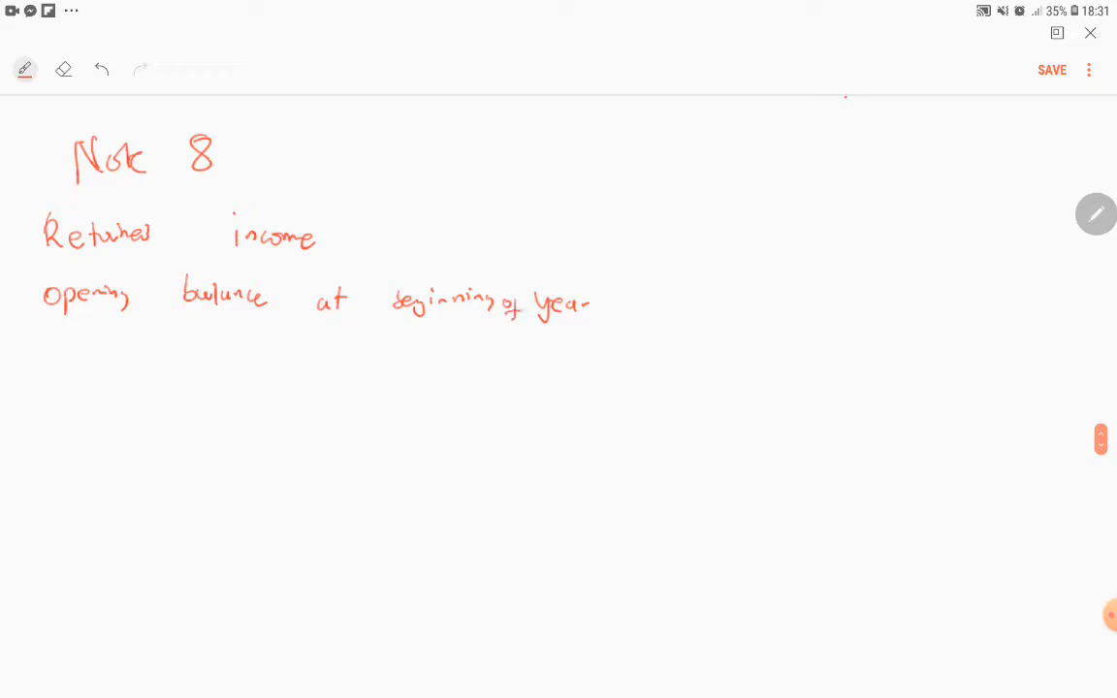
Handwrite 'Net profit after tax' and begin the next item below it
{"action": "left_click_drag", "start_coordinate": [51, 337], "coordinate": [52, 363]}
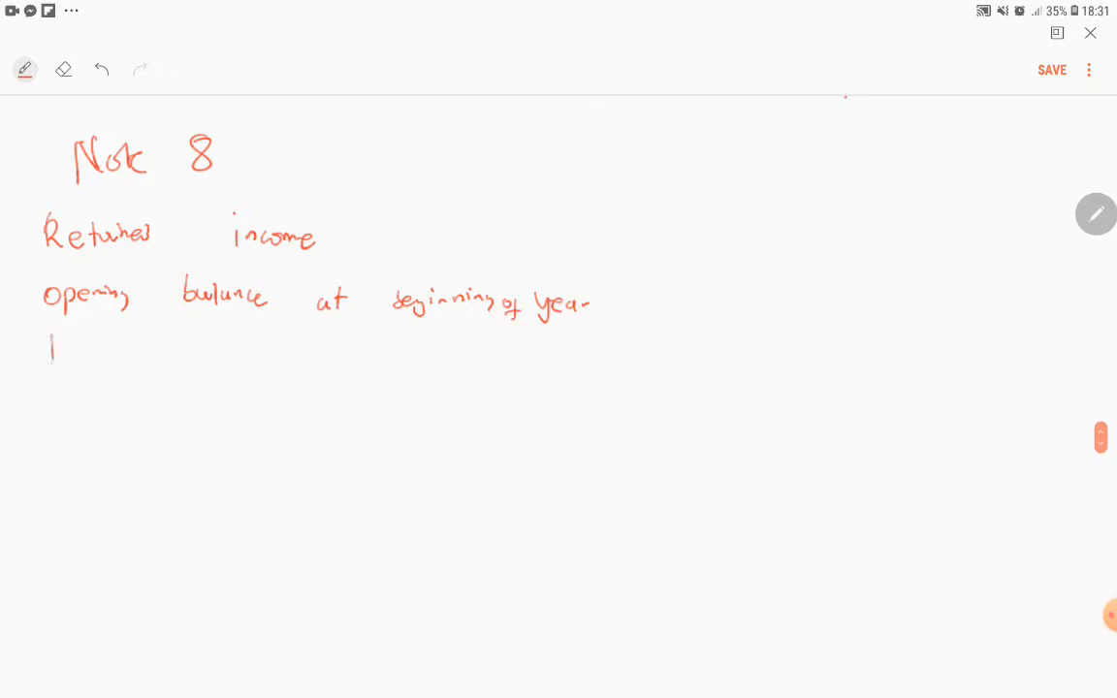
{"action": "left_click_drag", "start_coordinate": [48, 334], "coordinate": [102, 349]}
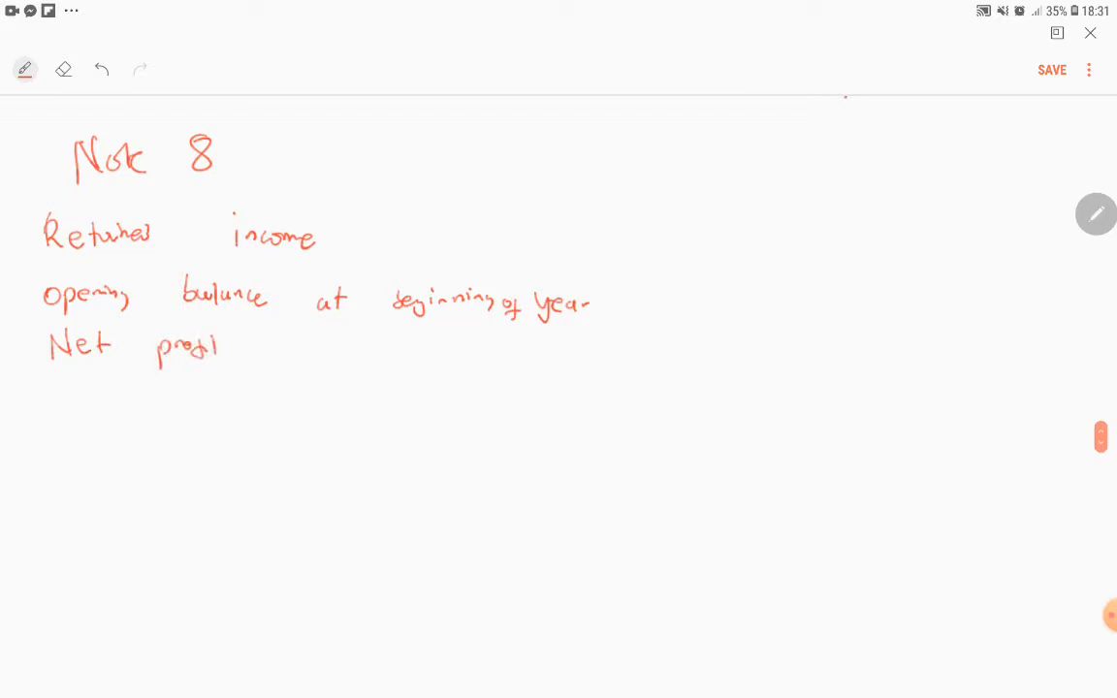
{"action": "left_click_drag", "start_coordinate": [277, 344], "coordinate": [339, 359]}
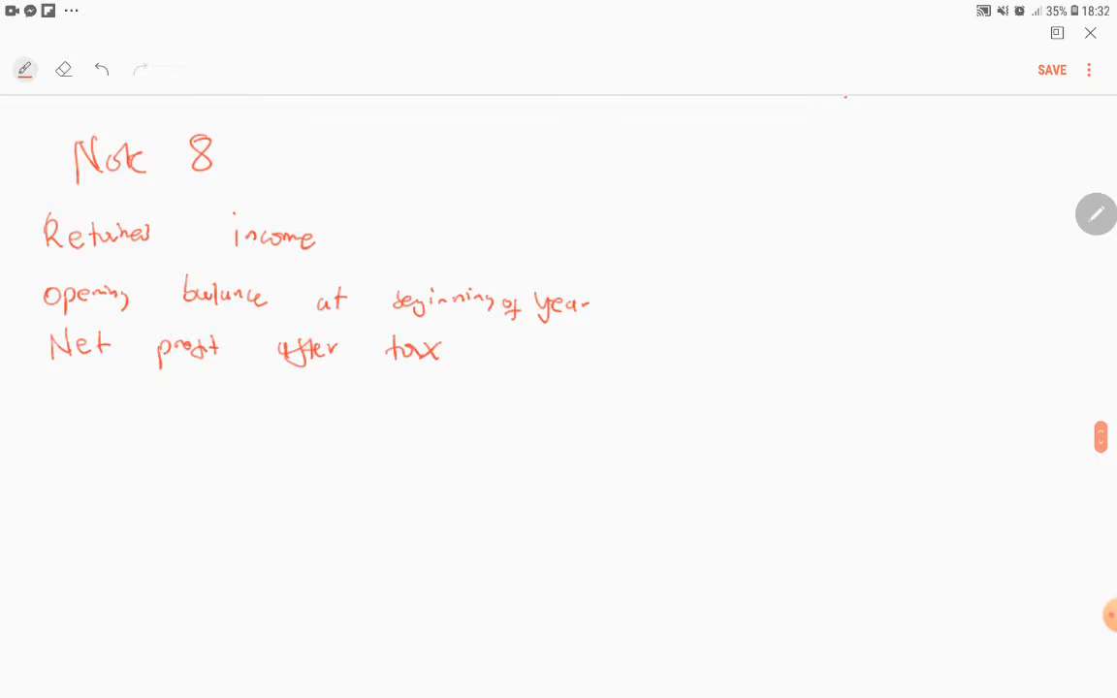
{"action": "left_click_drag", "start_coordinate": [51, 397], "coordinate": [79, 421]}
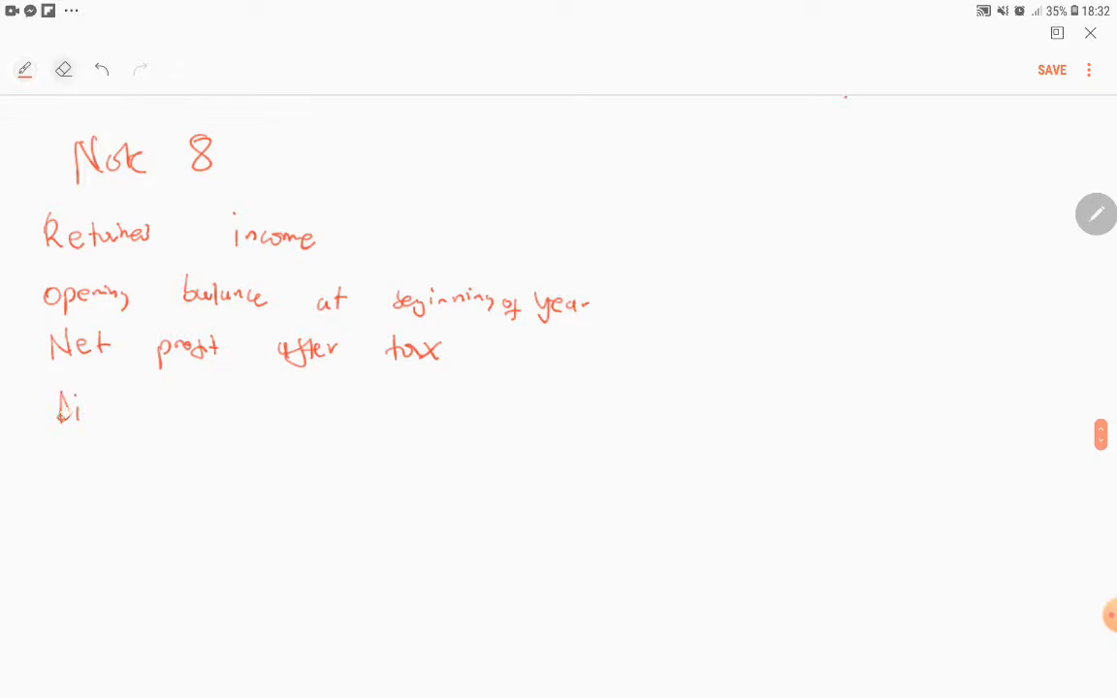
Erase the stray stroke, write 'Shares bought back' and underline 'R 5 per share' in the table
{"action": "left_click", "coordinate": [98, 66]}
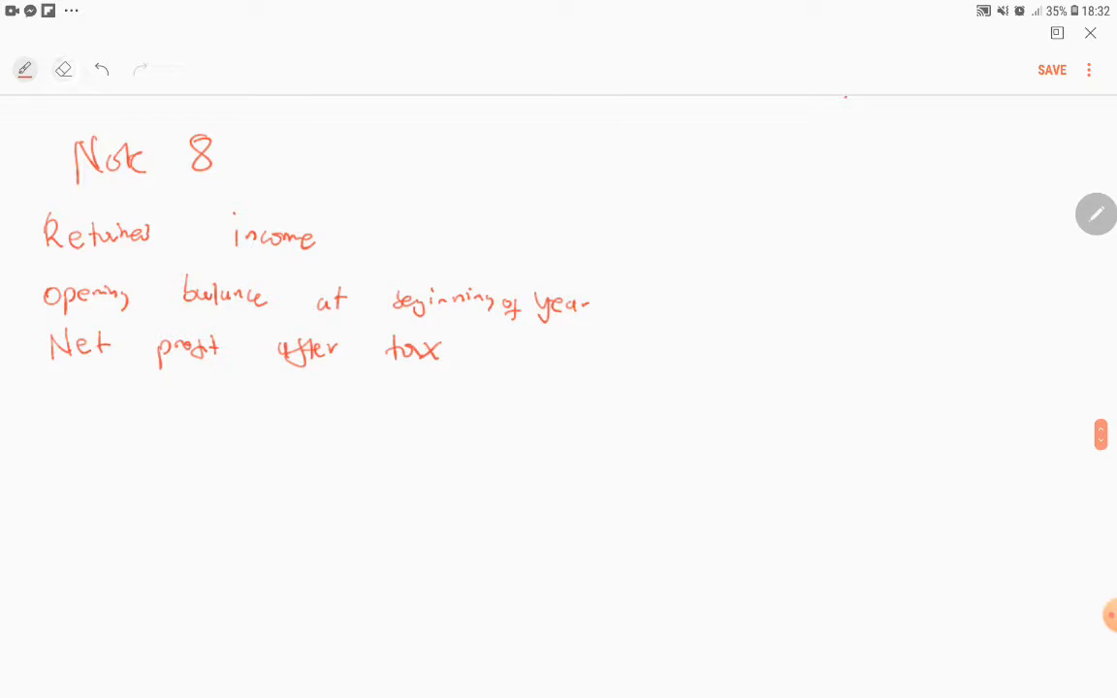
{"action": "left_click_drag", "start_coordinate": [68, 400], "coordinate": [127, 400]}
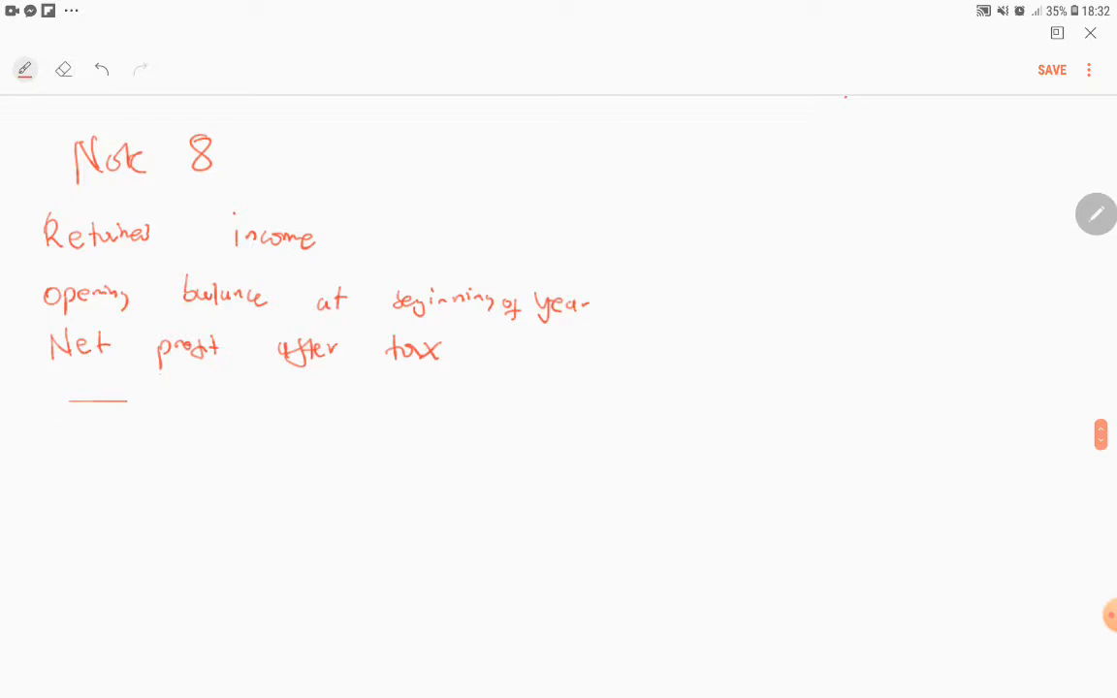
{"action": "left_click_drag", "start_coordinate": [63, 407], "coordinate": [97, 397]}
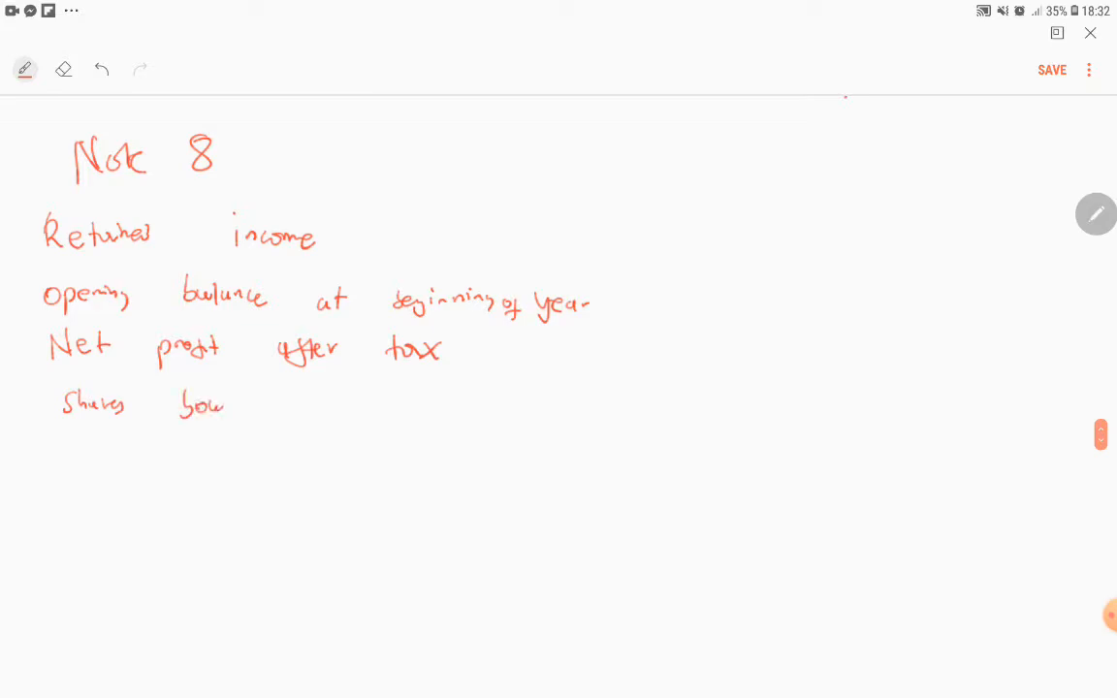
{"action": "left_click_drag", "start_coordinate": [180, 405], "coordinate": [329, 405]}
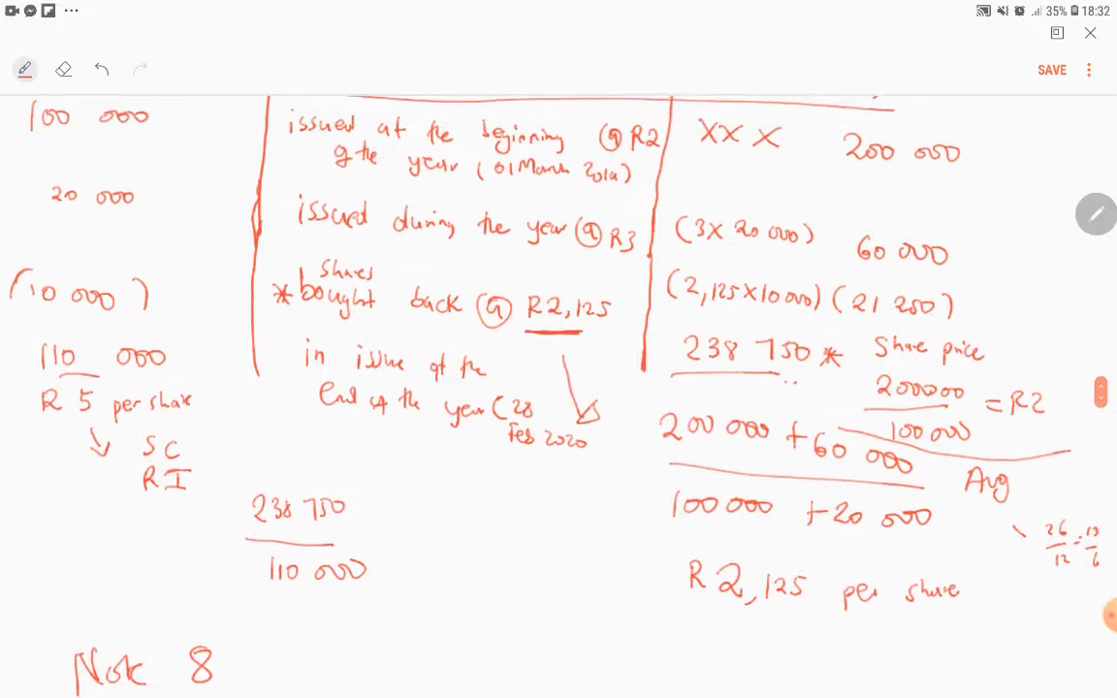
{"action": "scroll", "scroll_direction": "down", "scroll_amount": 3}
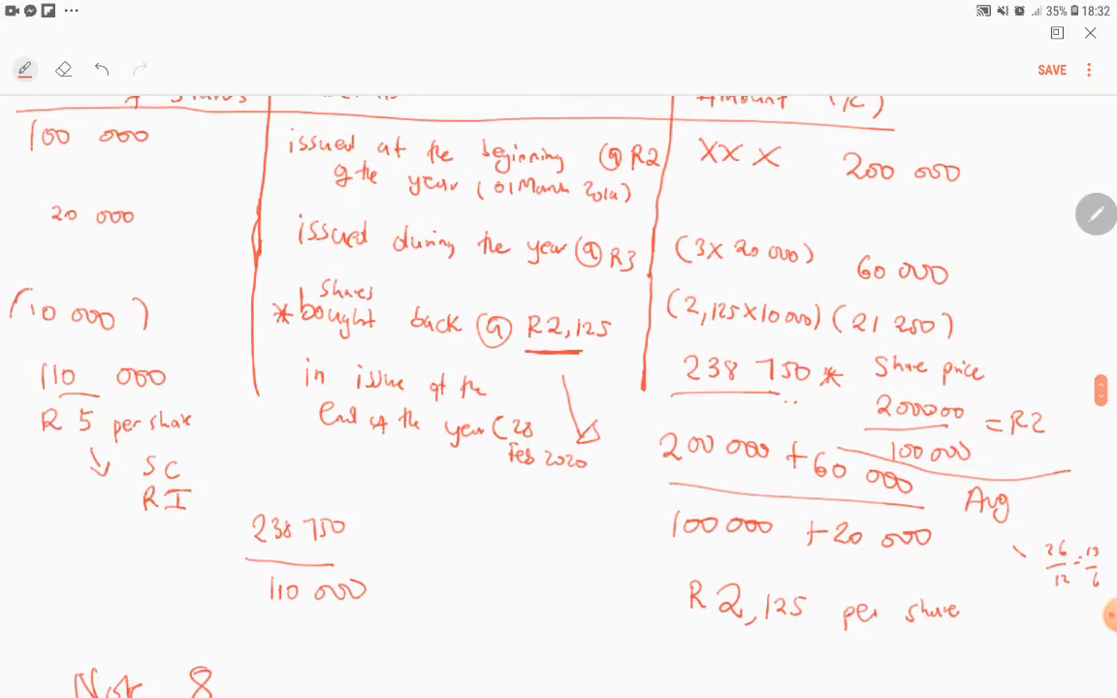
{"action": "left_click_drag", "start_coordinate": [34, 441], "coordinate": [199, 441]}
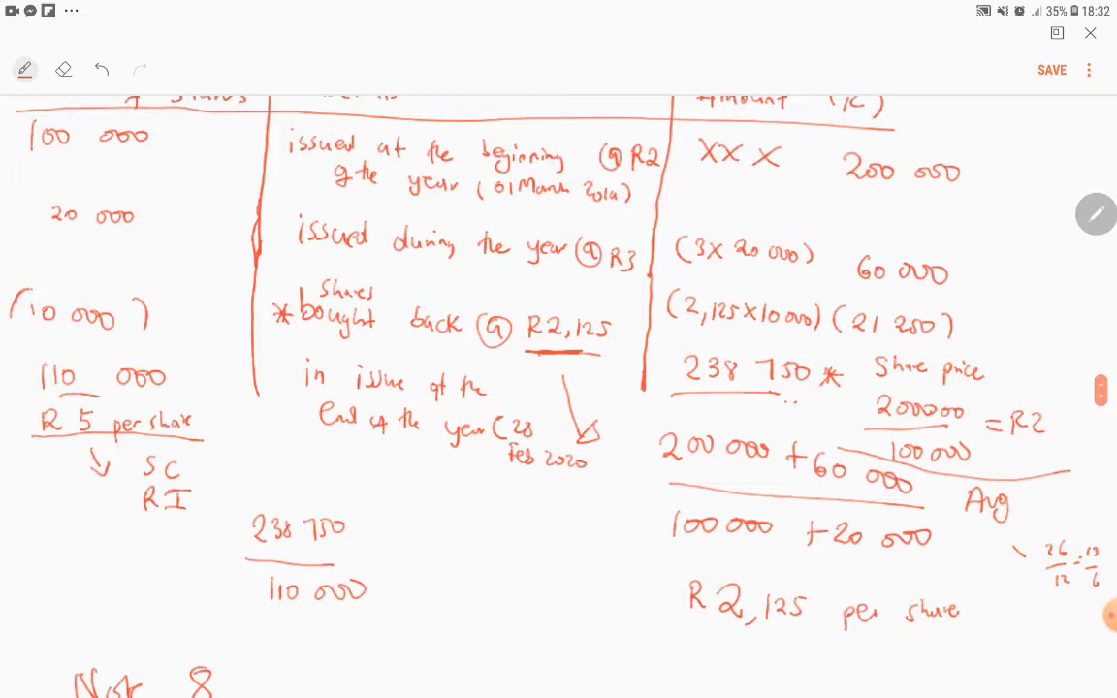
Add '@', note 10 000 above the line and write the working (R5 − 2,125) × 10 000
{"action": "scroll", "scroll_direction": "down", "scroll_amount": 3}
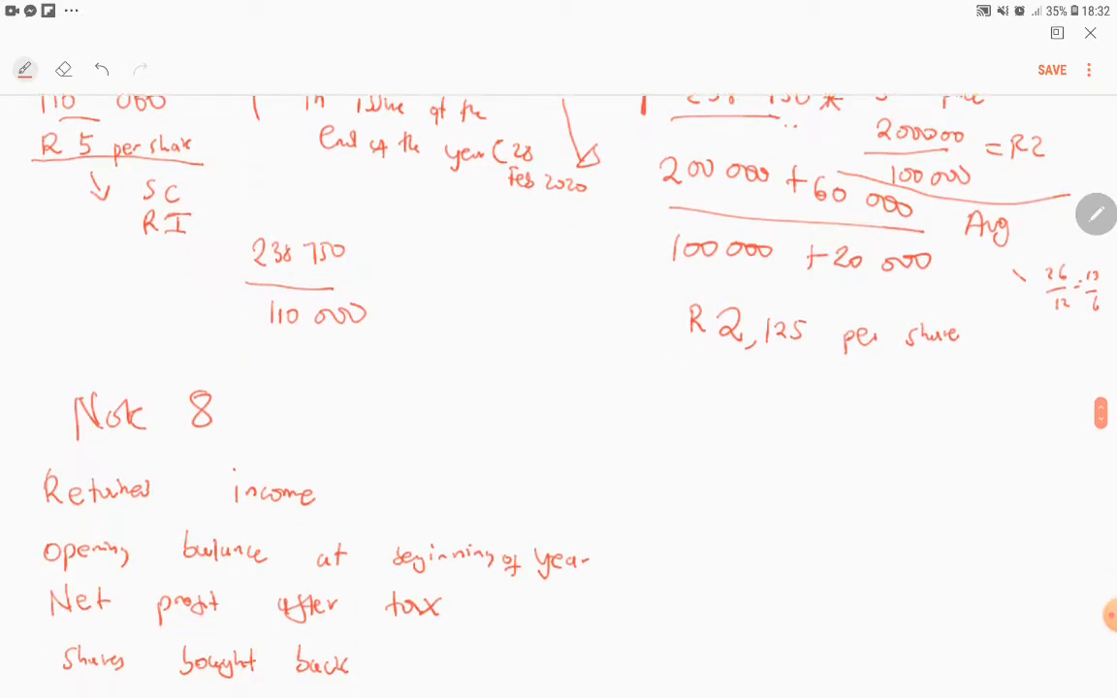
{"action": "scroll", "scroll_direction": "down", "scroll_amount": 3}
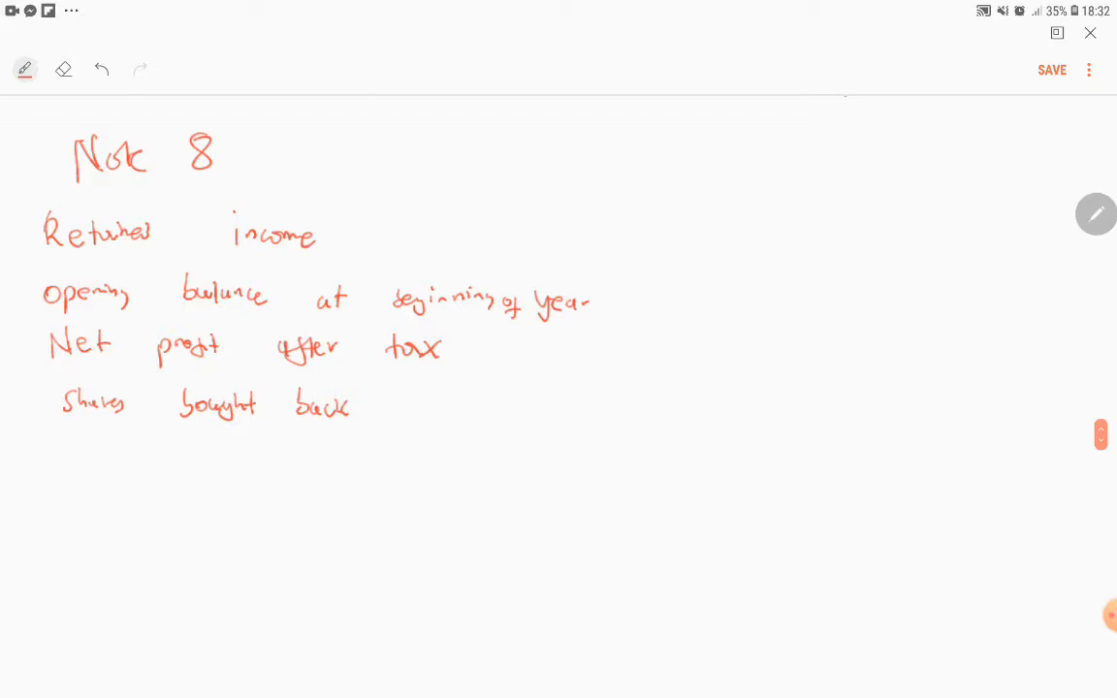
{"action": "scroll", "scroll_direction": "down", "scroll_amount": 3}
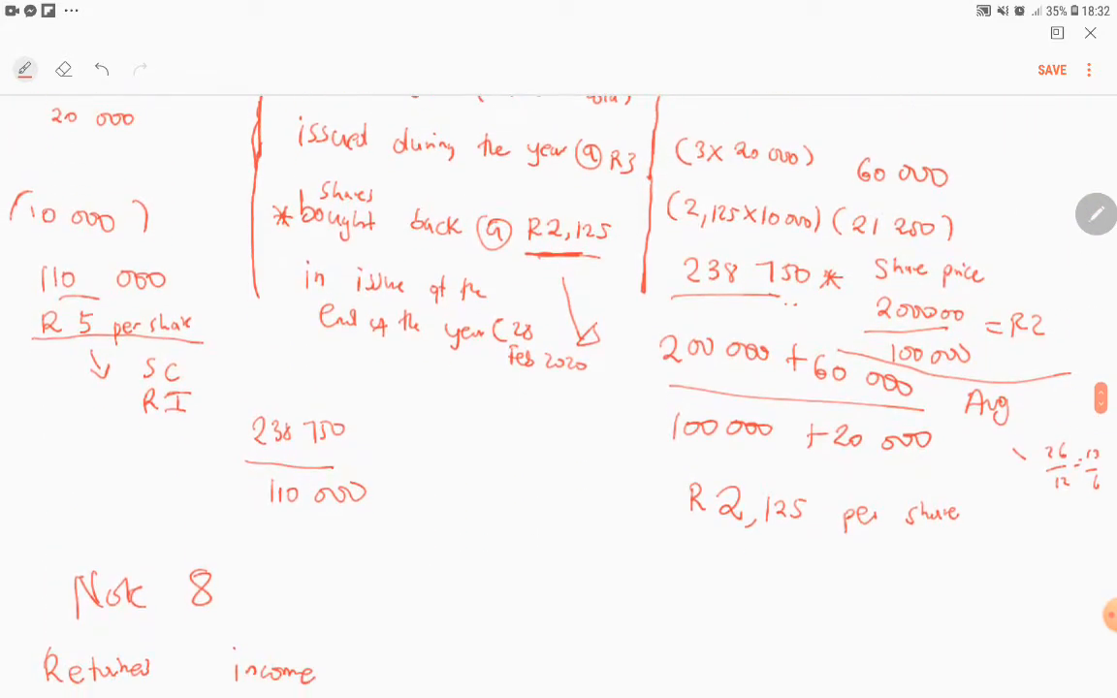
{"action": "scroll", "scroll_direction": "down", "scroll_amount": 3}
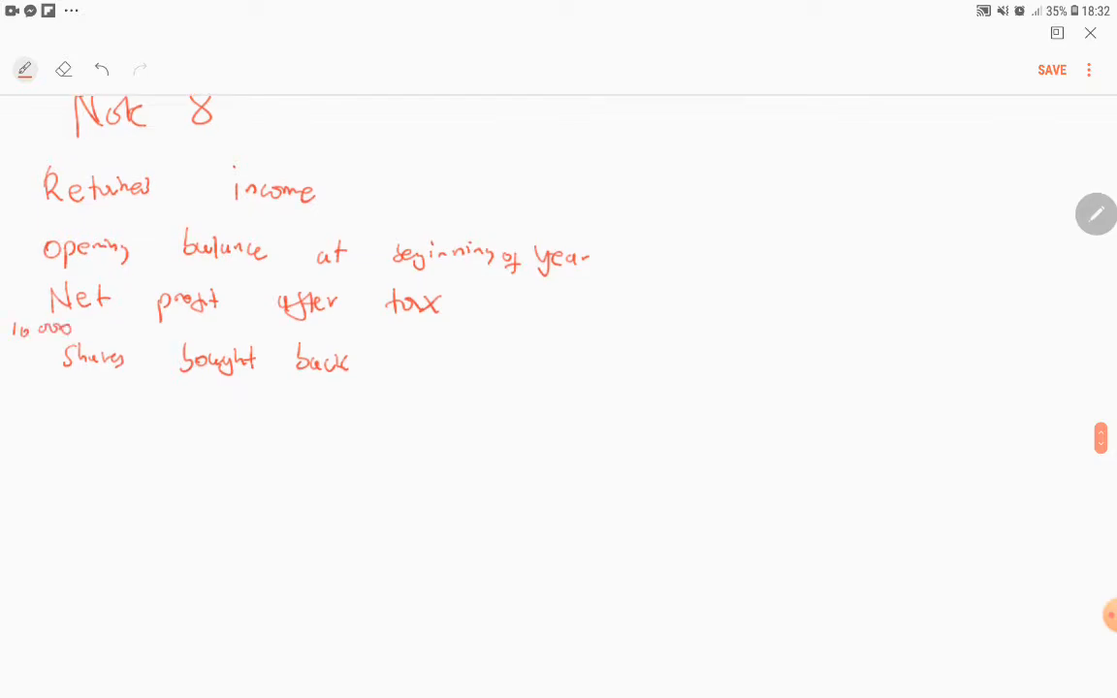
{"action": "left_click_drag", "start_coordinate": [388, 349], "coordinate": [397, 363]}
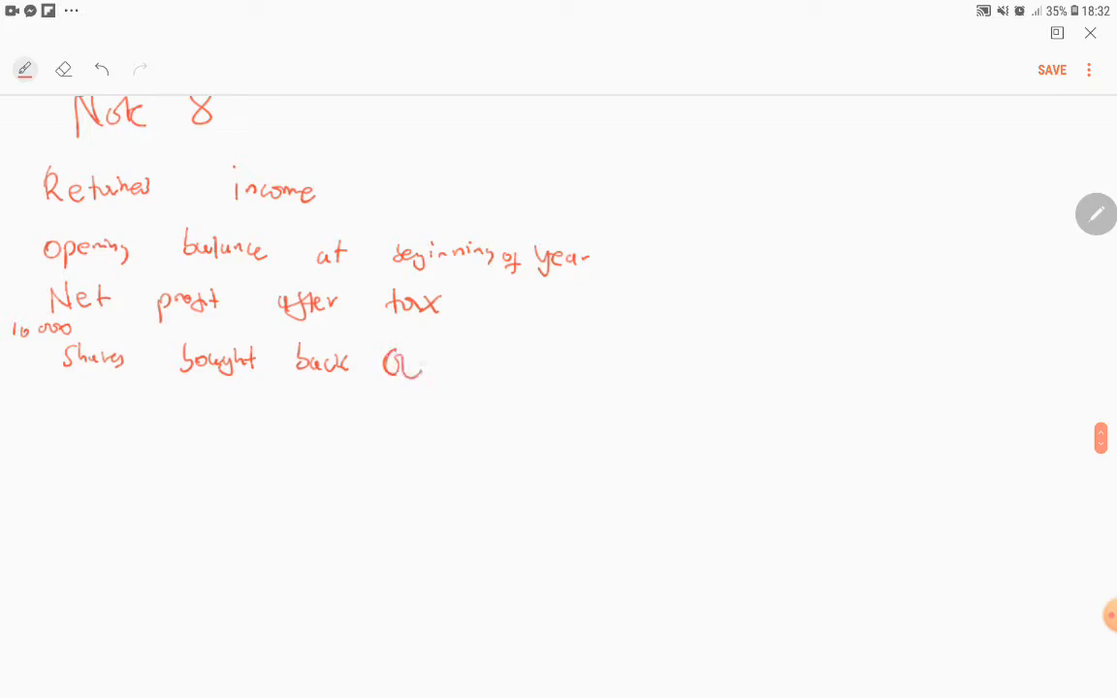
{"action": "left_click_drag", "start_coordinate": [334, 388], "coordinate": [354, 407]}
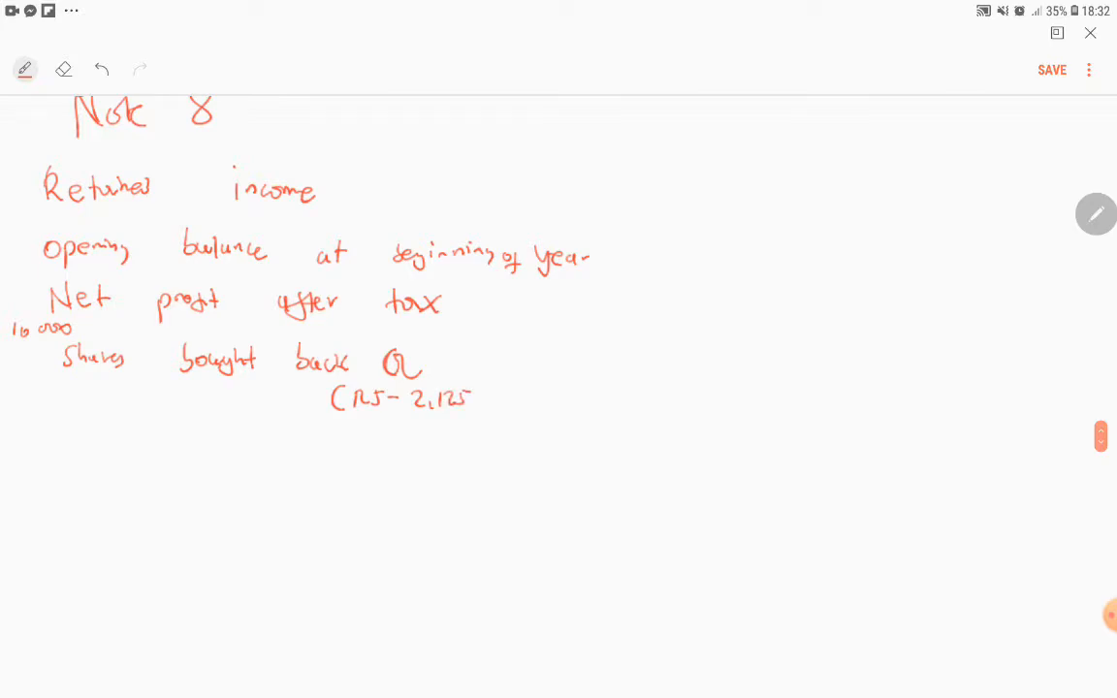
{"action": "left_click_drag", "start_coordinate": [485, 388], "coordinate": [490, 402]}
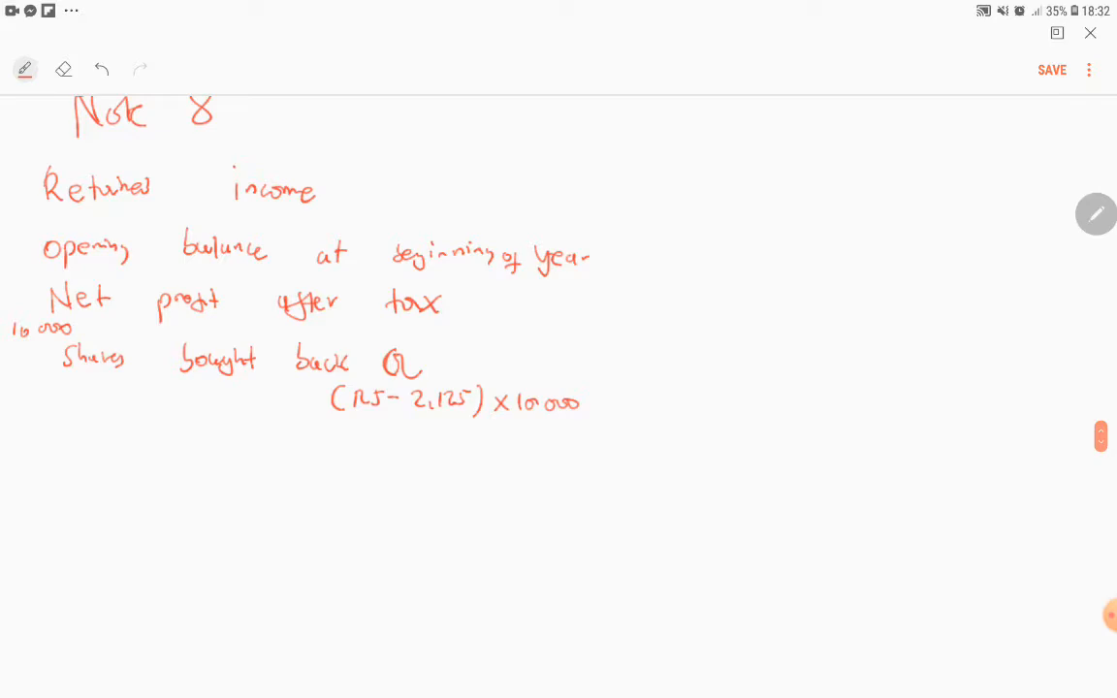
{"action": "left_click_drag", "start_coordinate": [805, 344], "coordinate": [824, 378]}
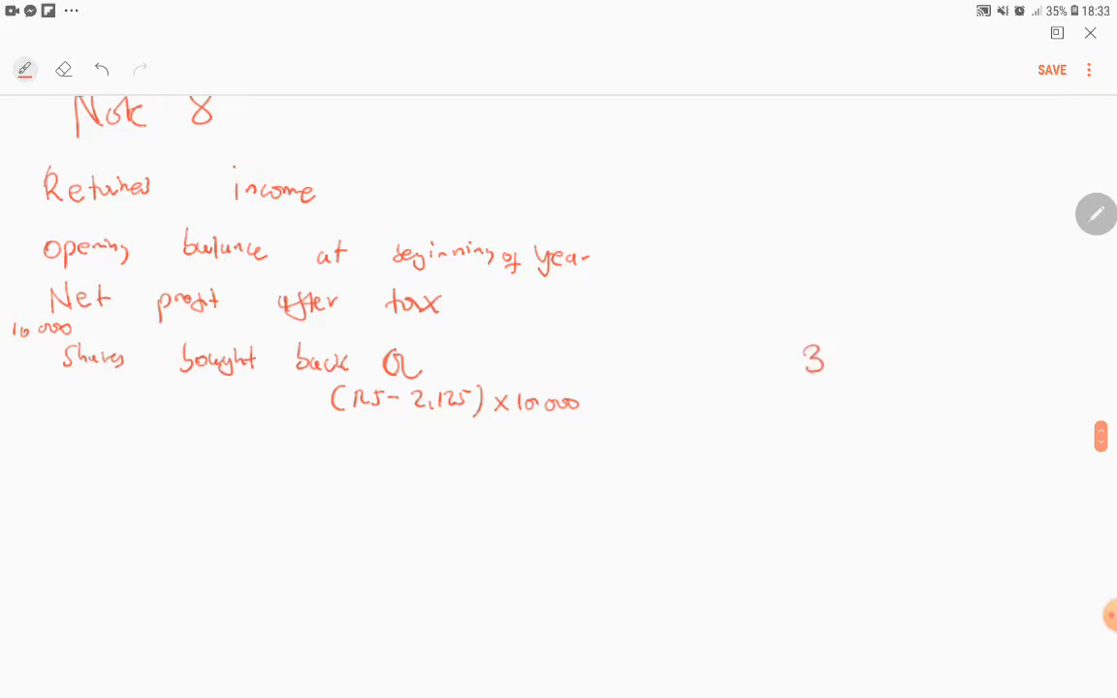
Write (38 750) as the buyback amount and XXX placeholders for the earlier lines
{"action": "scroll", "scroll_direction": "down", "scroll_amount": 3}
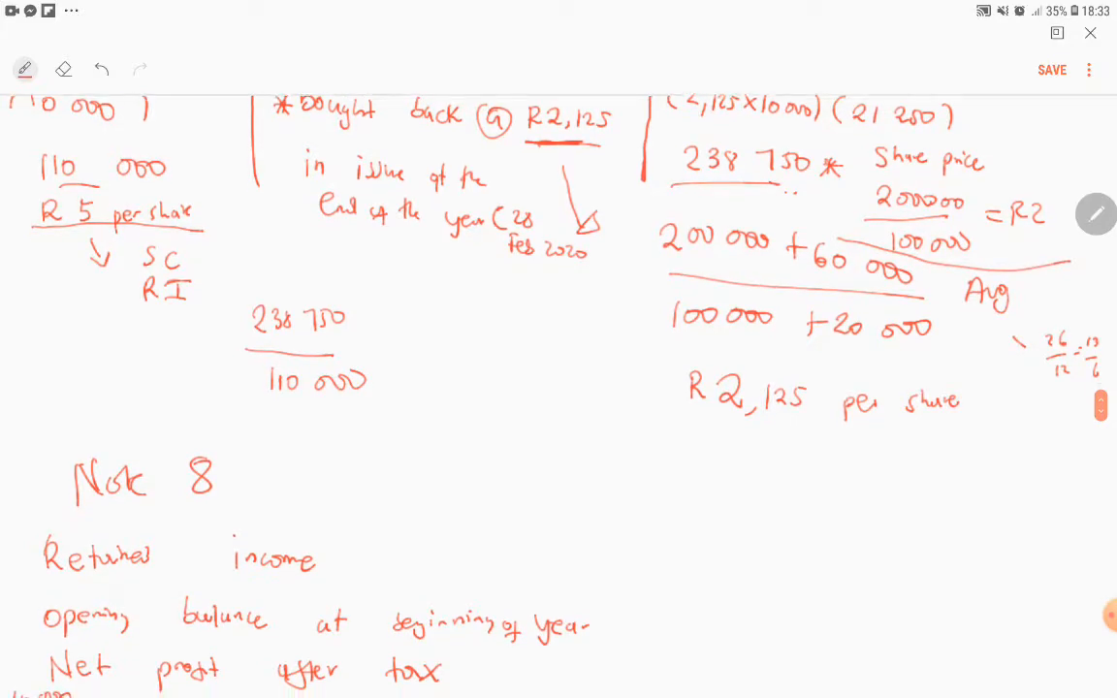
{"action": "scroll", "scroll_direction": "down", "scroll_amount": 3}
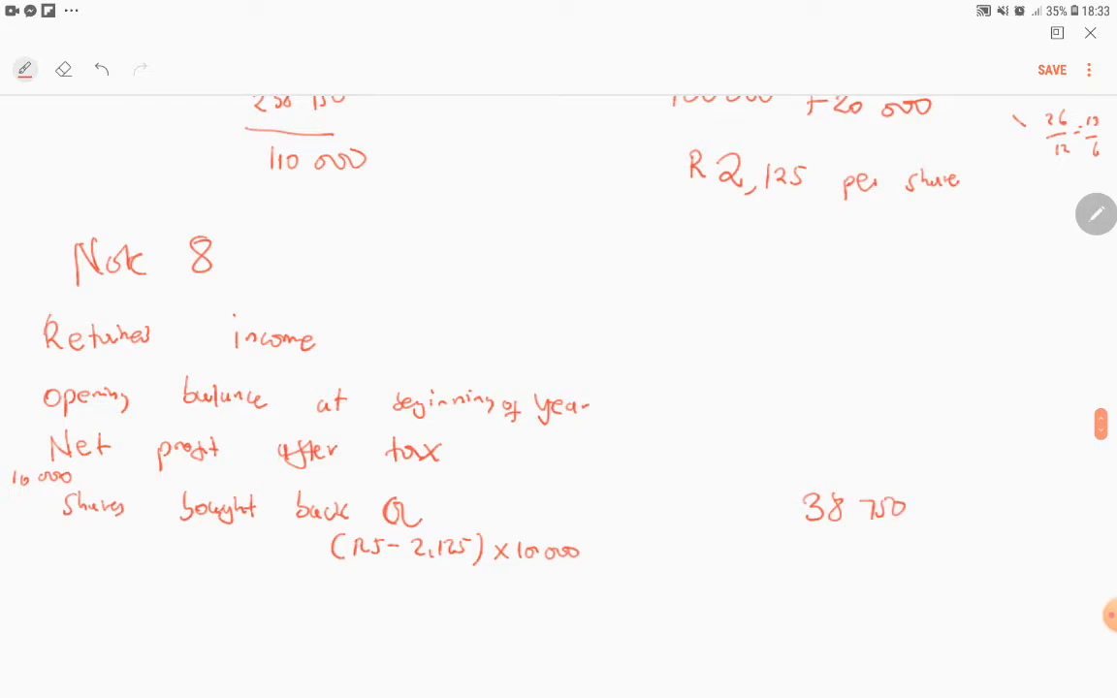
{"action": "left_click_drag", "start_coordinate": [793, 436], "coordinate": [819, 461]}
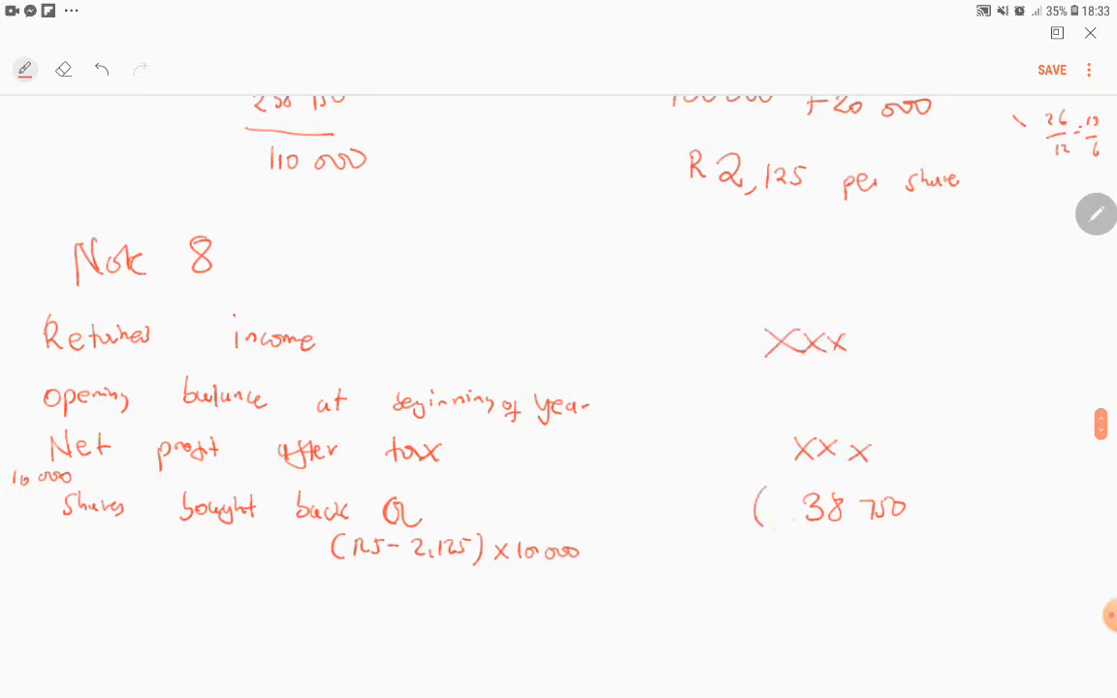
{"action": "left_click_drag", "start_coordinate": [920, 489], "coordinate": [926, 528]}
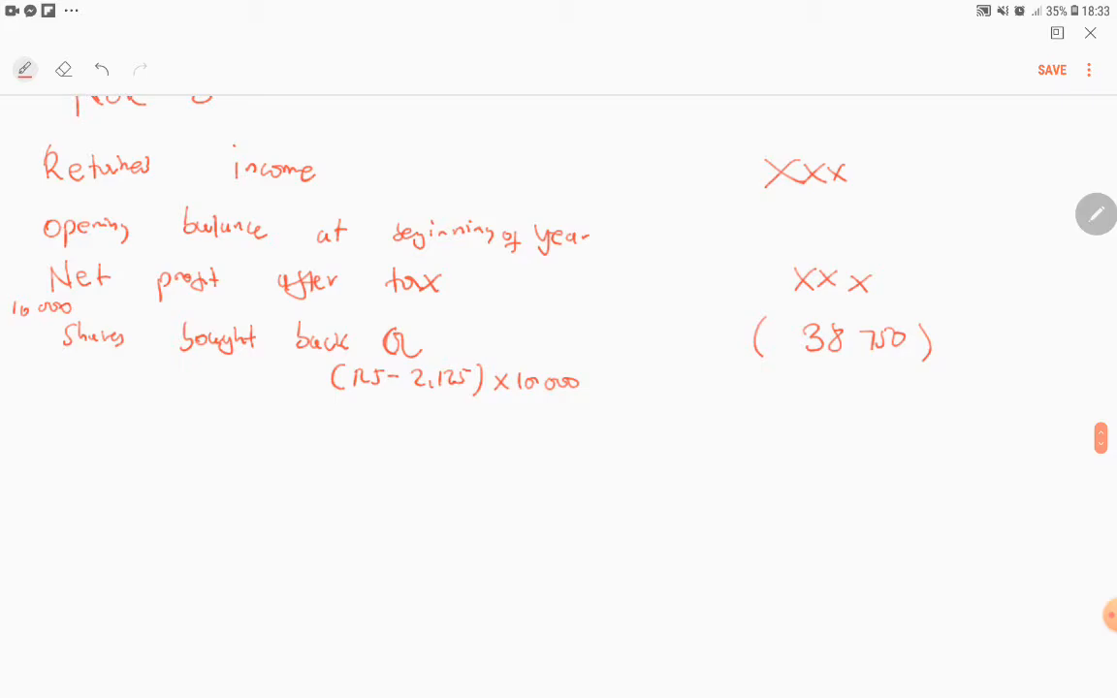
{"action": "scroll", "scroll_direction": "down", "scroll_amount": 3}
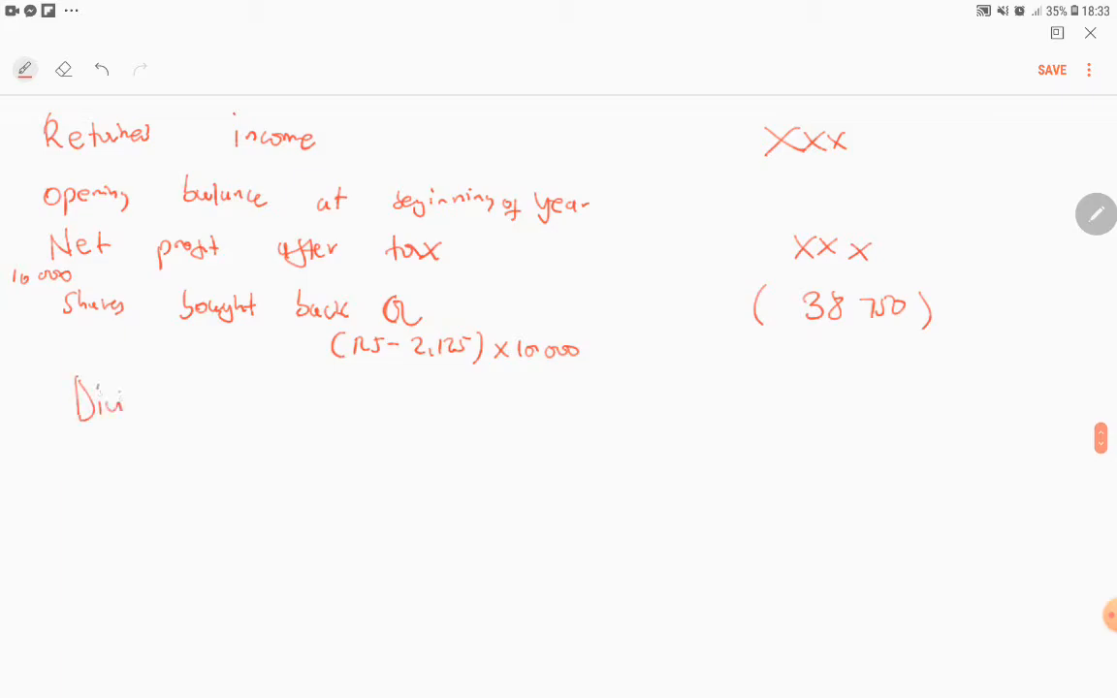
Write 'Dividends' with Interim and Final dividend lines and XXX amounts
{"action": "type", "text": "Dividends"}
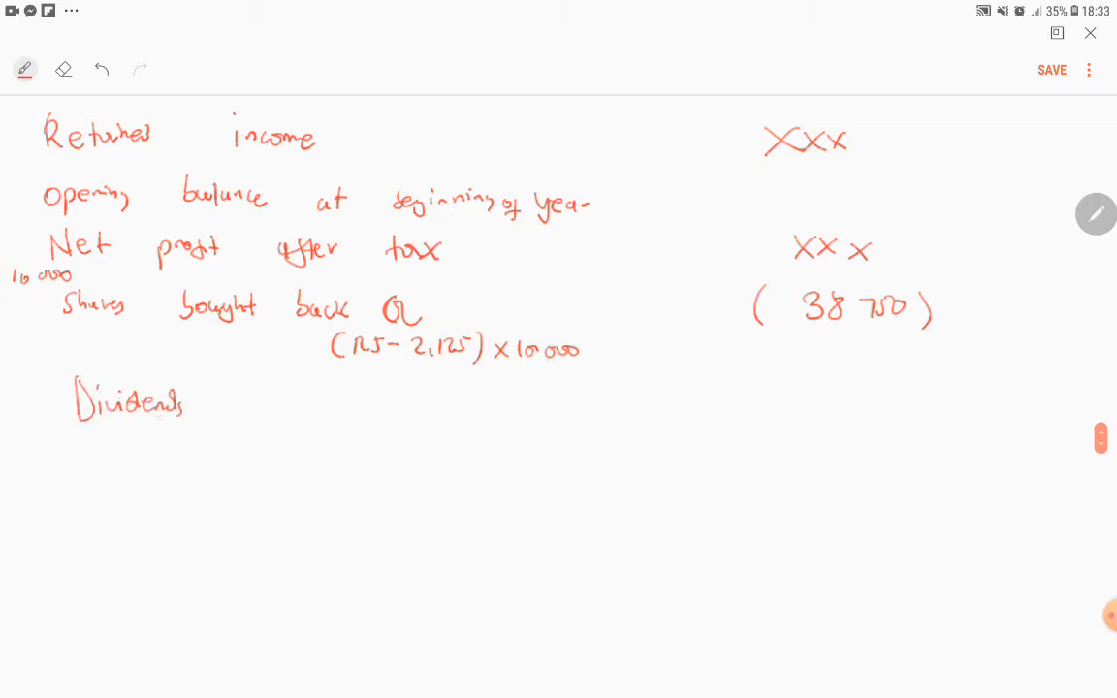
{"action": "left_click_drag", "start_coordinate": [79, 437], "coordinate": [102, 465]}
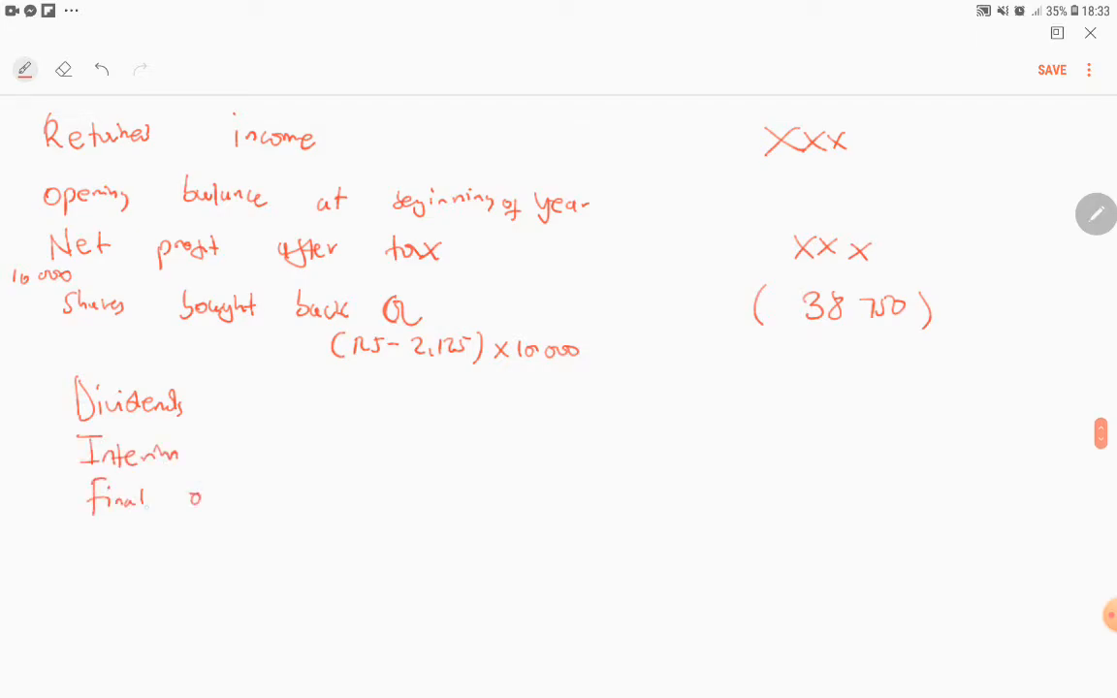
{"action": "type", "text": "dividend"}
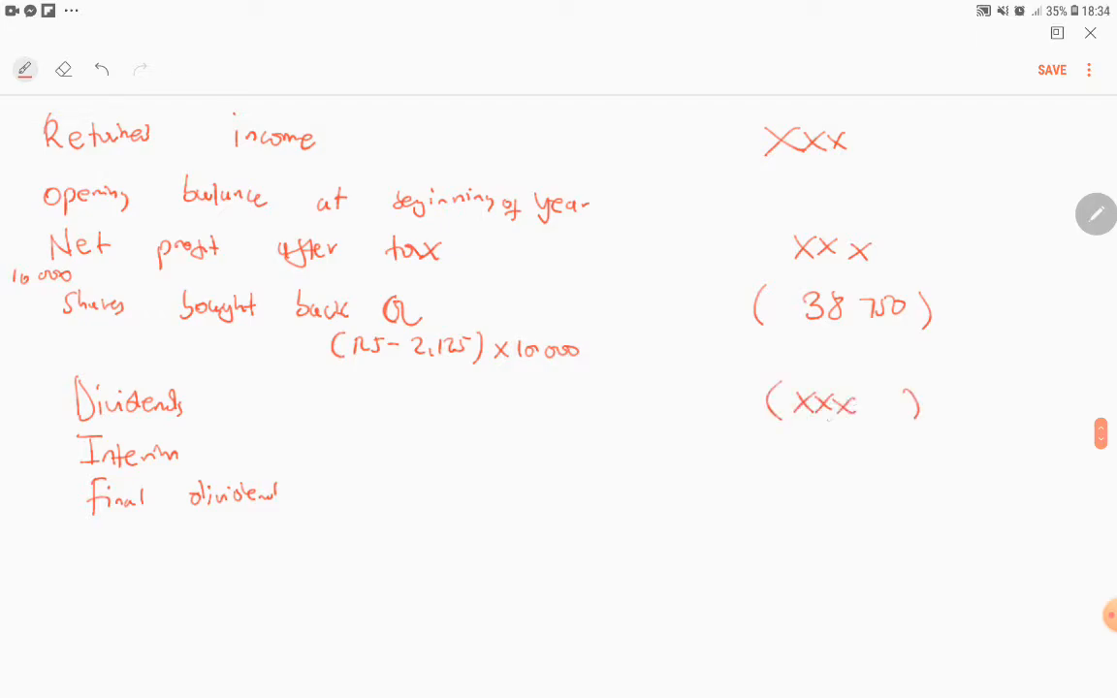
{"action": "scroll", "scroll_direction": "down", "scroll_amount": 3}
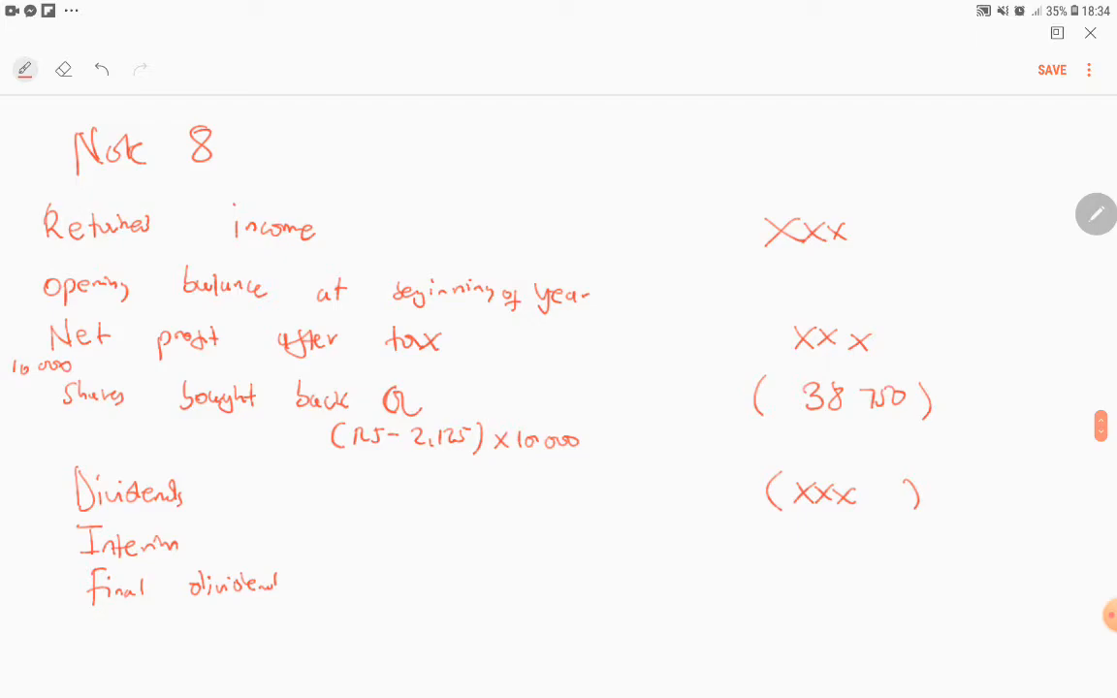
Write 'balance at end (28 February 2020)' with XXX, then scroll back up
{"action": "scroll", "scroll_direction": "down", "scroll_amount": 3}
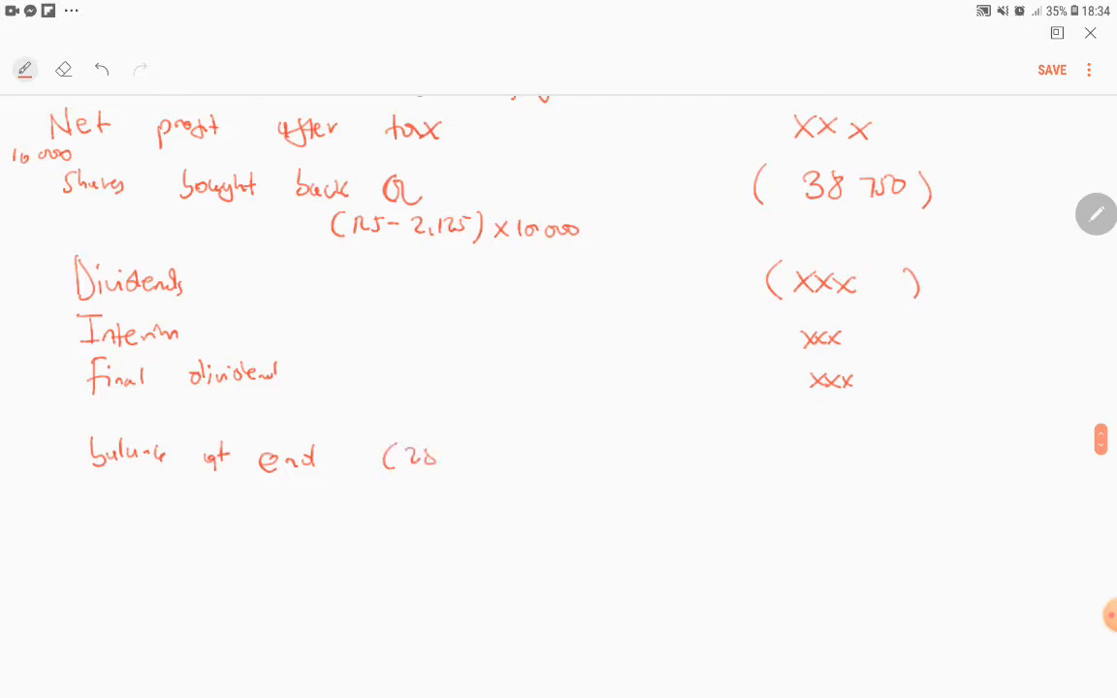
{"action": "left_click_drag", "start_coordinate": [441, 451], "coordinate": [514, 455]}
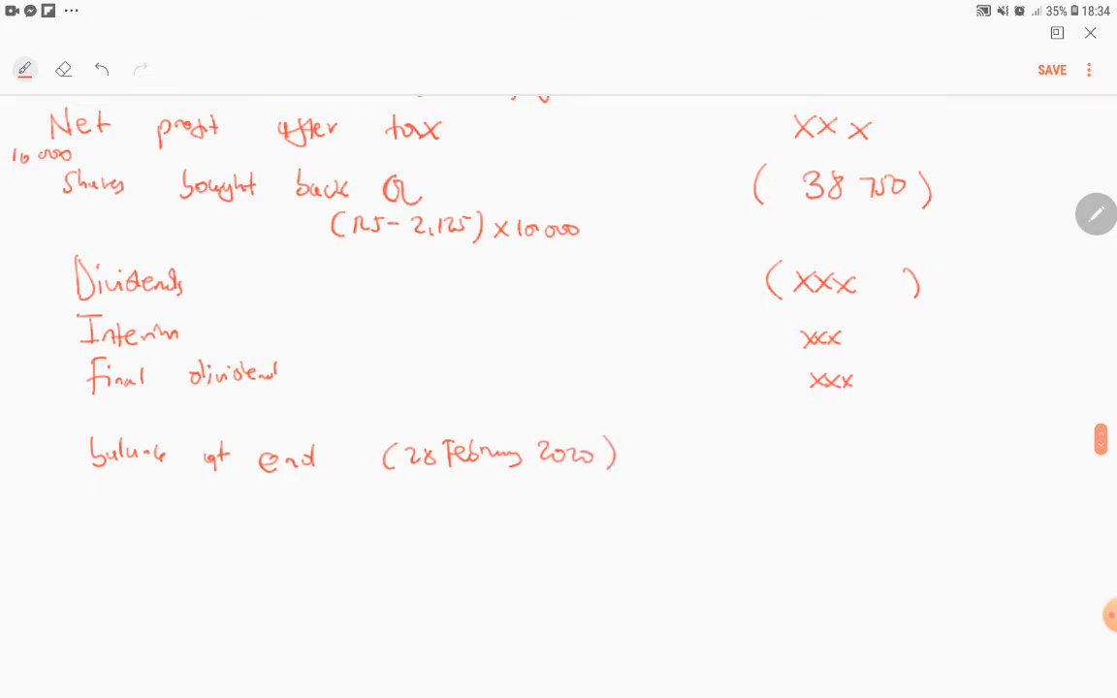
{"action": "scroll", "scroll_direction": "down", "scroll_amount": 3}
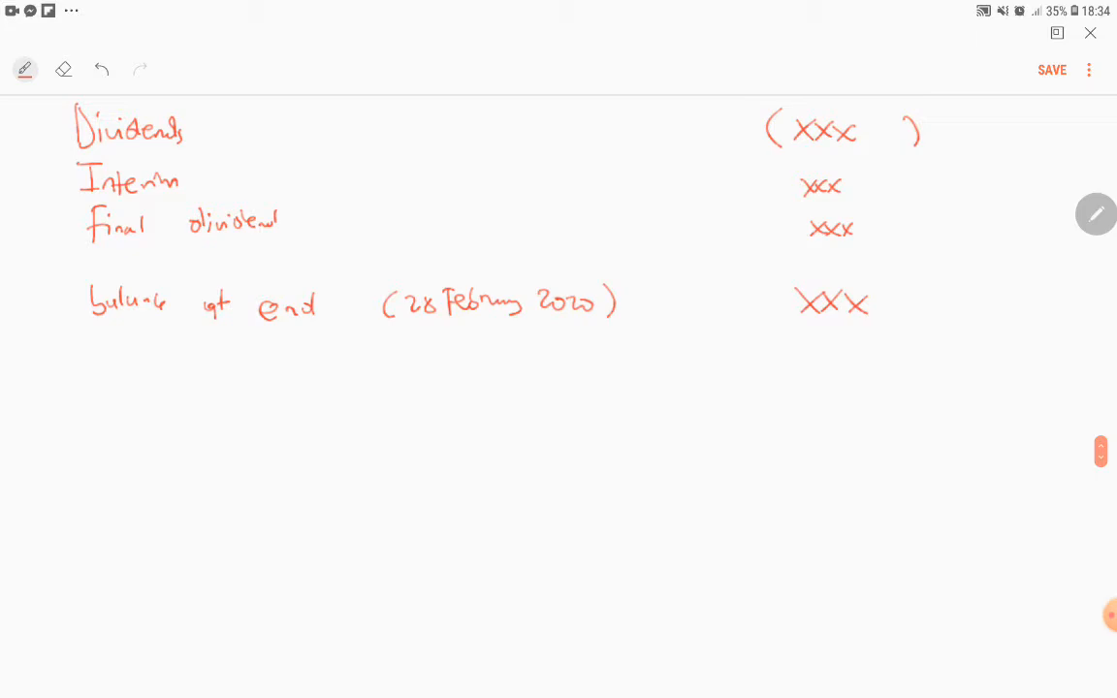
{"action": "scroll", "scroll_direction": "down", "scroll_amount": 3}
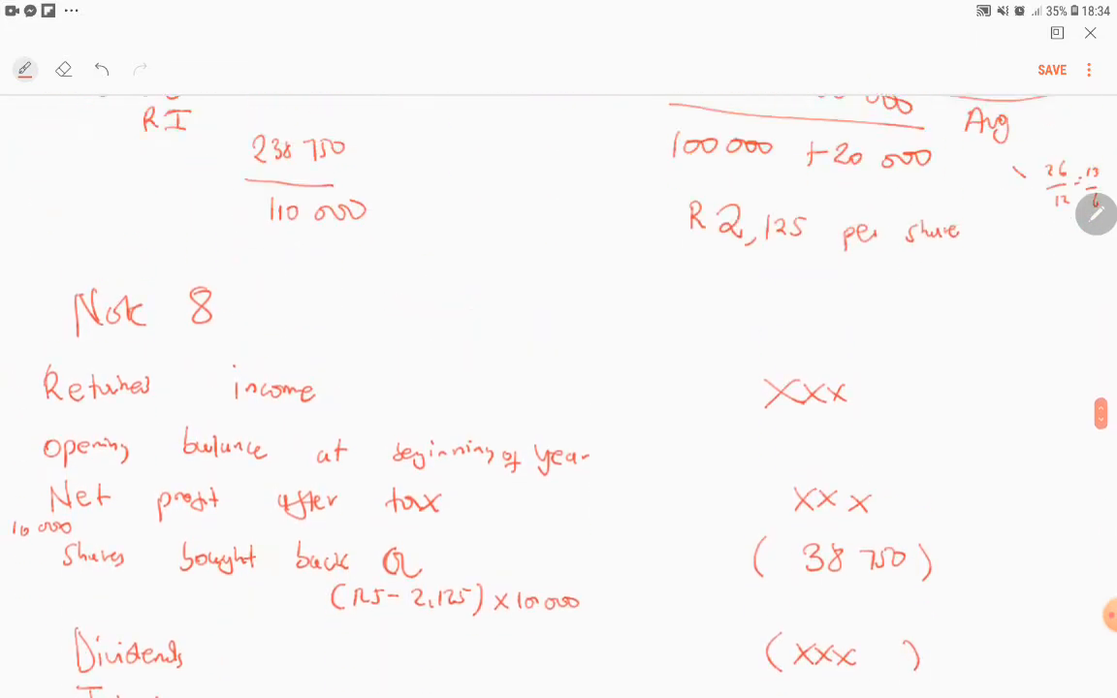
Tick the retained income amount and star the note 8 reference on the balance sheet
{"action": "scroll", "scroll_direction": "down", "scroll_amount": 3}
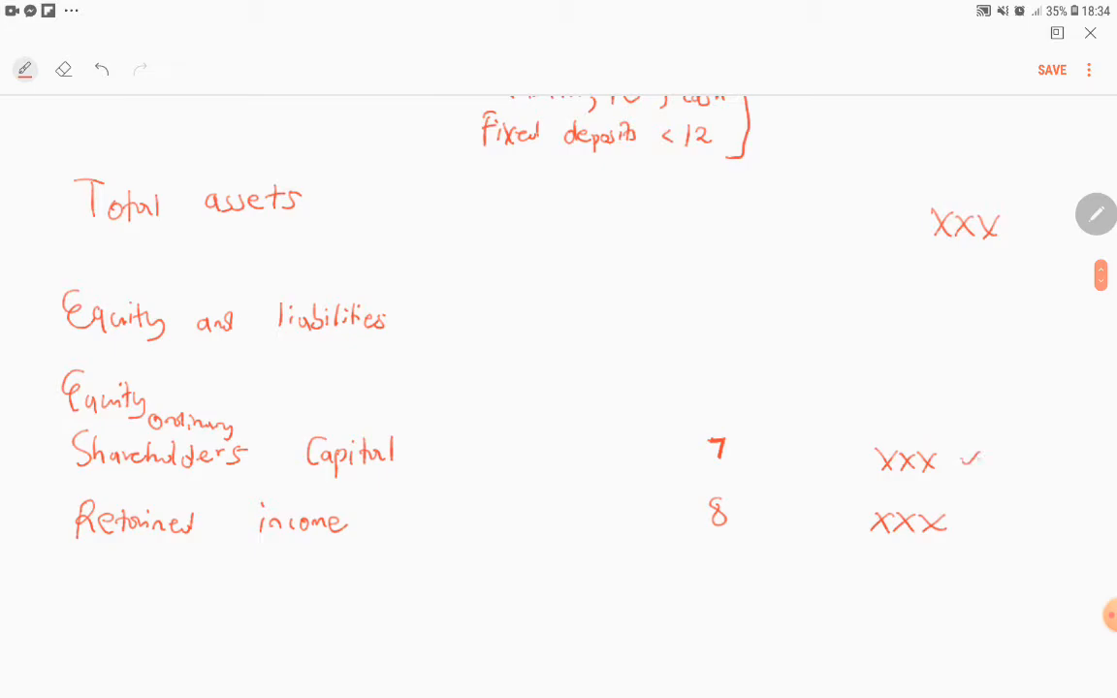
{"action": "left_click_drag", "start_coordinate": [964, 528], "coordinate": [989, 509]}
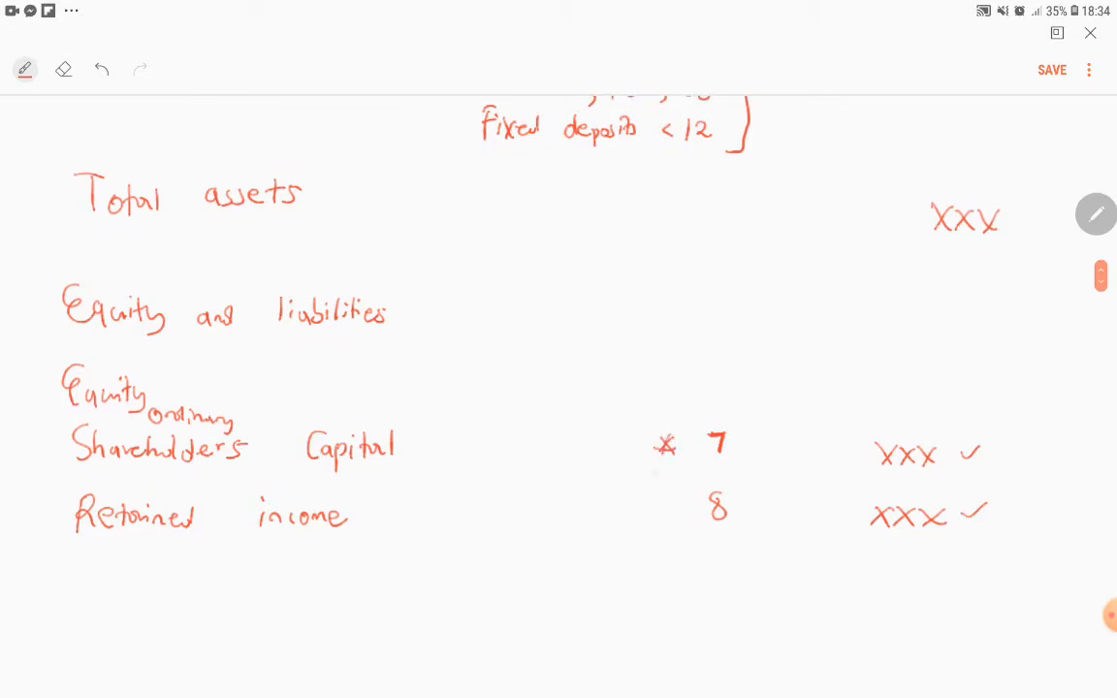
{"action": "left_click_drag", "start_coordinate": [659, 512], "coordinate": [679, 512]}
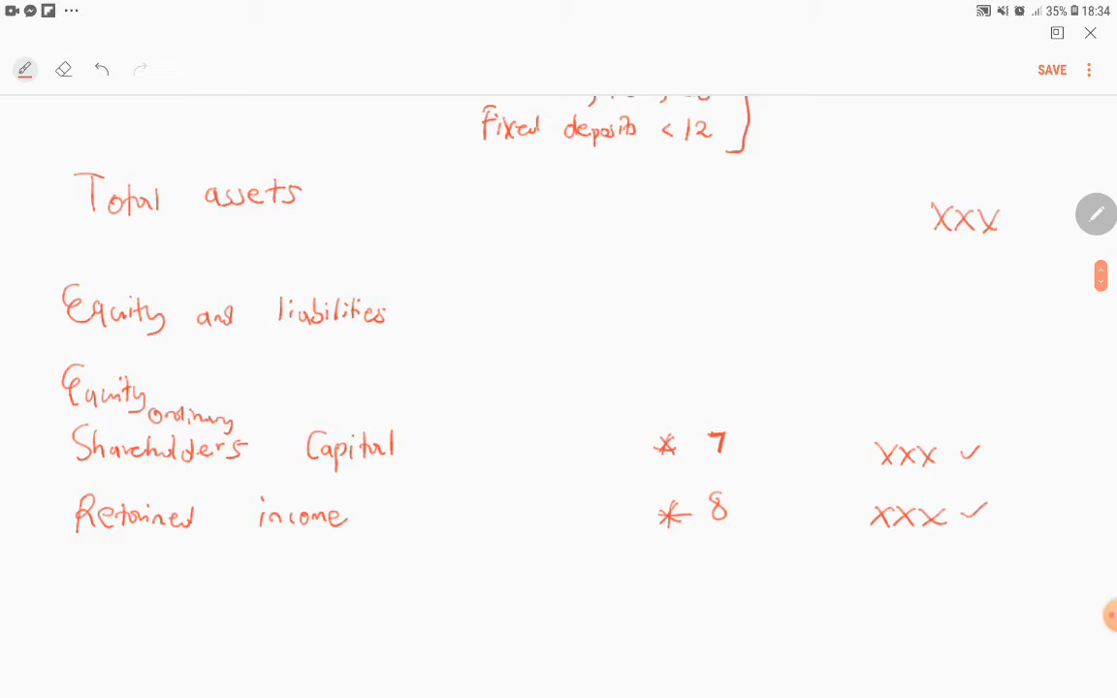
Draw a box around both equity XXX amounts with the total above
{"action": "scroll", "scroll_direction": "down", "scroll_amount": 3}
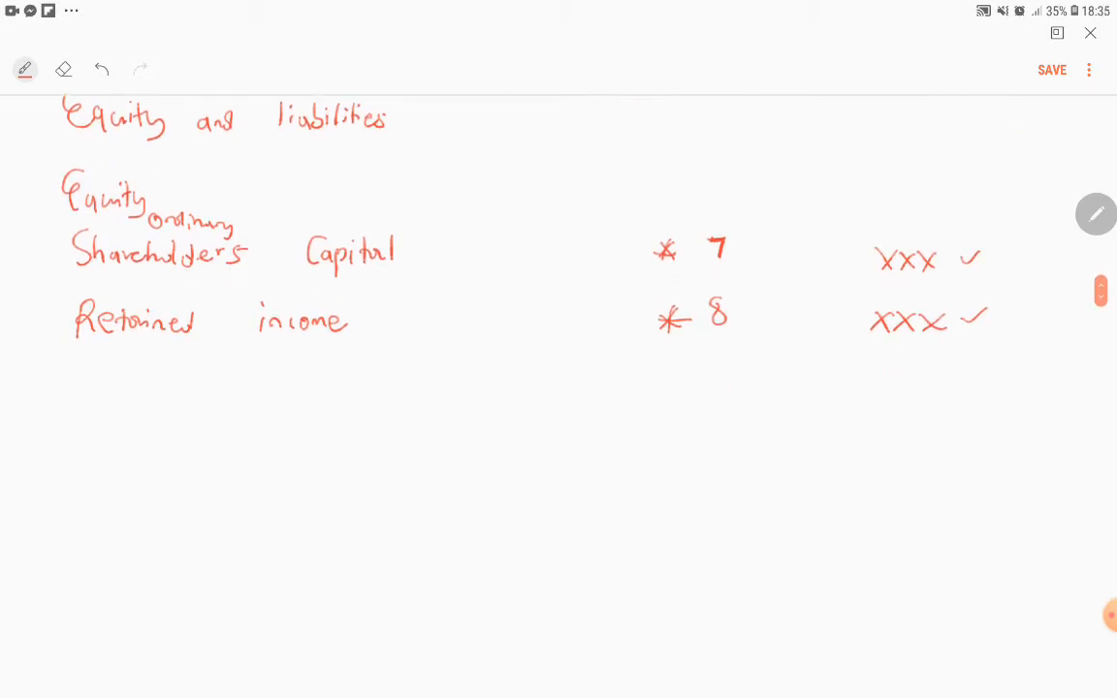
{"action": "scroll", "scroll_direction": "down", "scroll_amount": 3}
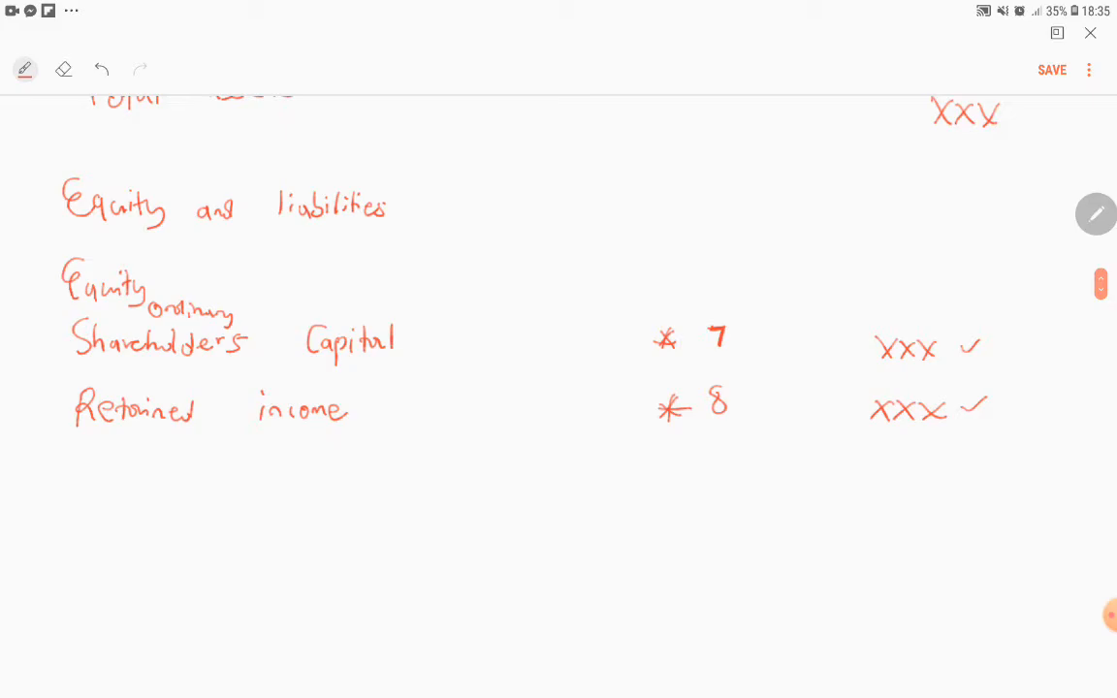
{"action": "left_click_drag", "start_coordinate": [834, 320], "coordinate": [1023, 445]}
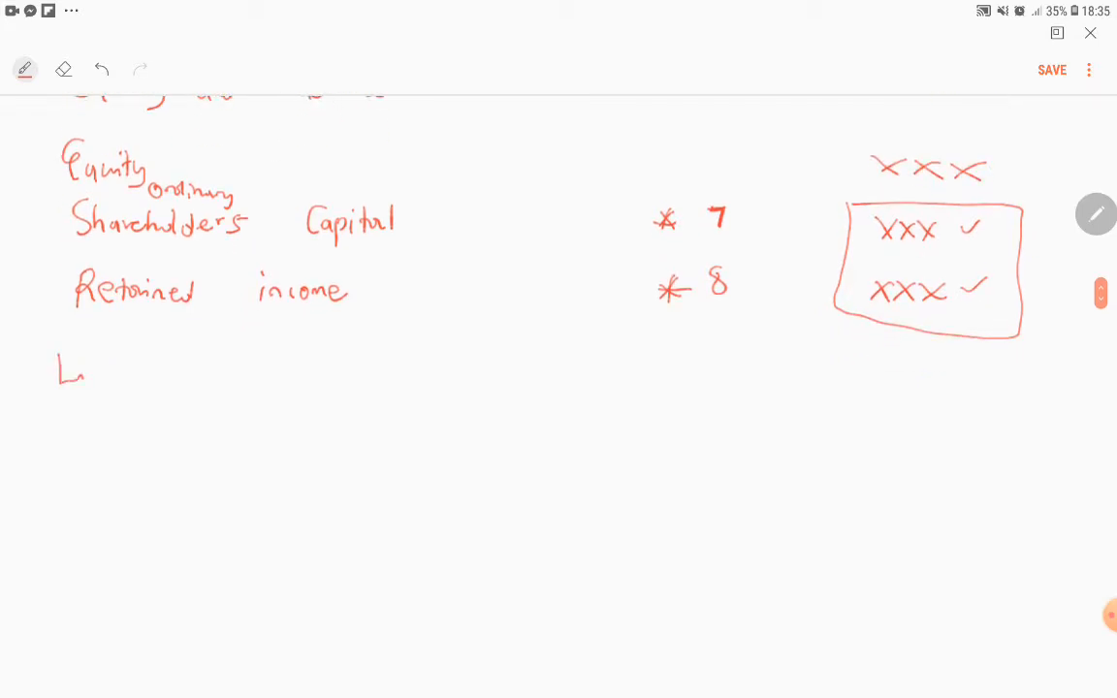
Write the 'Liabilities' heading and 'Non current liabilities' beneath it
{"action": "left_click_drag", "start_coordinate": [72, 369], "coordinate": [184, 368]}
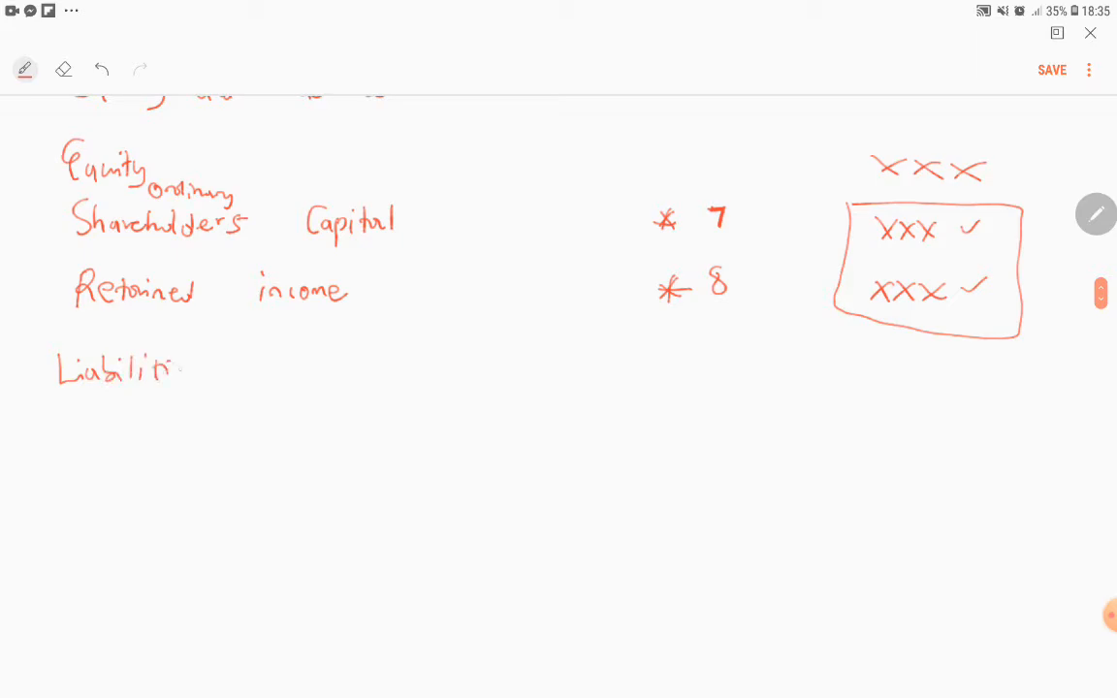
{"action": "scroll", "scroll_direction": "down", "scroll_amount": 3}
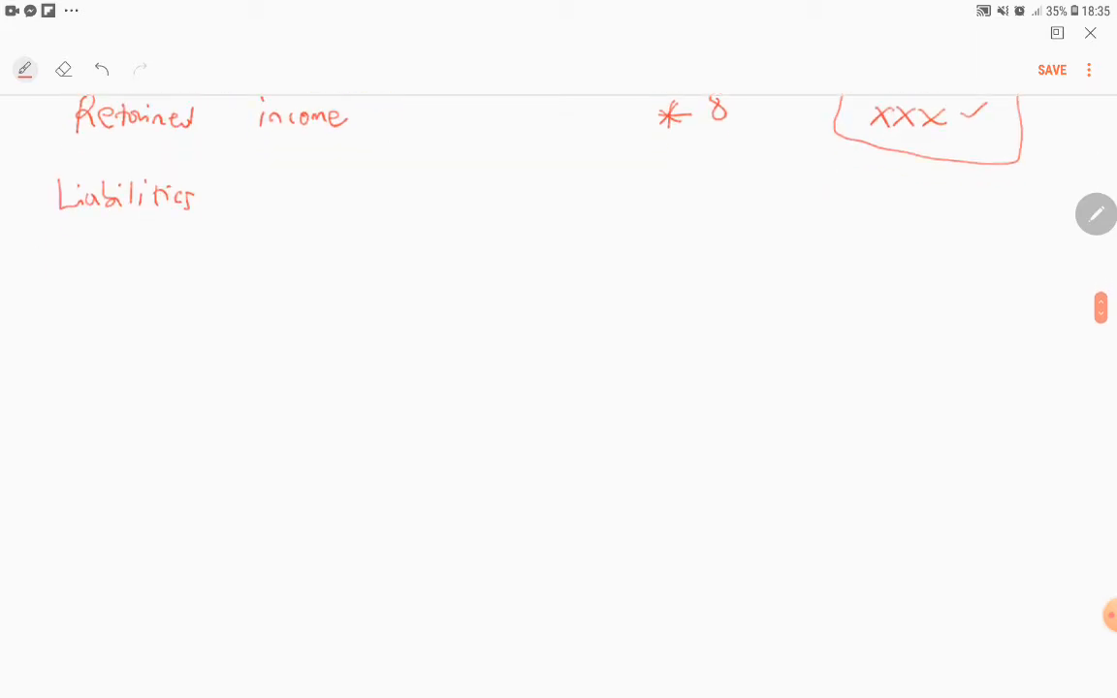
{"action": "type", "text": "Non cu"}
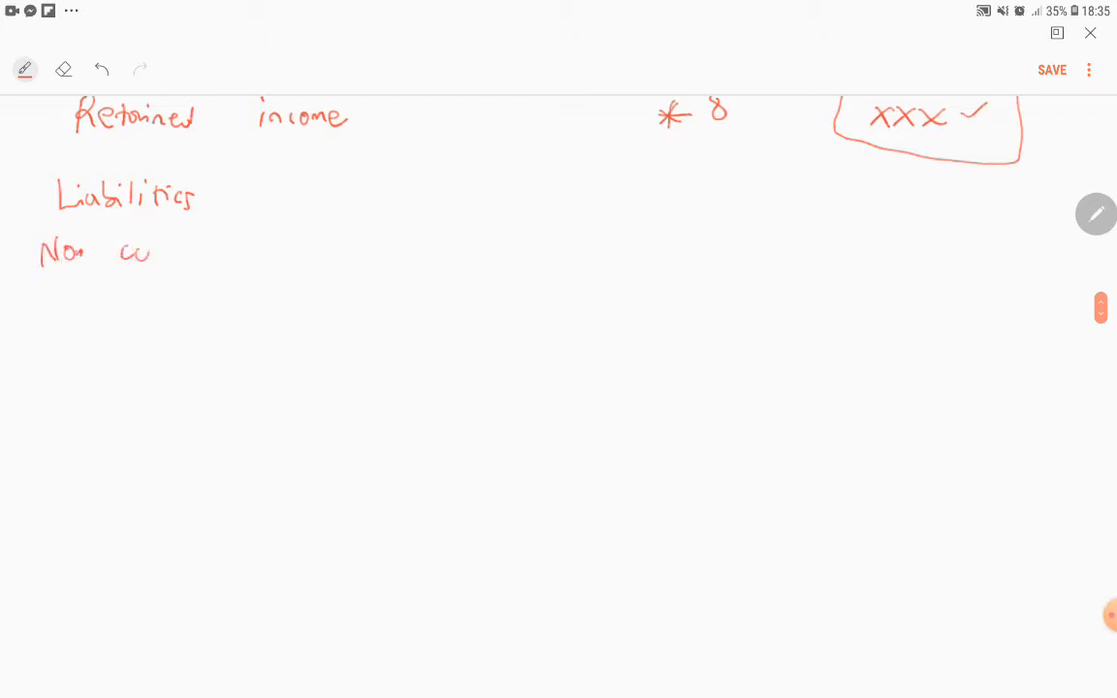
{"action": "left_click_drag", "start_coordinate": [117, 252], "coordinate": [267, 252]}
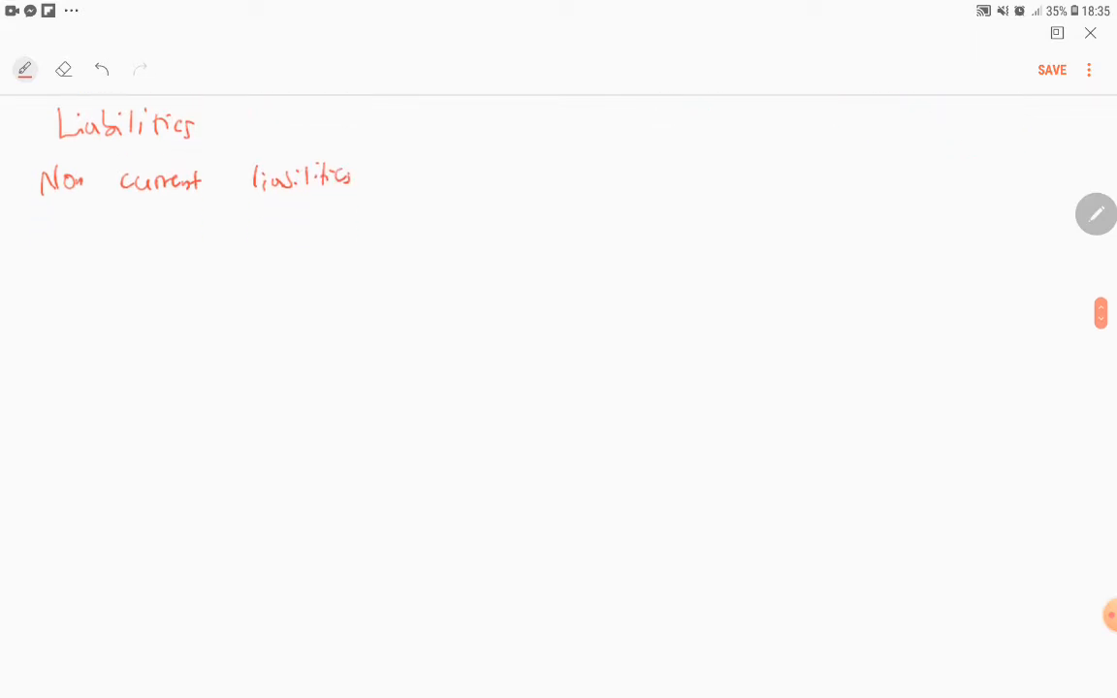
Write 'Loan' under non-current liabilities with XXX in the amount column
{"action": "left_click_drag", "start_coordinate": [63, 242], "coordinate": [126, 243]}
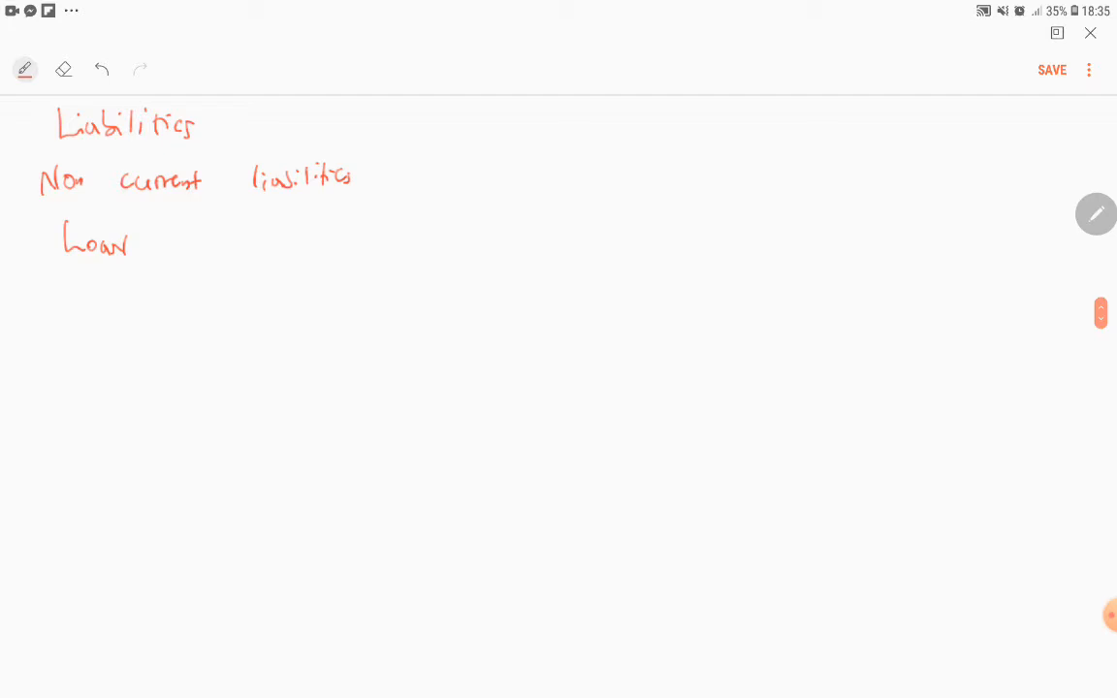
{"action": "left_click_drag", "start_coordinate": [828, 247], "coordinate": [882, 260]}
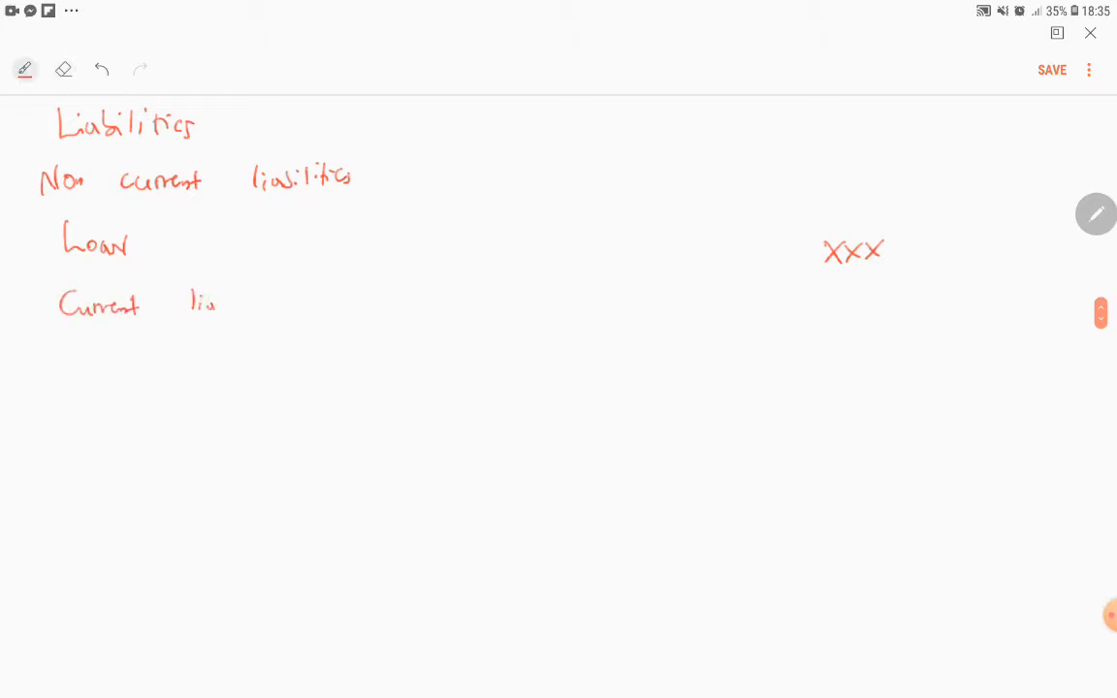
Finish 'Current liabilities' and write a total XXX above the boxed loan amount
{"action": "left_click_drag", "start_coordinate": [189, 305], "coordinate": [300, 305]}
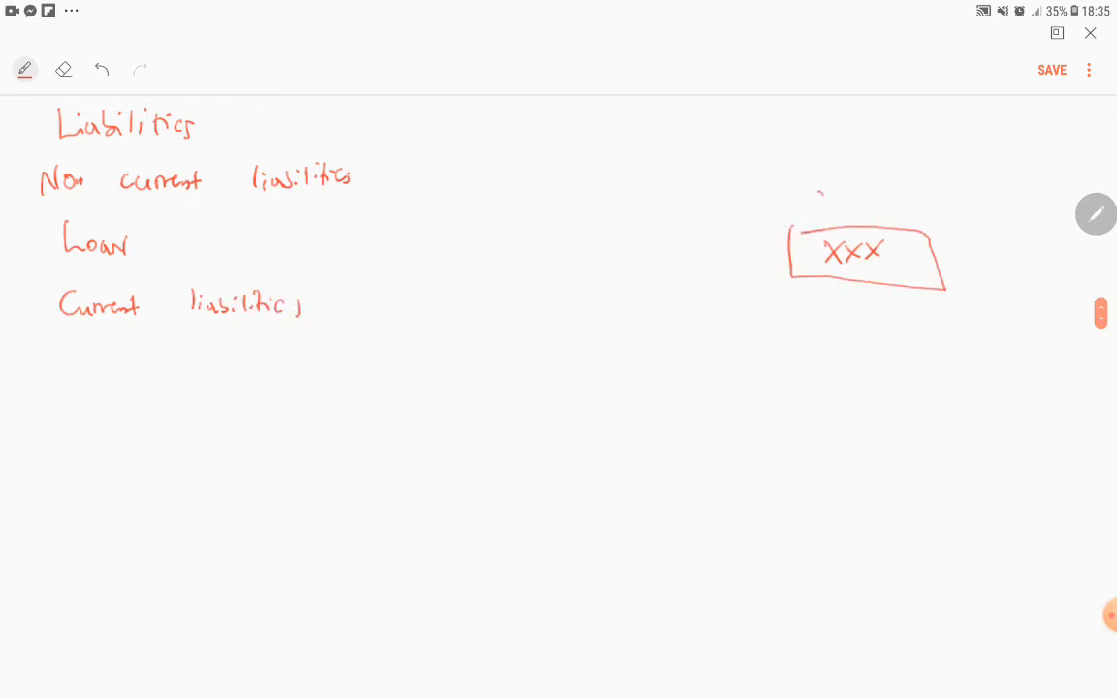
{"action": "left_click_drag", "start_coordinate": [819, 204], "coordinate": [887, 209]}
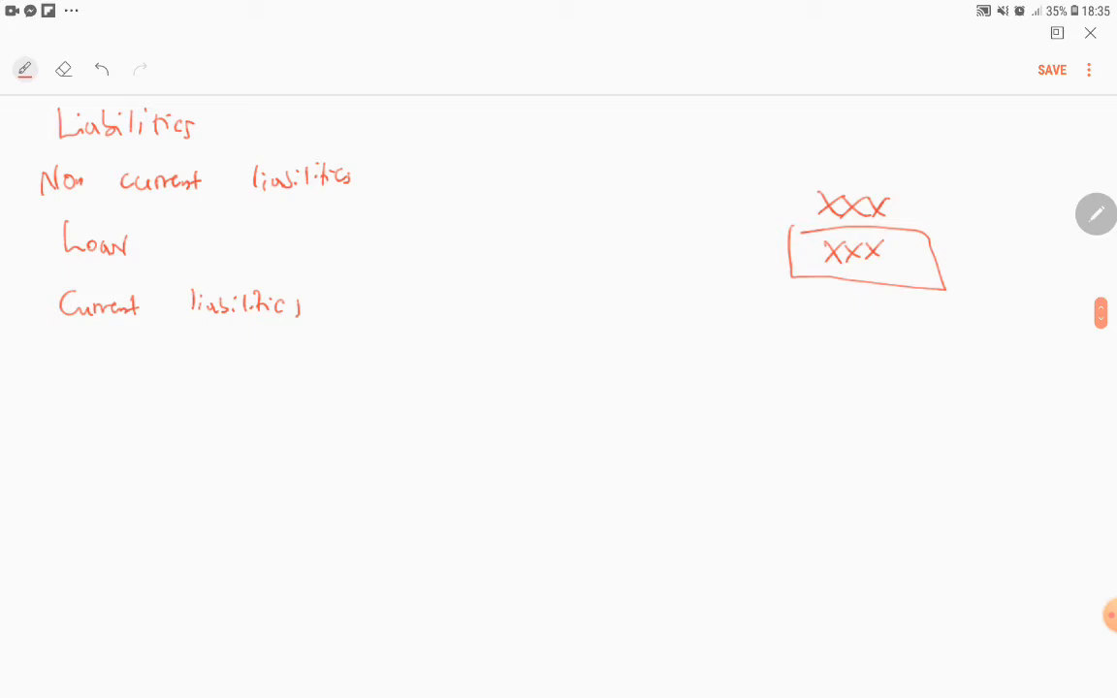
{"action": "scroll", "scroll_direction": "down", "scroll_amount": 3}
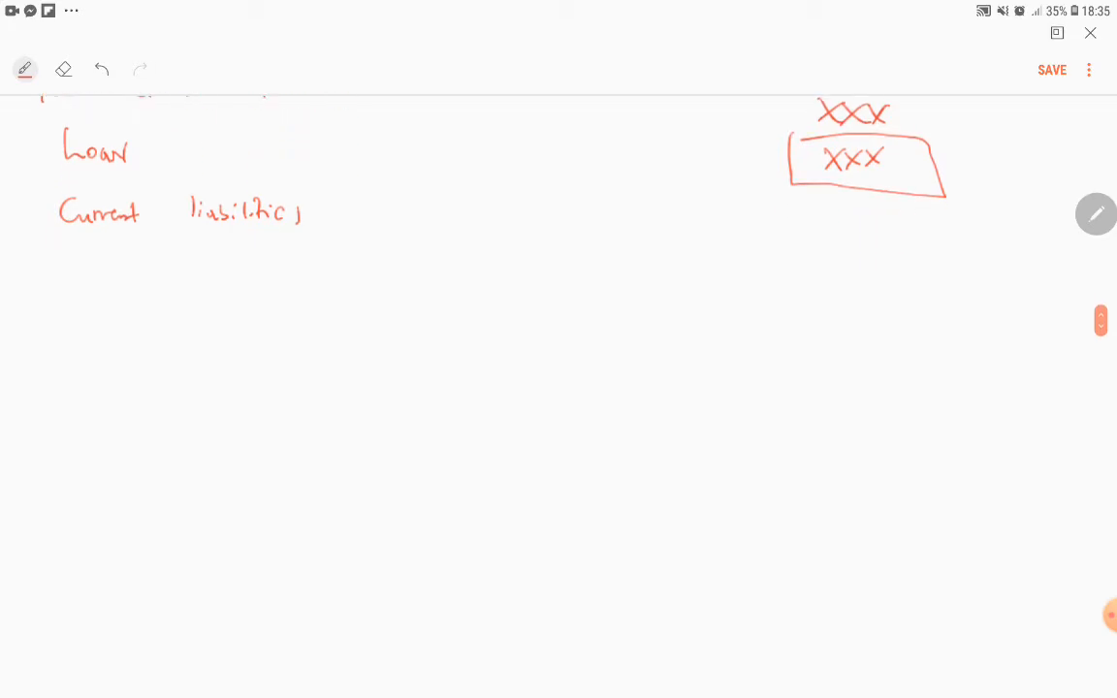
Write 'Trade and other payables (Creditor control' under current liabilities
{"action": "left_click_drag", "start_coordinate": [61, 247], "coordinate": [82, 281]}
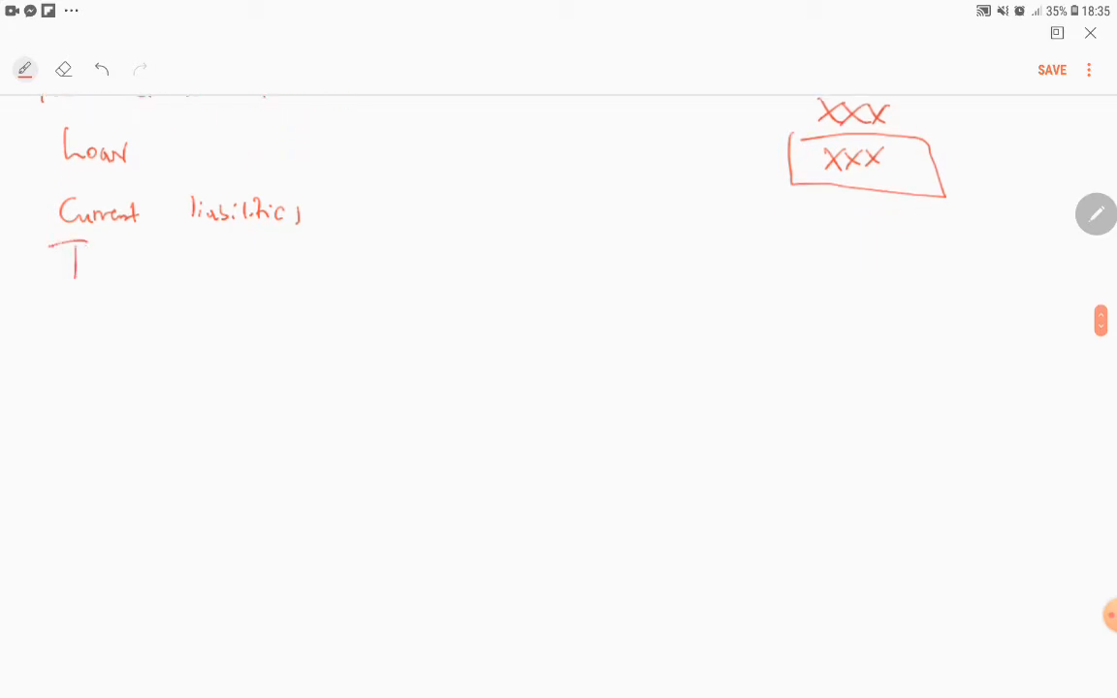
{"action": "left_click_drag", "start_coordinate": [73, 262], "coordinate": [179, 267]}
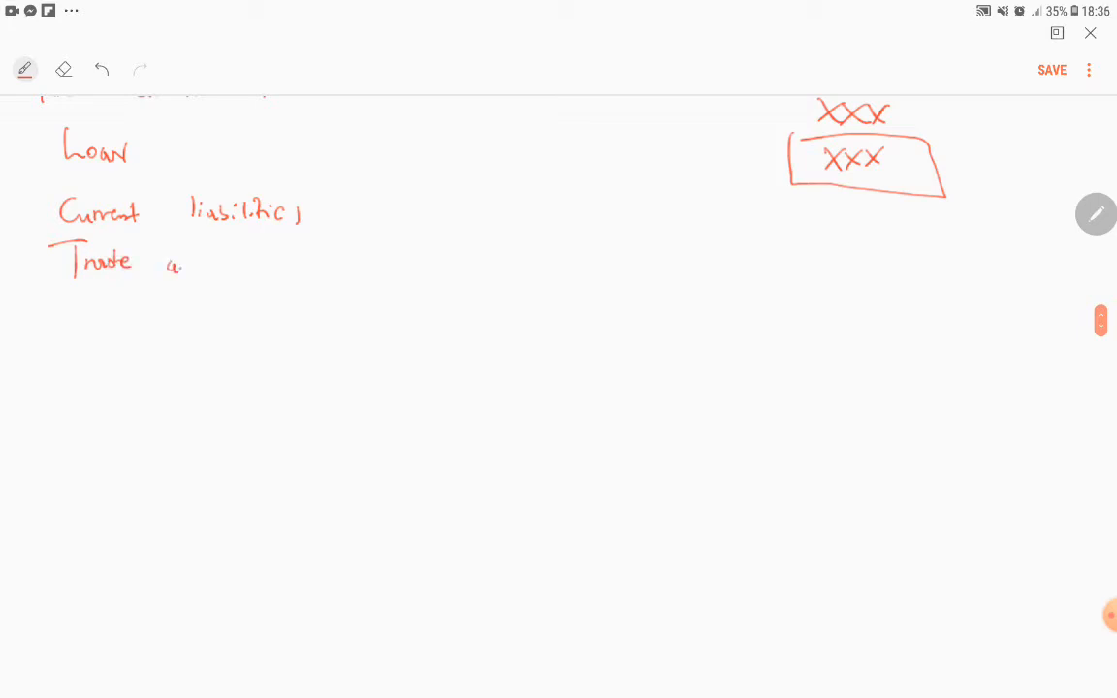
{"action": "left_click_drag", "start_coordinate": [164, 269], "coordinate": [281, 269]}
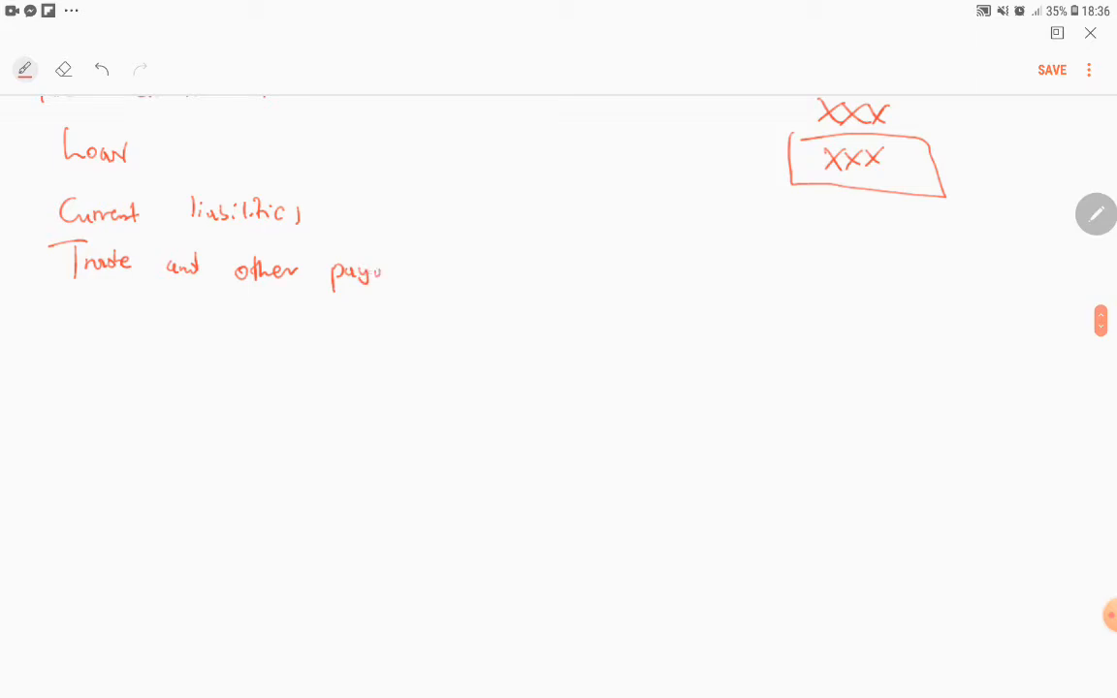
{"action": "left_click_drag", "start_coordinate": [383, 271], "coordinate": [432, 271]}
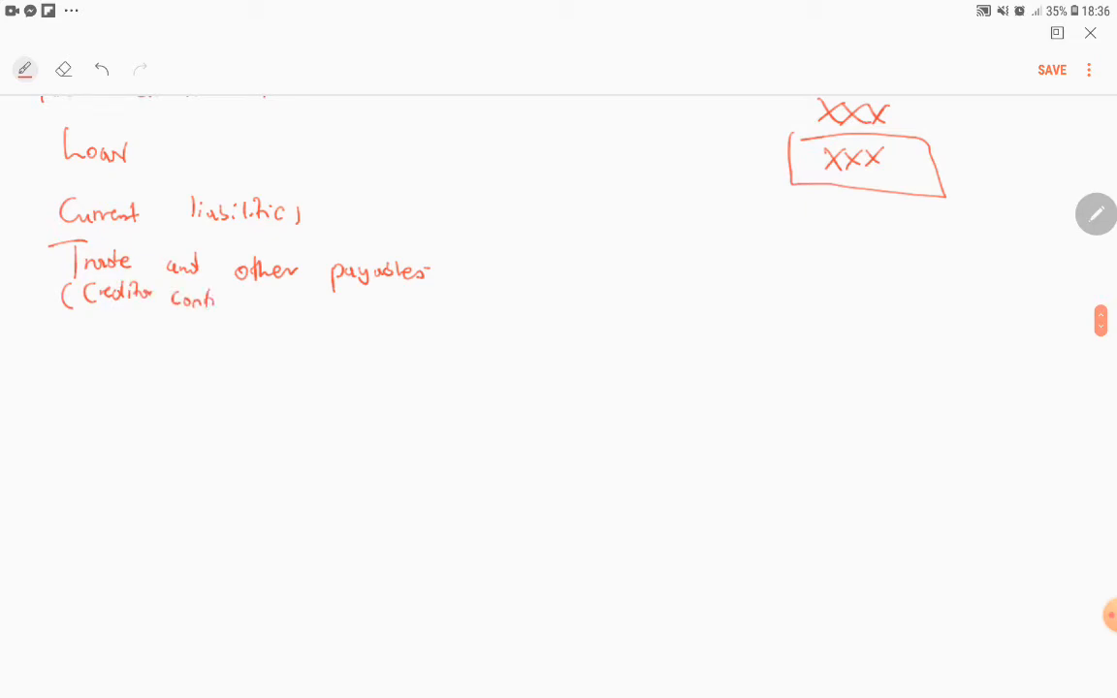
Add note reference 8, close the creditors control bracket and write 'accrued expense,'
{"action": "left_click_drag", "start_coordinate": [684, 267], "coordinate": [690, 289]}
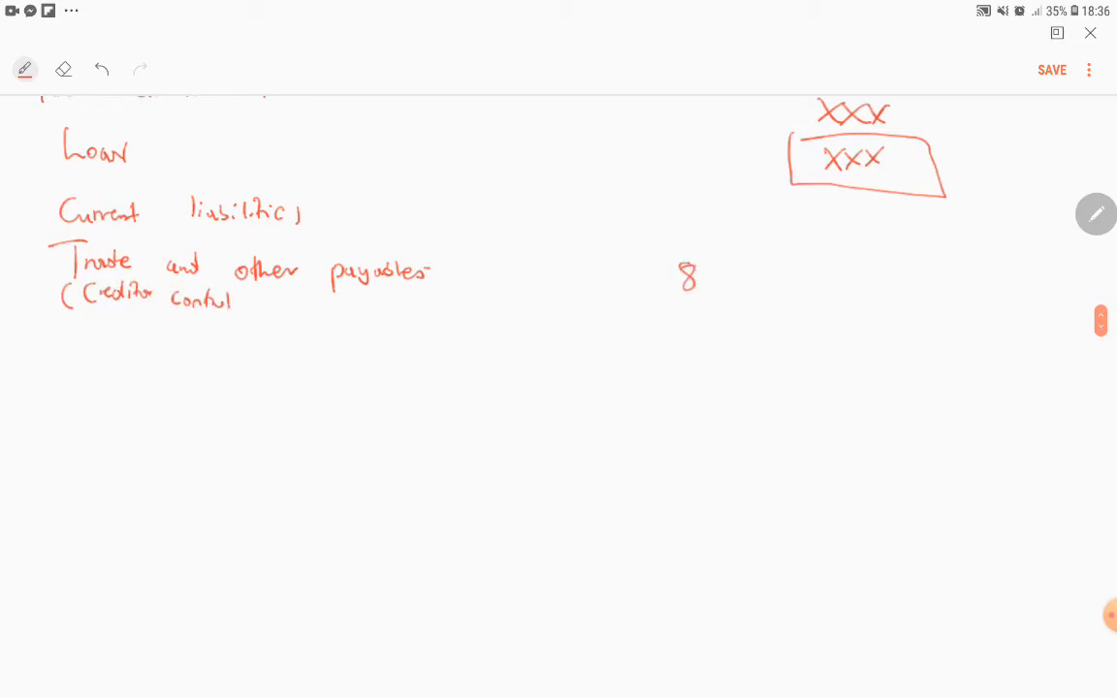
{"action": "left_click_drag", "start_coordinate": [247, 295], "coordinate": [250, 315]}
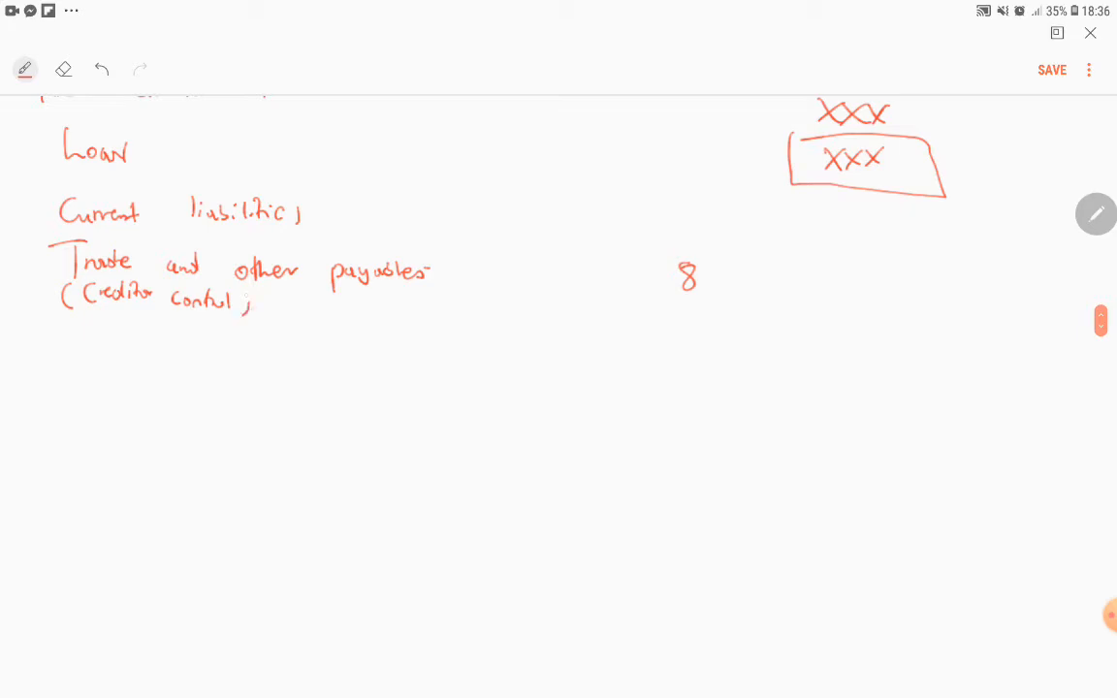
{"action": "left_click_drag", "start_coordinate": [271, 305], "coordinate": [340, 305]}
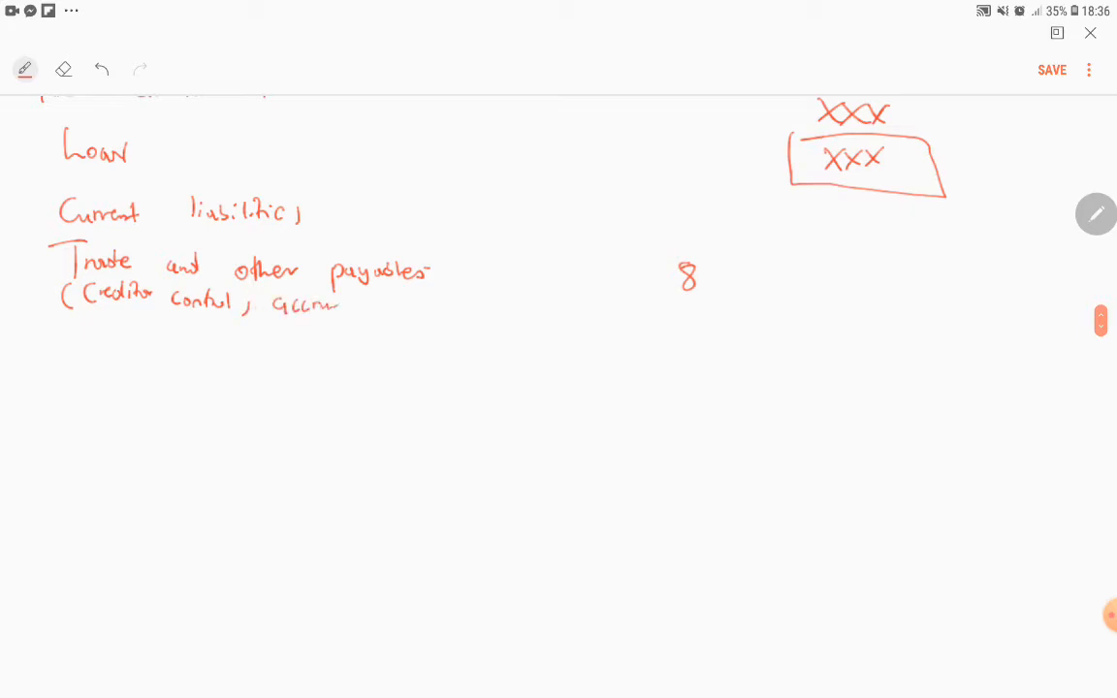
{"action": "left_click_drag", "start_coordinate": [368, 305], "coordinate": [426, 306]}
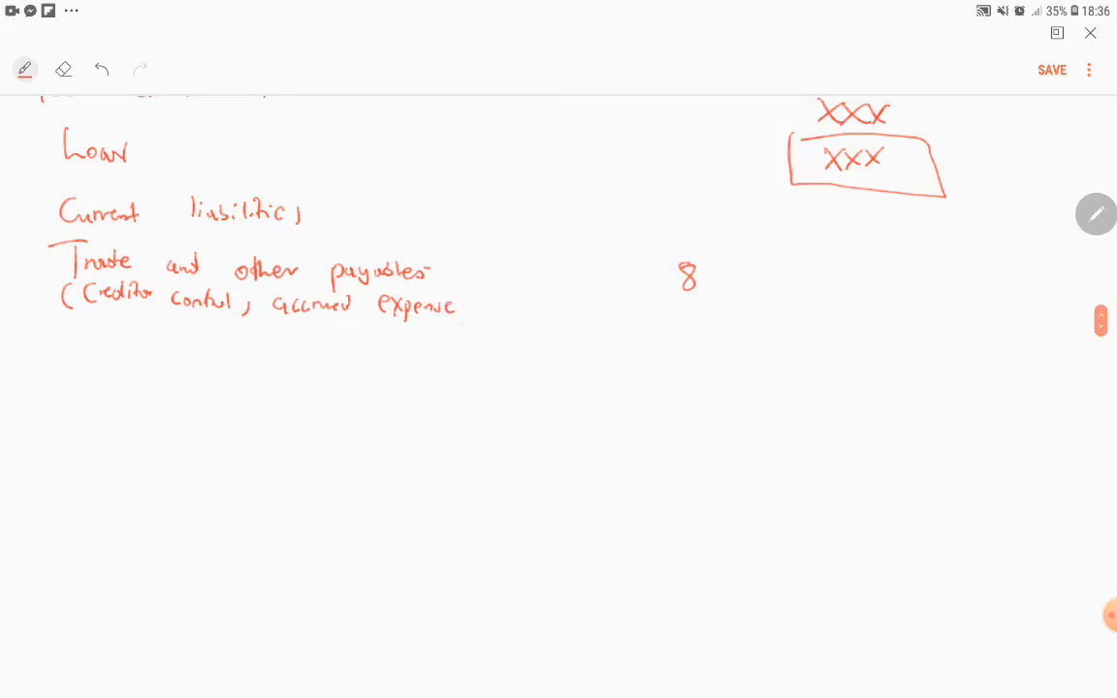
{"action": "left_click_drag", "start_coordinate": [461, 305], "coordinate": [470, 320]}
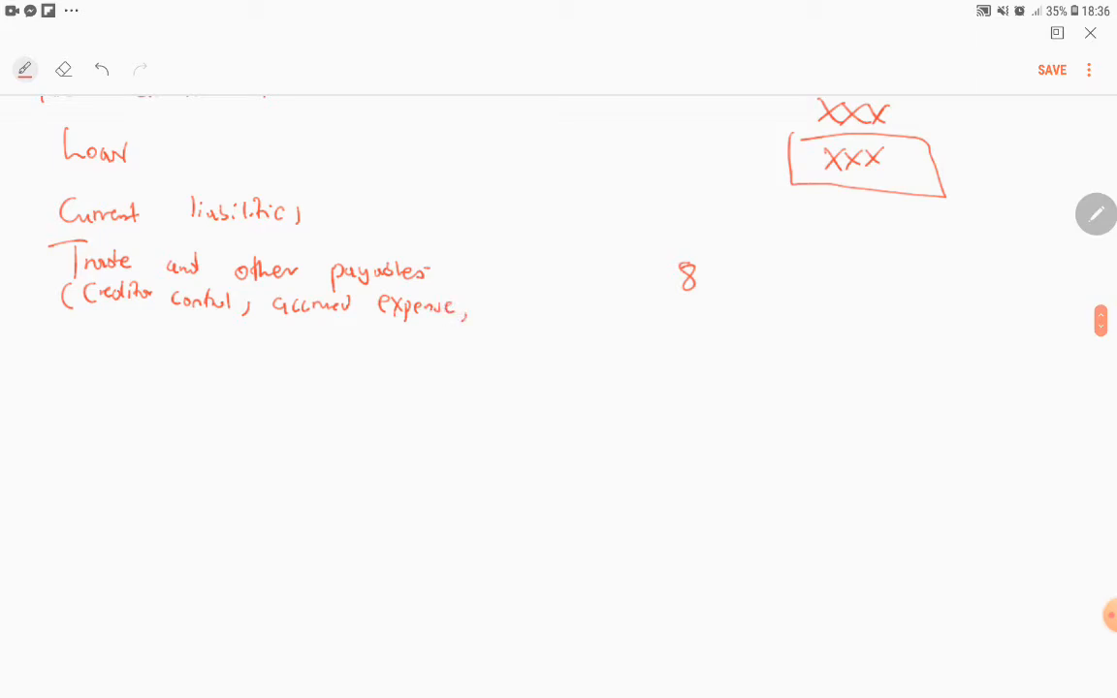
Write 'Income received in advance' and the 'Short term loan (<12' line below
{"action": "left_click_drag", "start_coordinate": [173, 330], "coordinate": [218, 344]}
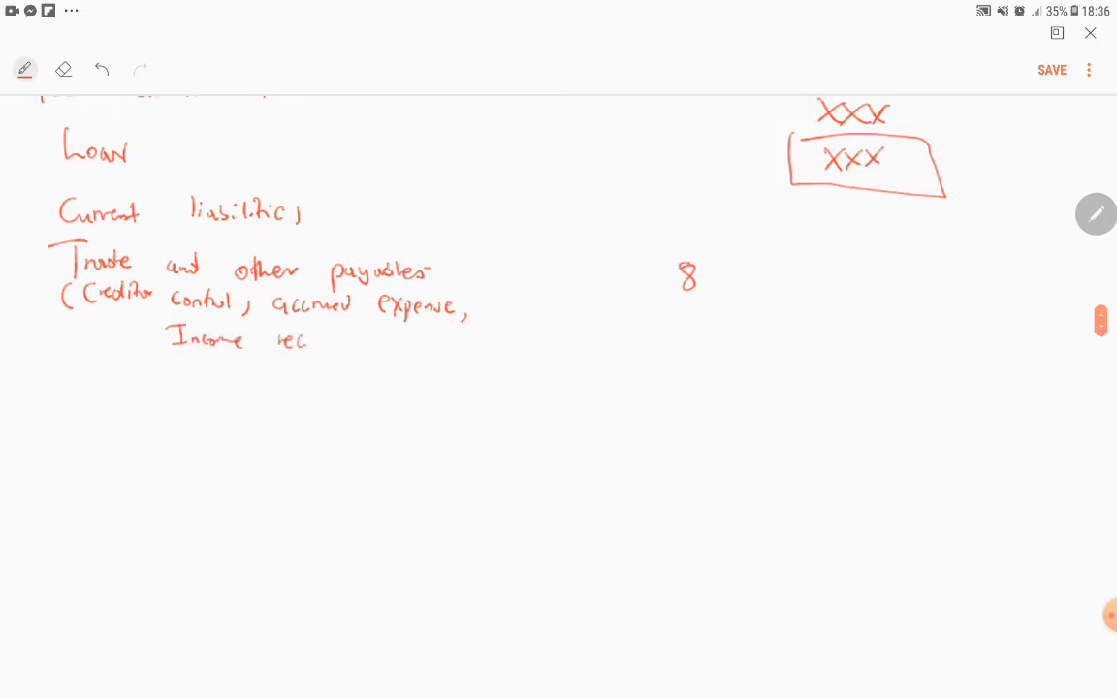
{"action": "left_click_drag", "start_coordinate": [277, 339], "coordinate": [388, 341]}
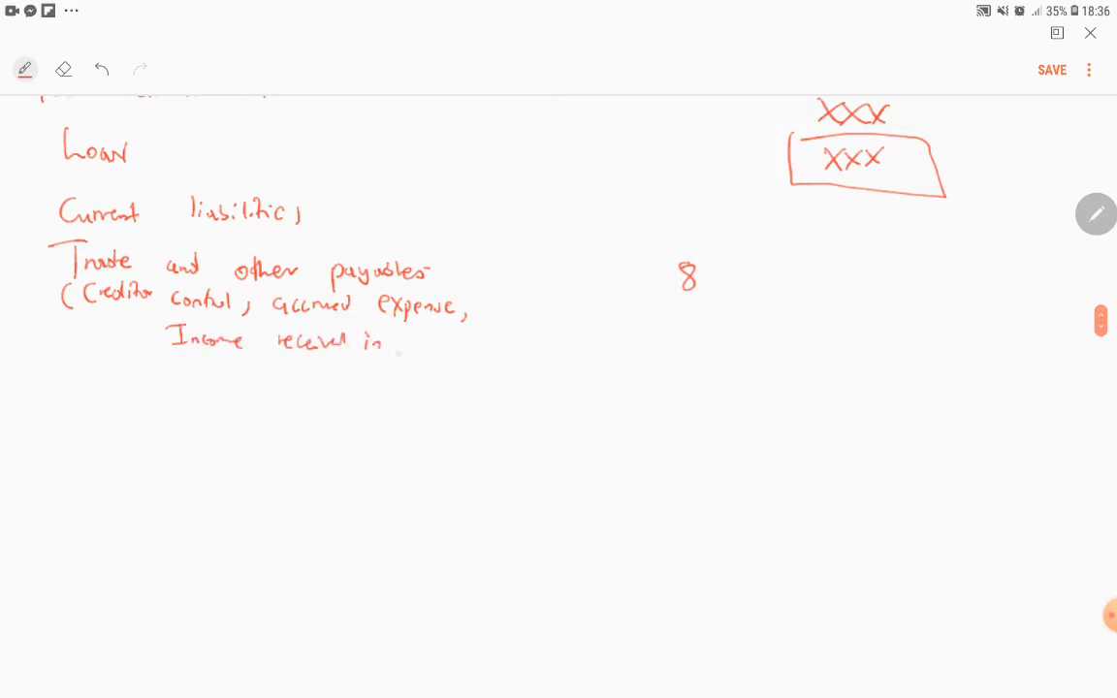
{"action": "left_click_drag", "start_coordinate": [397, 344], "coordinate": [456, 344]}
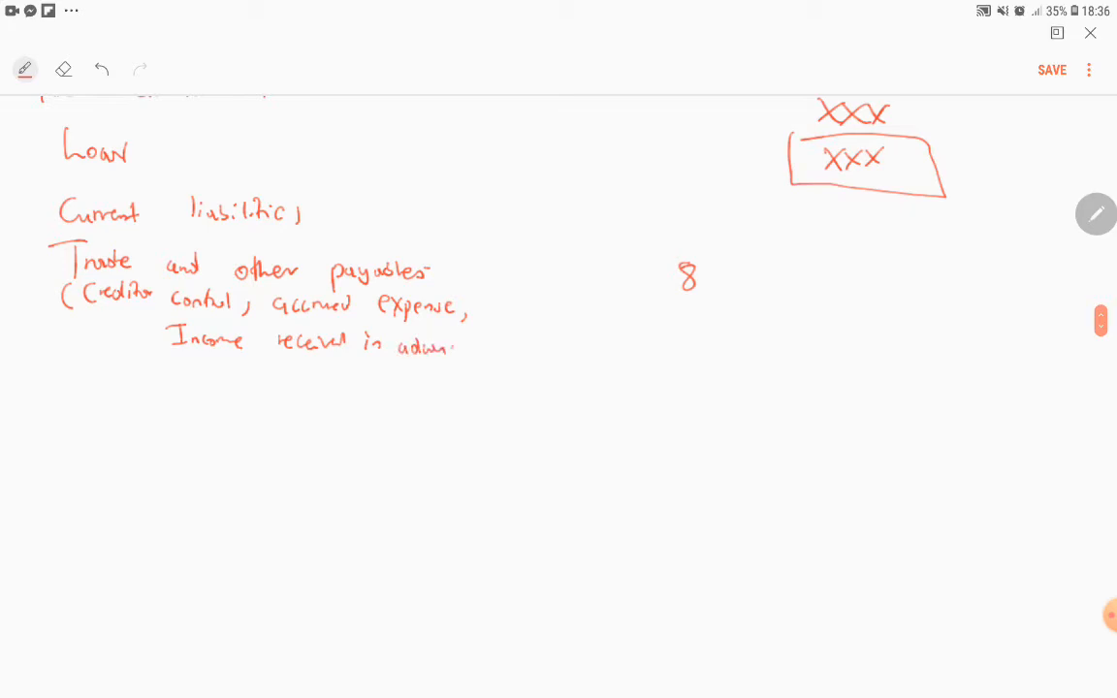
{"action": "left_click_drag", "start_coordinate": [426, 344], "coordinate": [472, 349]}
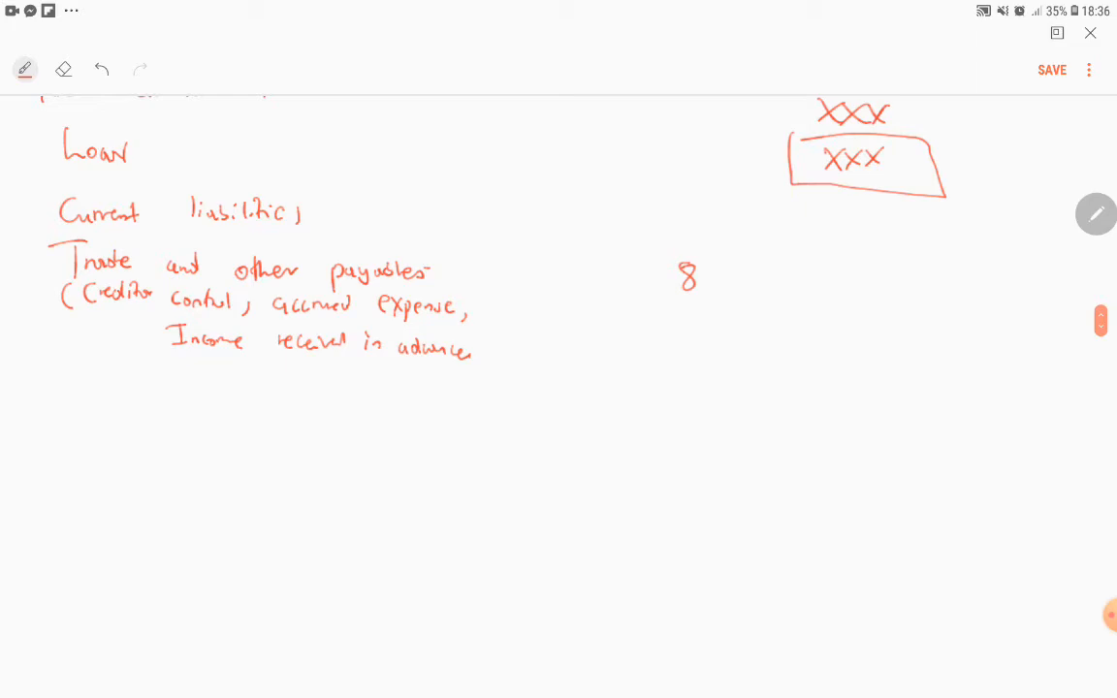
{"action": "left_click_drag", "start_coordinate": [83, 369], "coordinate": [107, 397]}
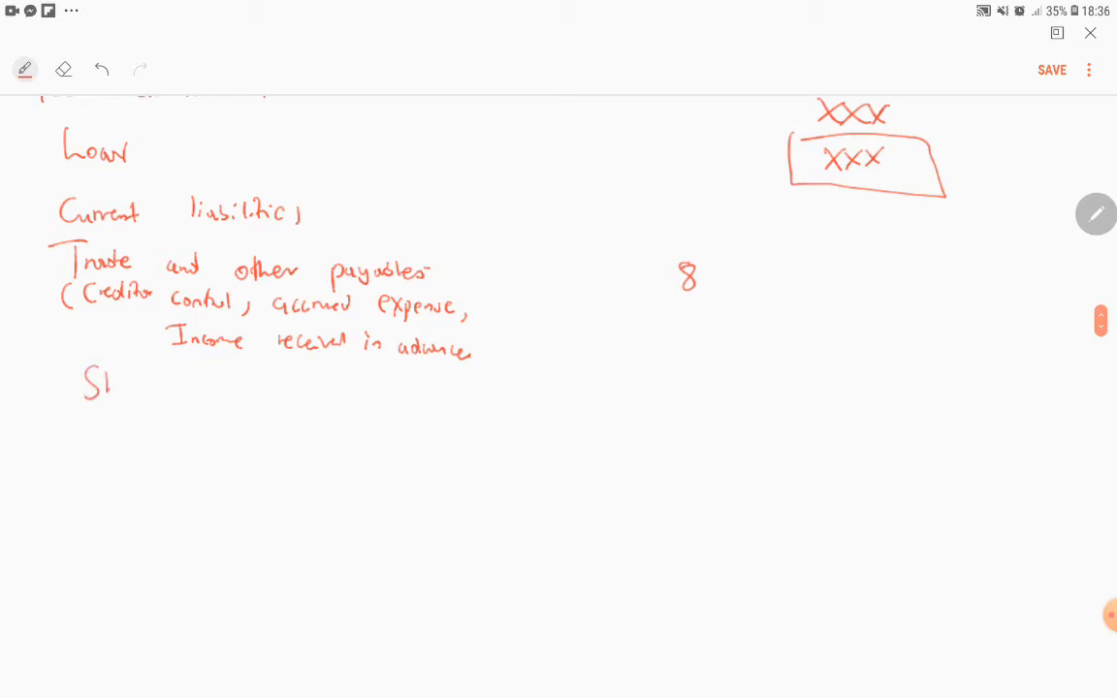
{"action": "left_click_drag", "start_coordinate": [87, 383], "coordinate": [242, 387]}
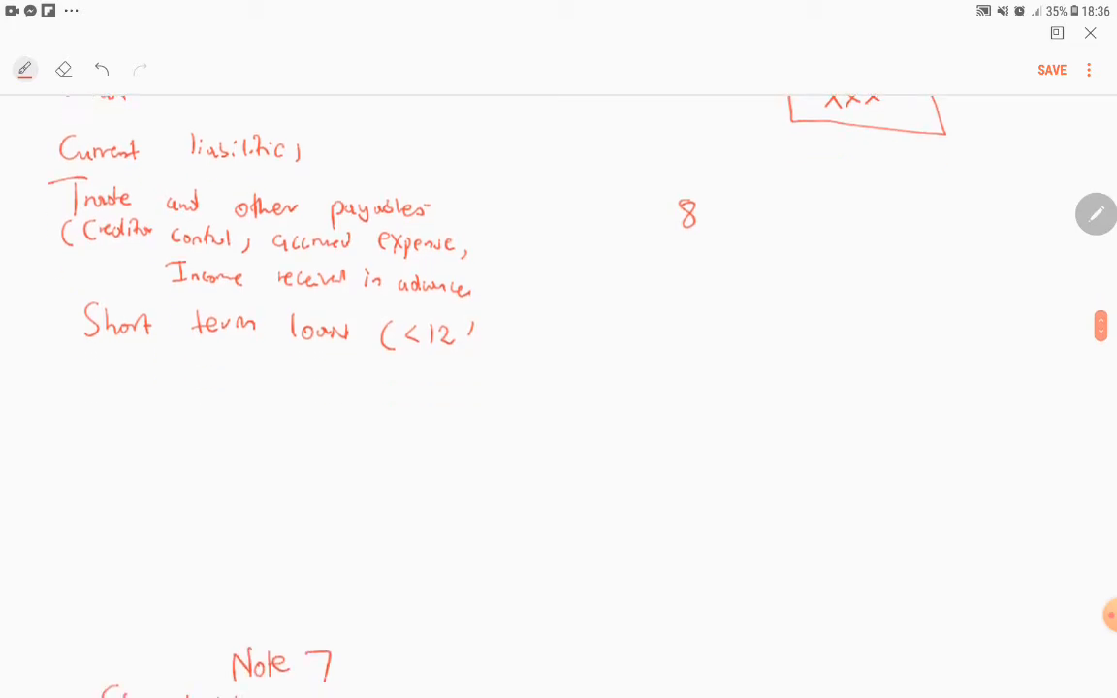
Write 'Bank overdraft' as the next current liability
{"action": "left_click_drag", "start_coordinate": [94, 358], "coordinate": [94, 388]}
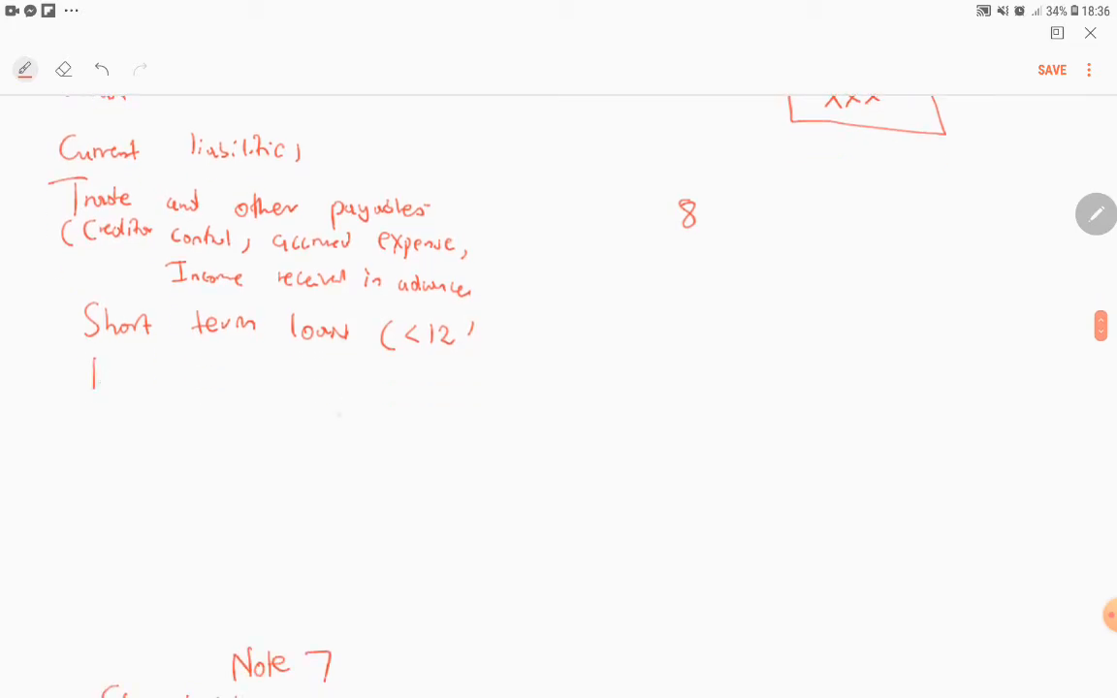
{"action": "scroll", "scroll_direction": "down", "scroll_amount": 3}
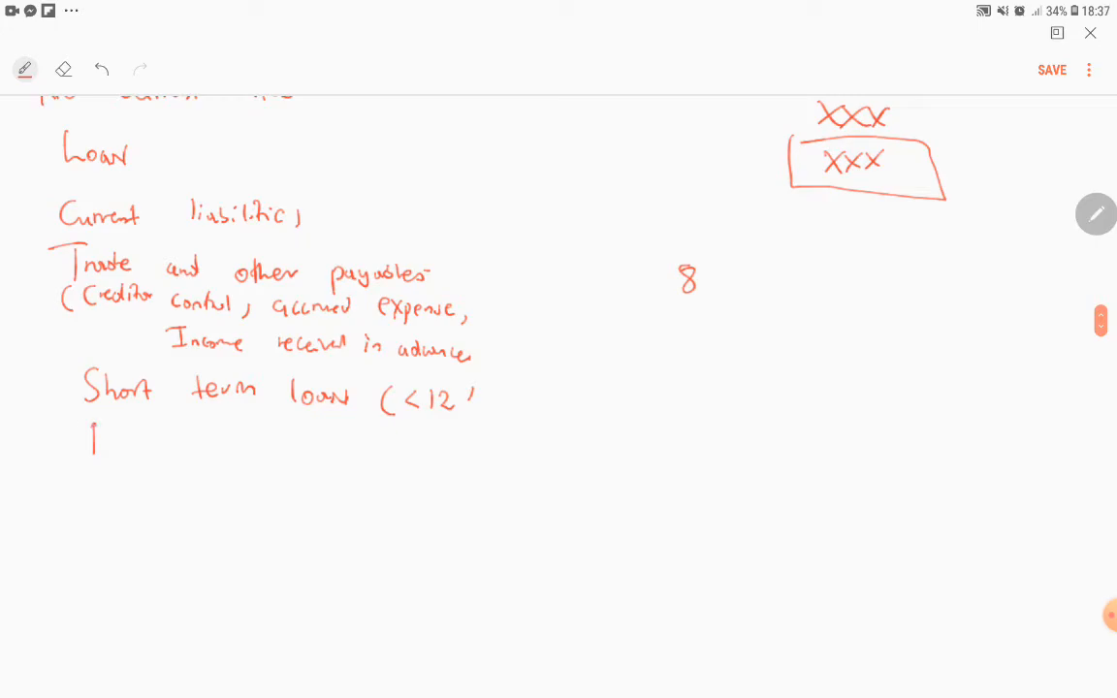
{"action": "type", "text": "Bank o"}
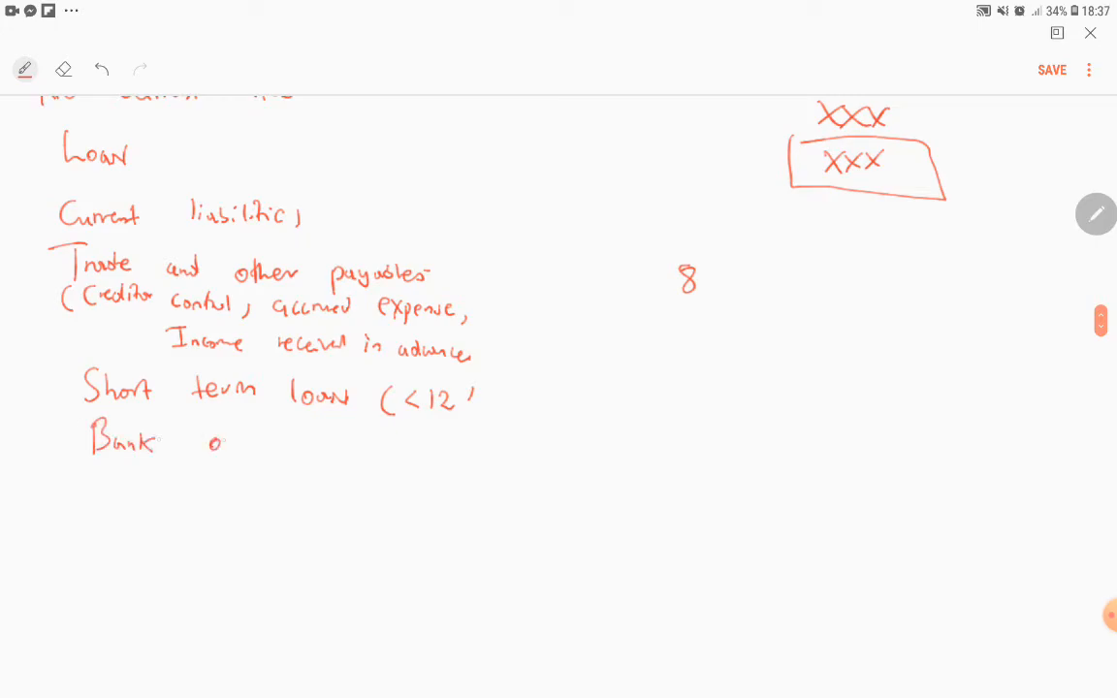
{"action": "left_click_drag", "start_coordinate": [208, 441], "coordinate": [310, 441]}
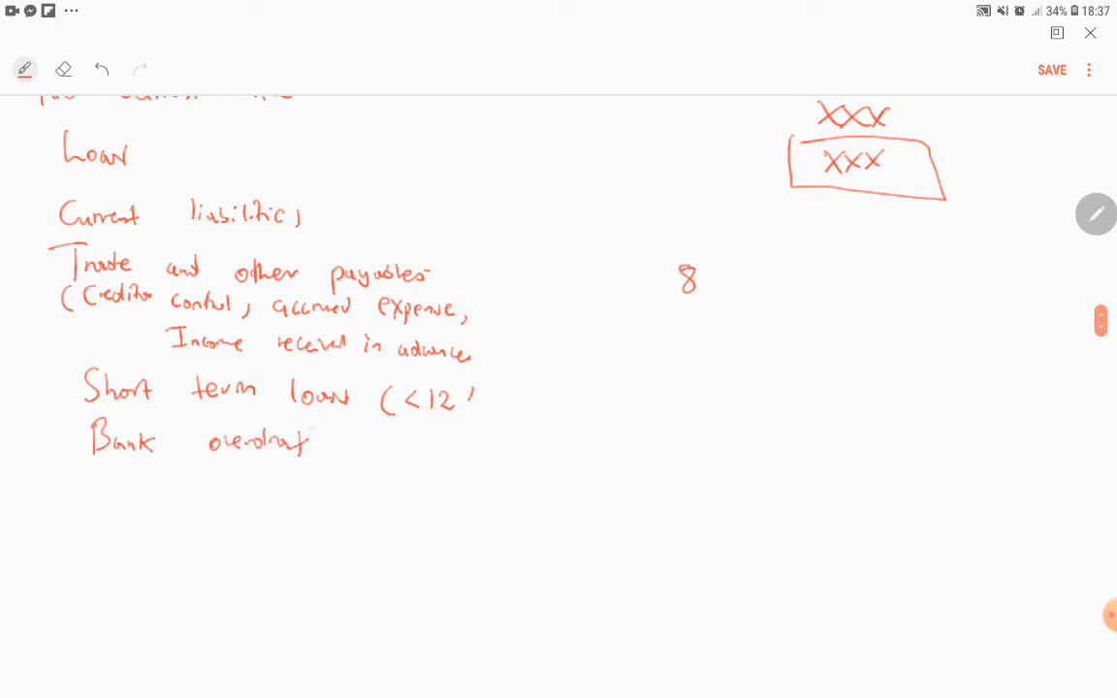
{"action": "left_click_drag", "start_coordinate": [305, 441], "coordinate": [324, 441]}
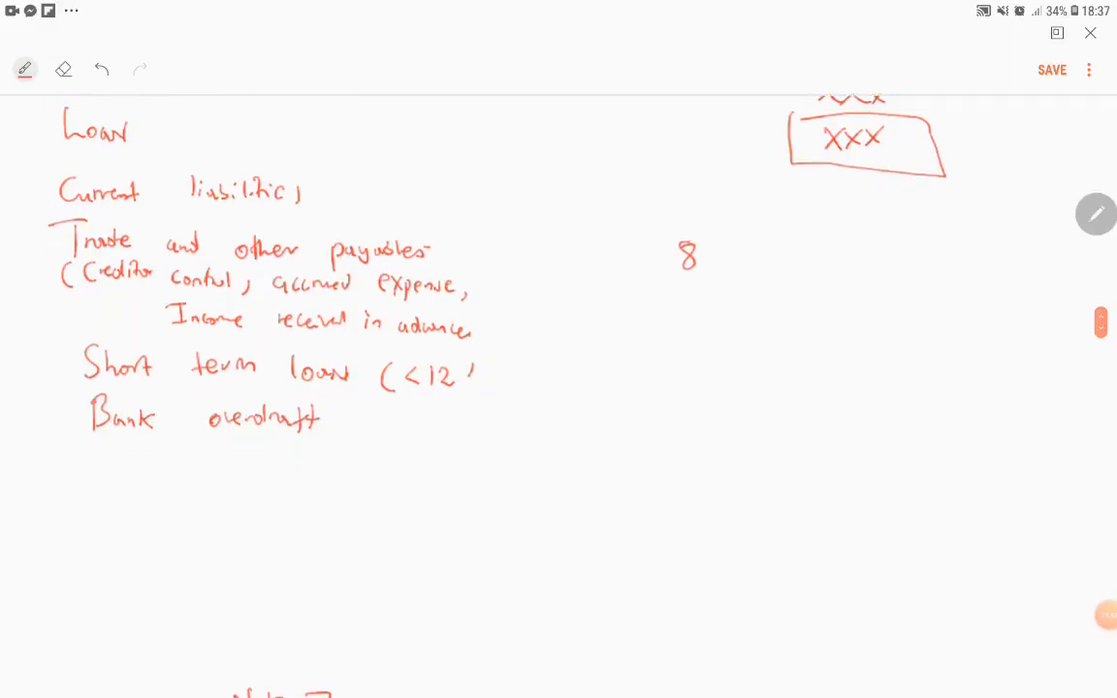
Begin the next line with 'Shareholders for dividends'
{"action": "scroll", "scroll_direction": "down", "scroll_amount": 3}
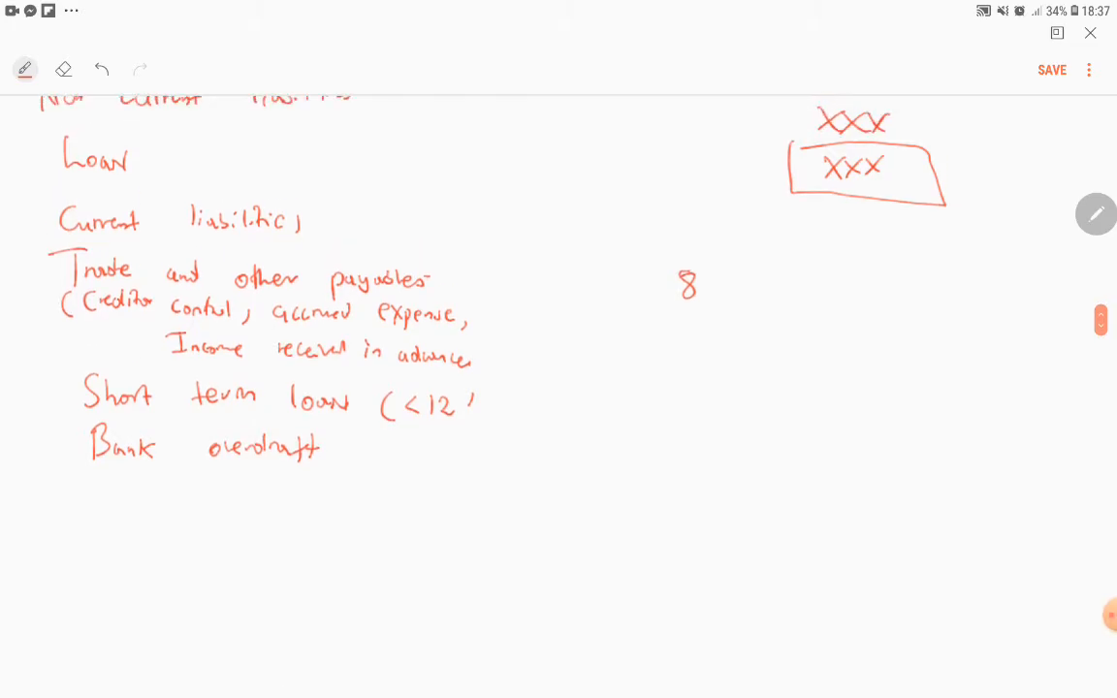
{"action": "left_click_drag", "start_coordinate": [102, 485], "coordinate": [92, 494]}
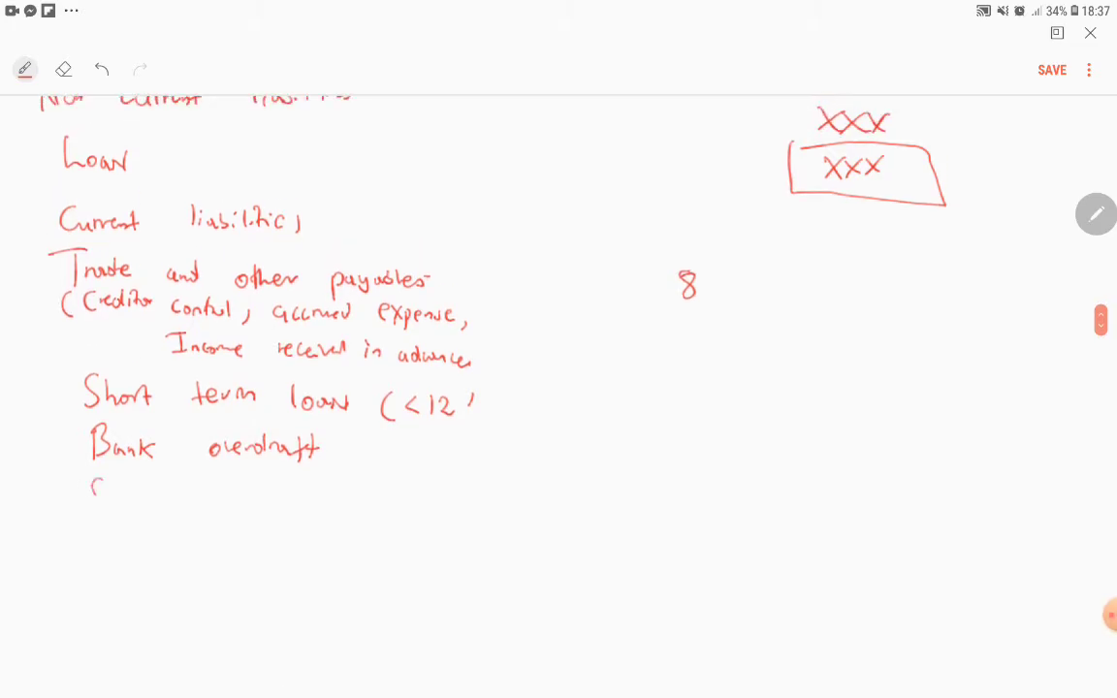
{"action": "left_click_drag", "start_coordinate": [92, 490], "coordinate": [160, 495]}
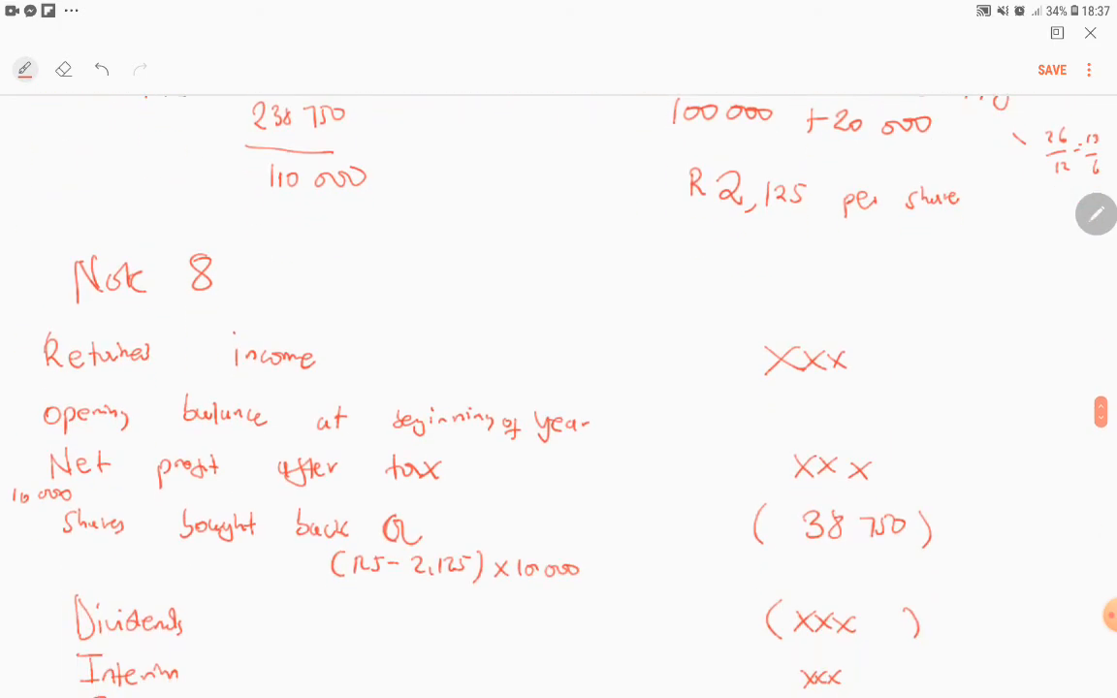
Scroll down past the 'Shareholders for dividends' line
{"action": "scroll", "scroll_direction": "down", "scroll_amount": 3}
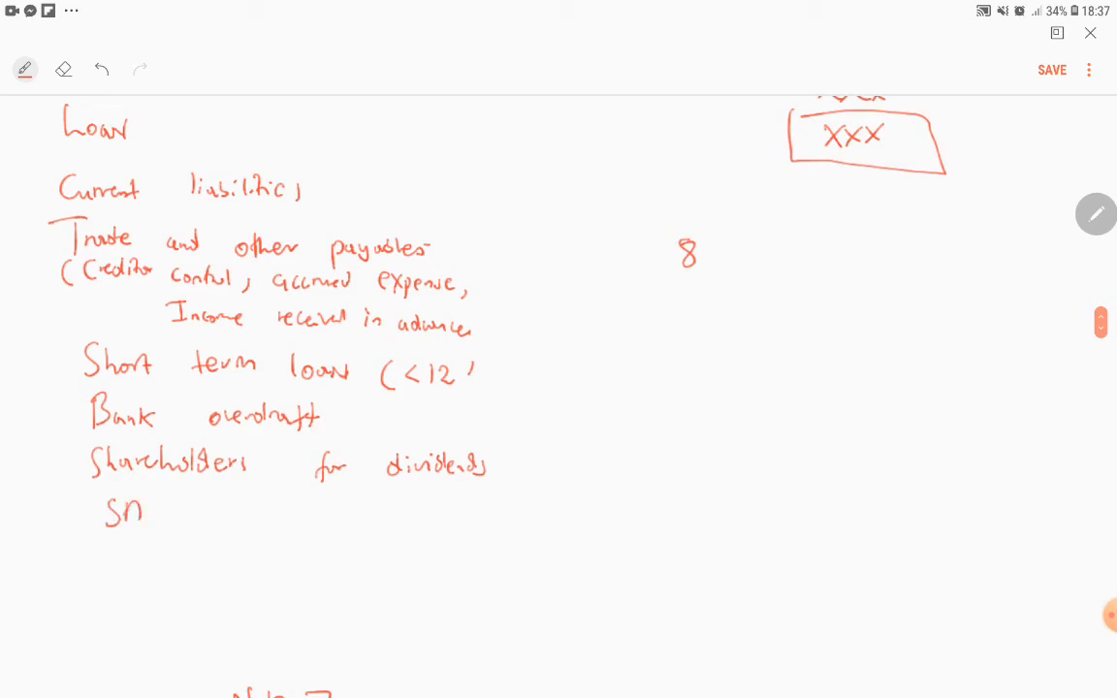
Write 'SARS income tax' as a current liability and XXX amounts beside loan, overdraft and dividends
{"action": "left_click_drag", "start_coordinate": [106, 509], "coordinate": [257, 514]}
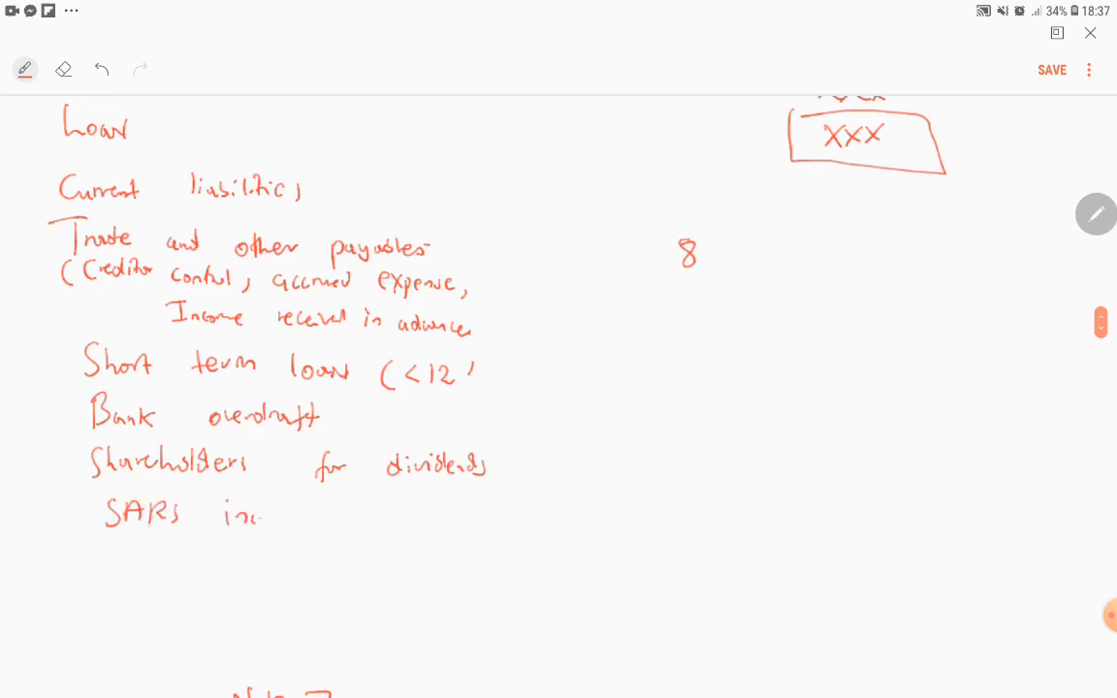
{"action": "type", "text": "income tax"}
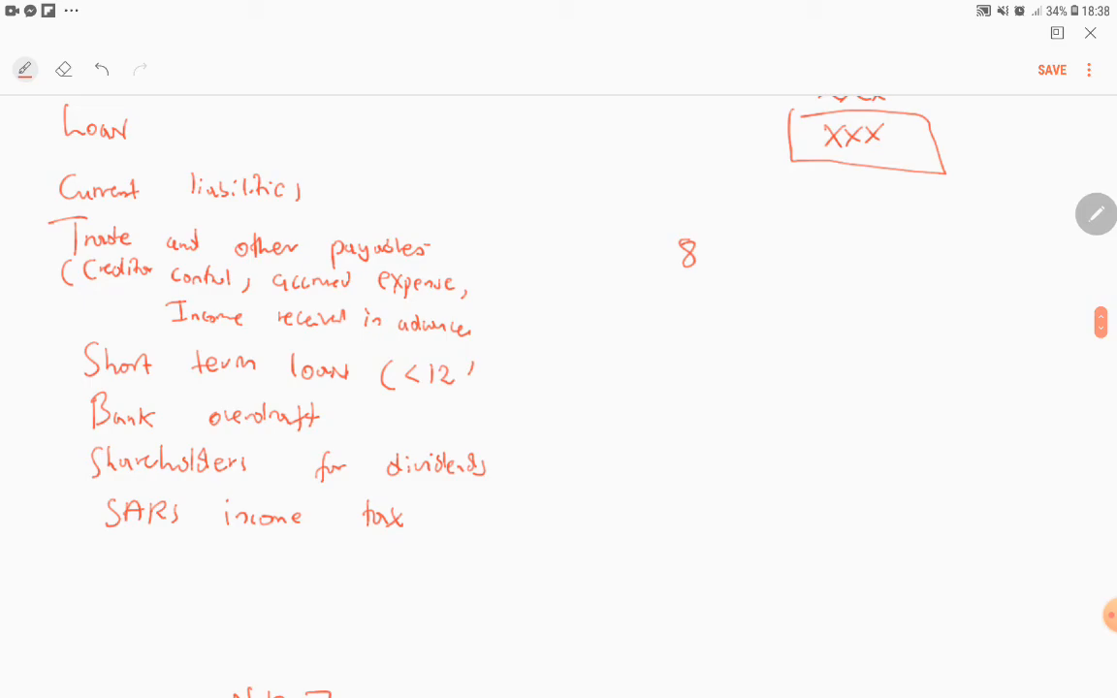
{"action": "left_click_drag", "start_coordinate": [838, 371], "coordinate": [897, 371]}
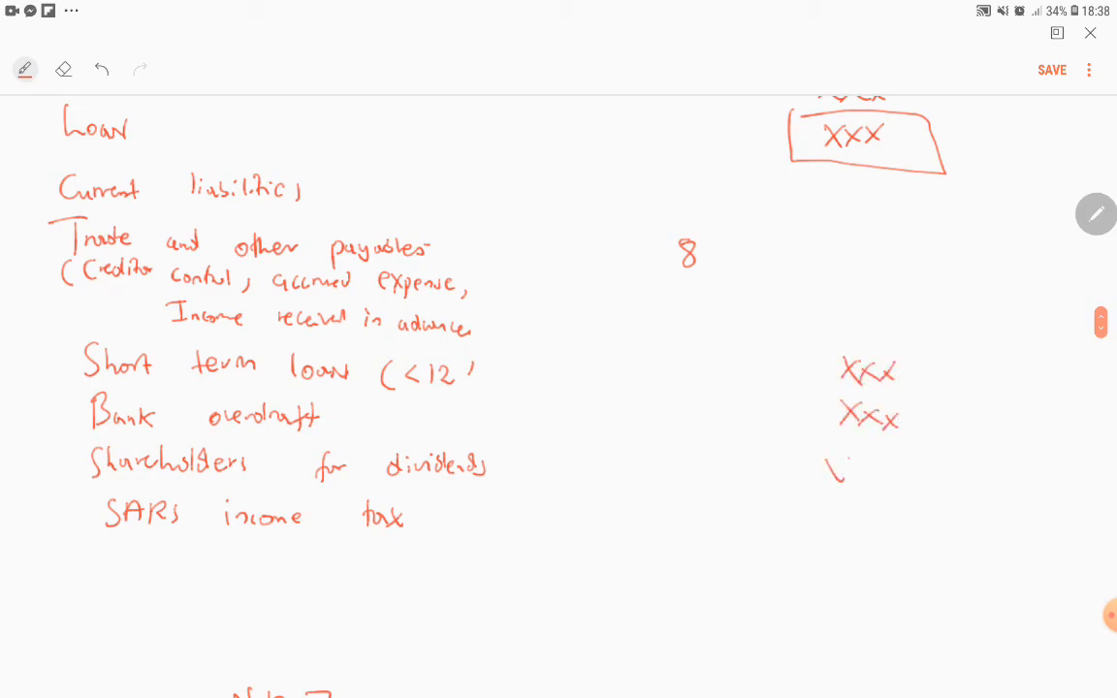
{"action": "left_click_drag", "start_coordinate": [828, 470], "coordinate": [868, 529]}
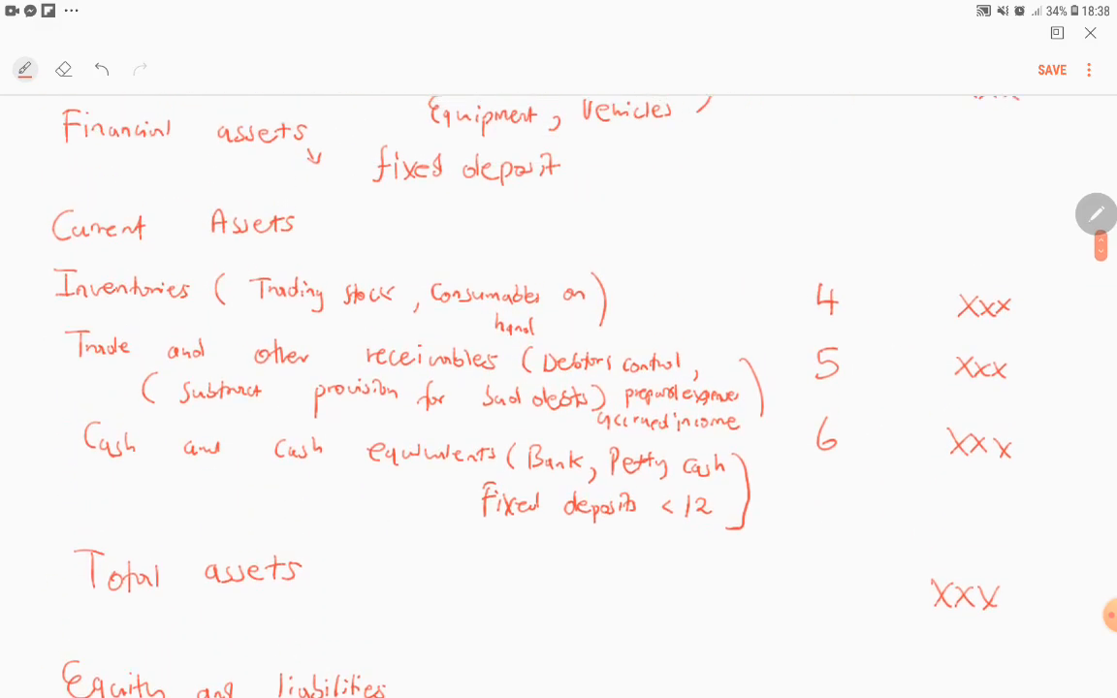
Note 'SARS income tax Dr' under trade receivables in current assets, then return to liabilities
{"action": "scroll", "scroll_direction": "down", "scroll_amount": 3}
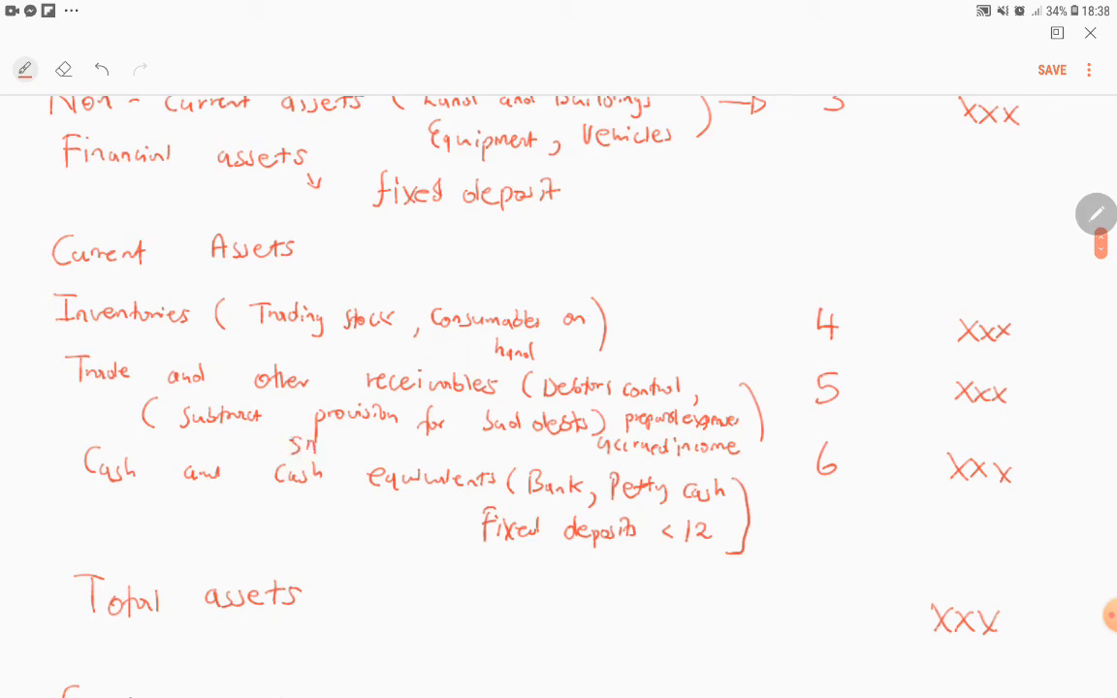
{"action": "left_click_drag", "start_coordinate": [291, 446], "coordinate": [335, 446]}
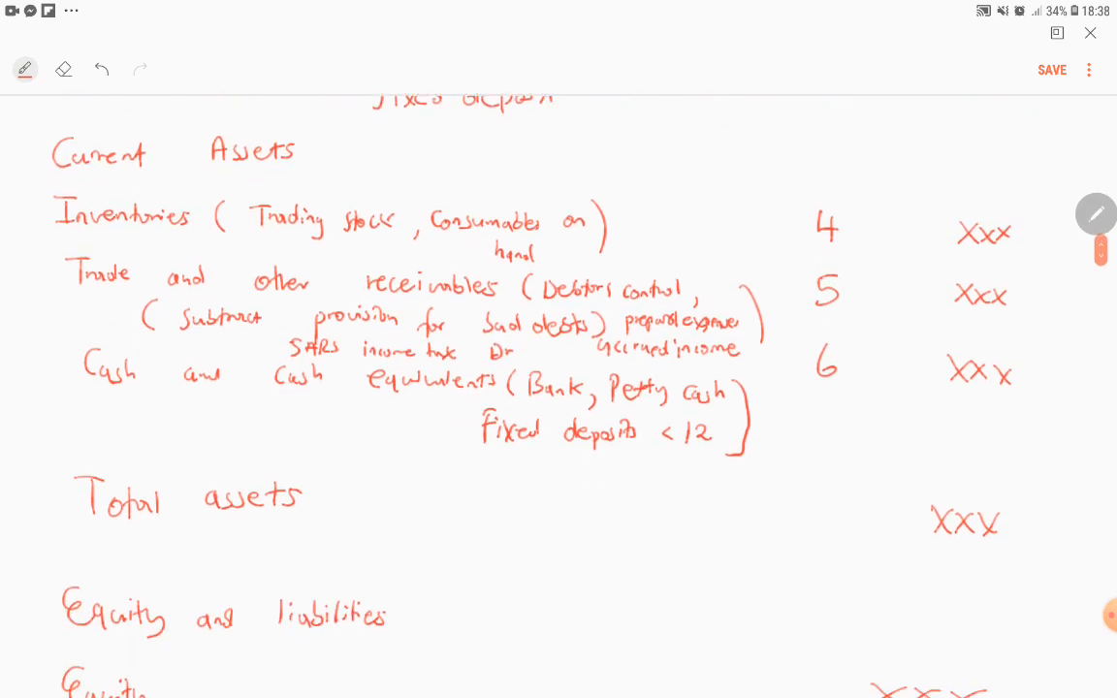
{"action": "scroll", "scroll_direction": "down", "scroll_amount": 3}
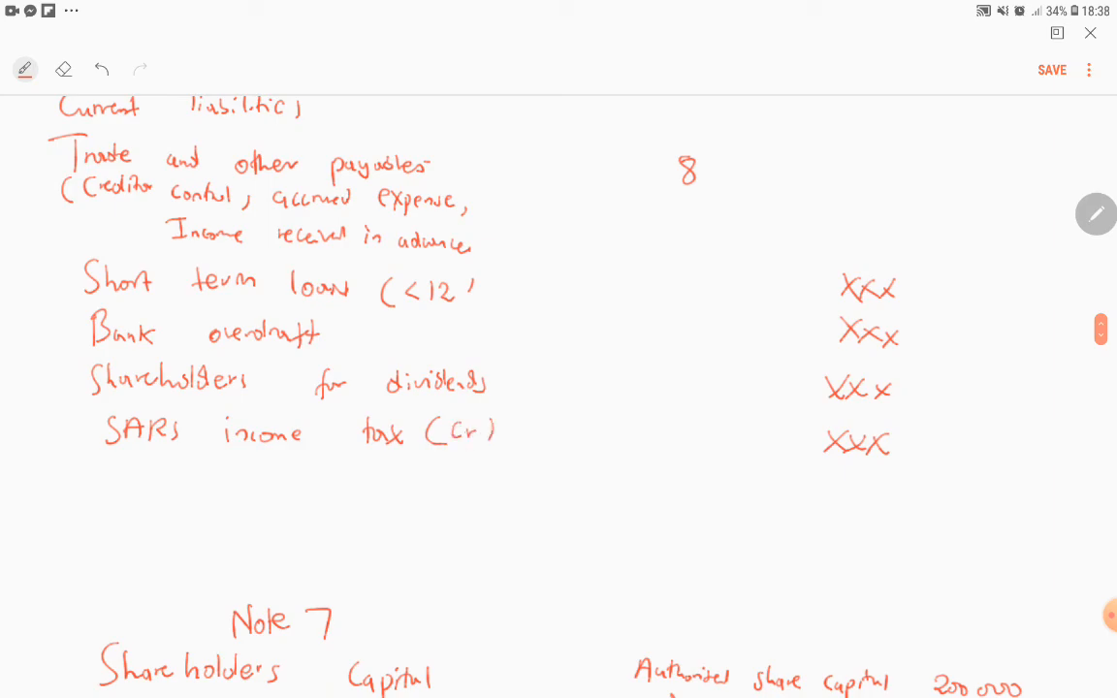
Handwrite the 'Total Equity and liabilities' line at the foot of the statement
{"action": "scroll", "scroll_direction": "down", "scroll_amount": 3}
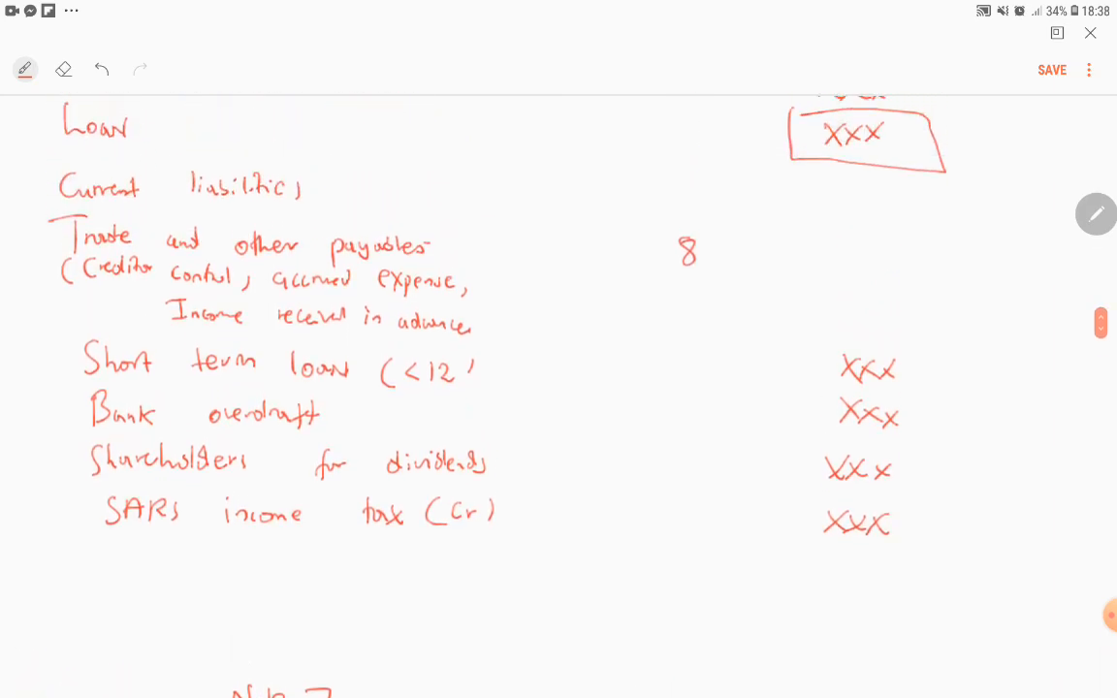
{"action": "left_click_drag", "start_coordinate": [97, 570], "coordinate": [117, 570]}
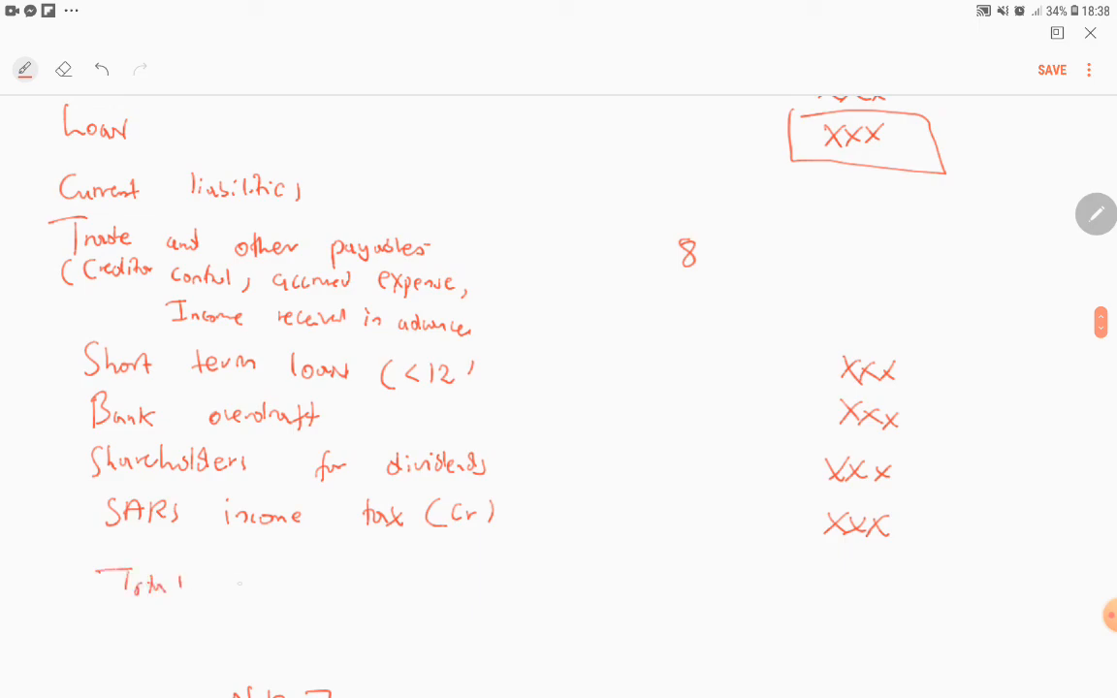
{"action": "left_click_drag", "start_coordinate": [228, 596], "coordinate": [281, 581]}
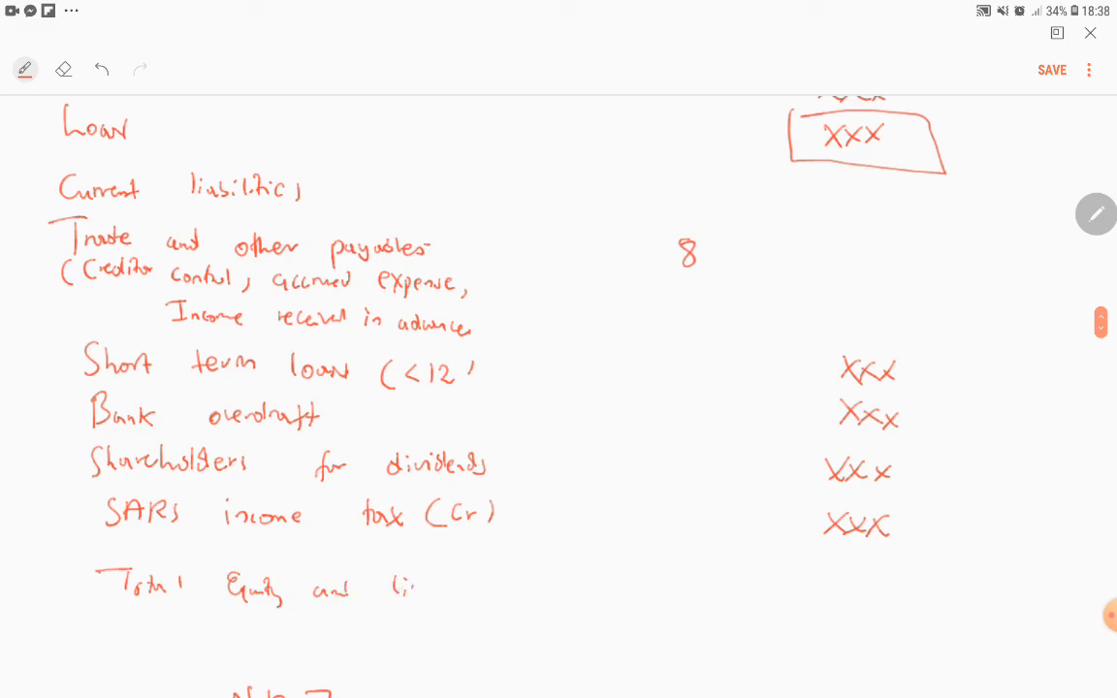
{"action": "left_click_drag", "start_coordinate": [393, 582], "coordinate": [480, 582]}
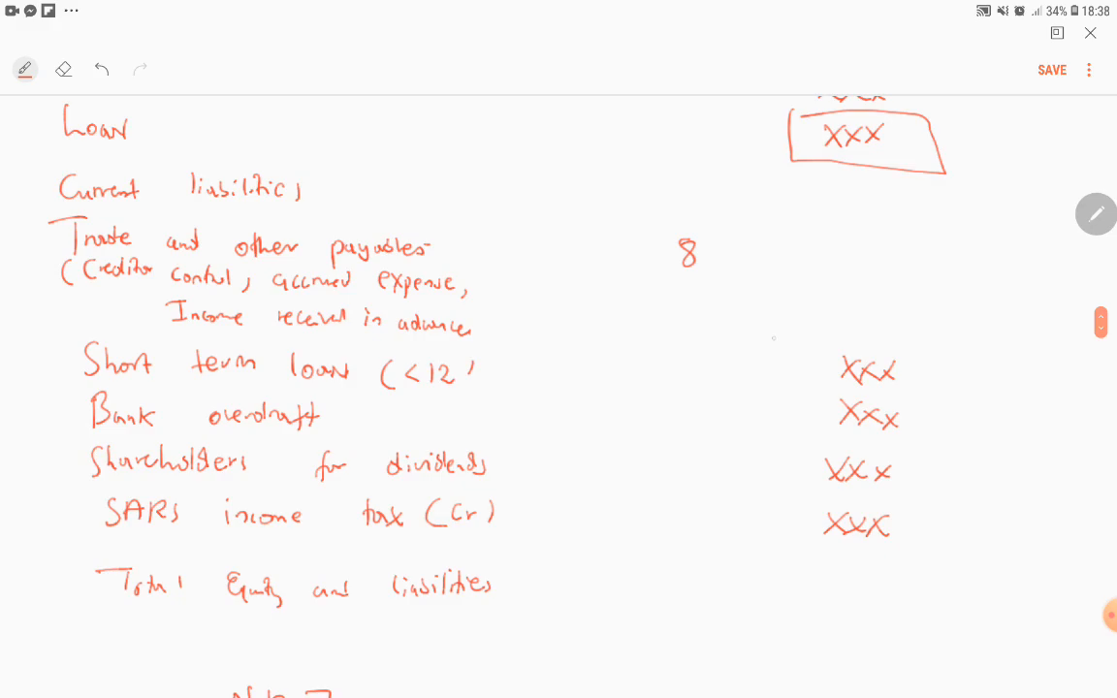
Box the four current liability XXX amounts and write an XXX total beneath them
{"action": "left_click_drag", "start_coordinate": [775, 335], "coordinate": [965, 563]}
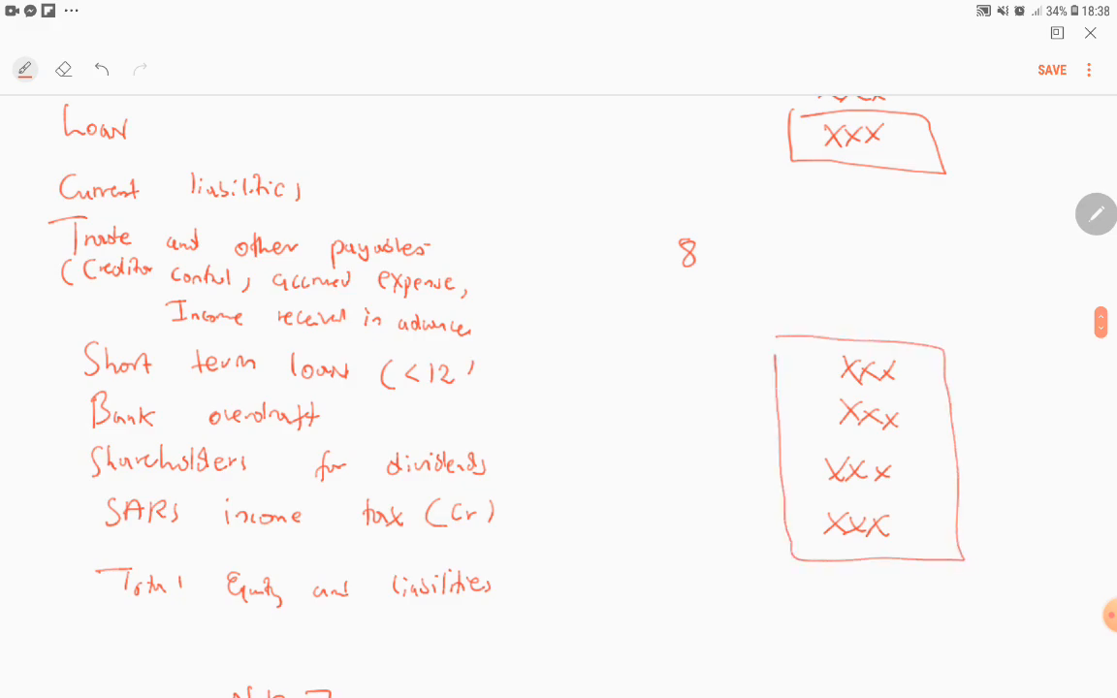
{"action": "left_click_drag", "start_coordinate": [805, 591], "coordinate": [878, 596]}
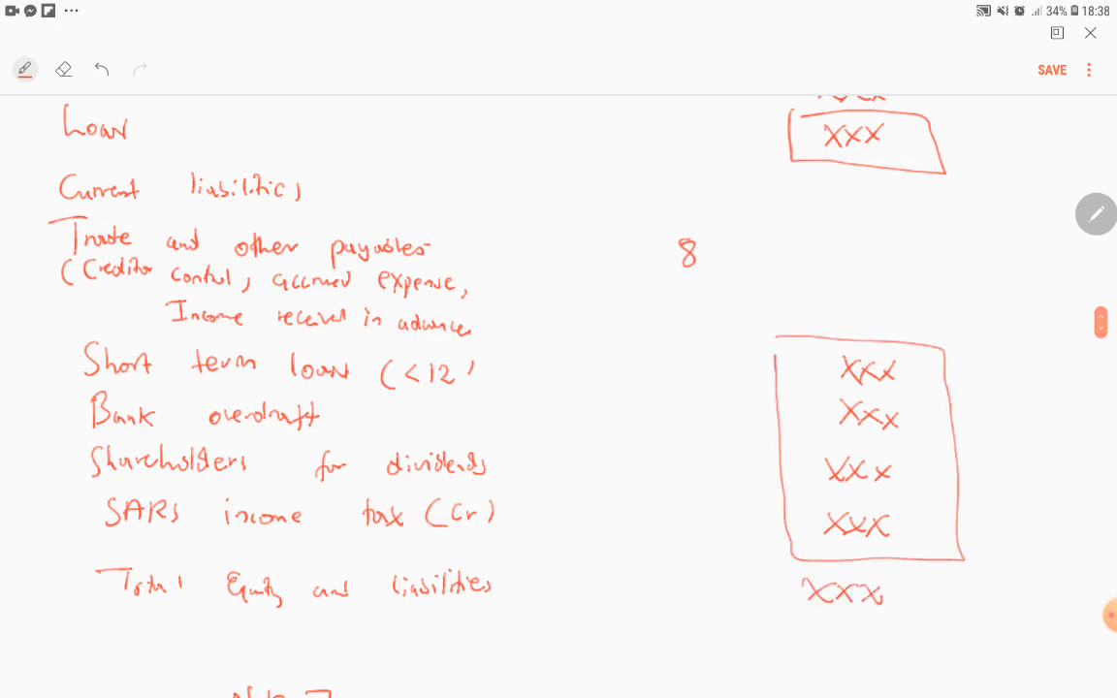